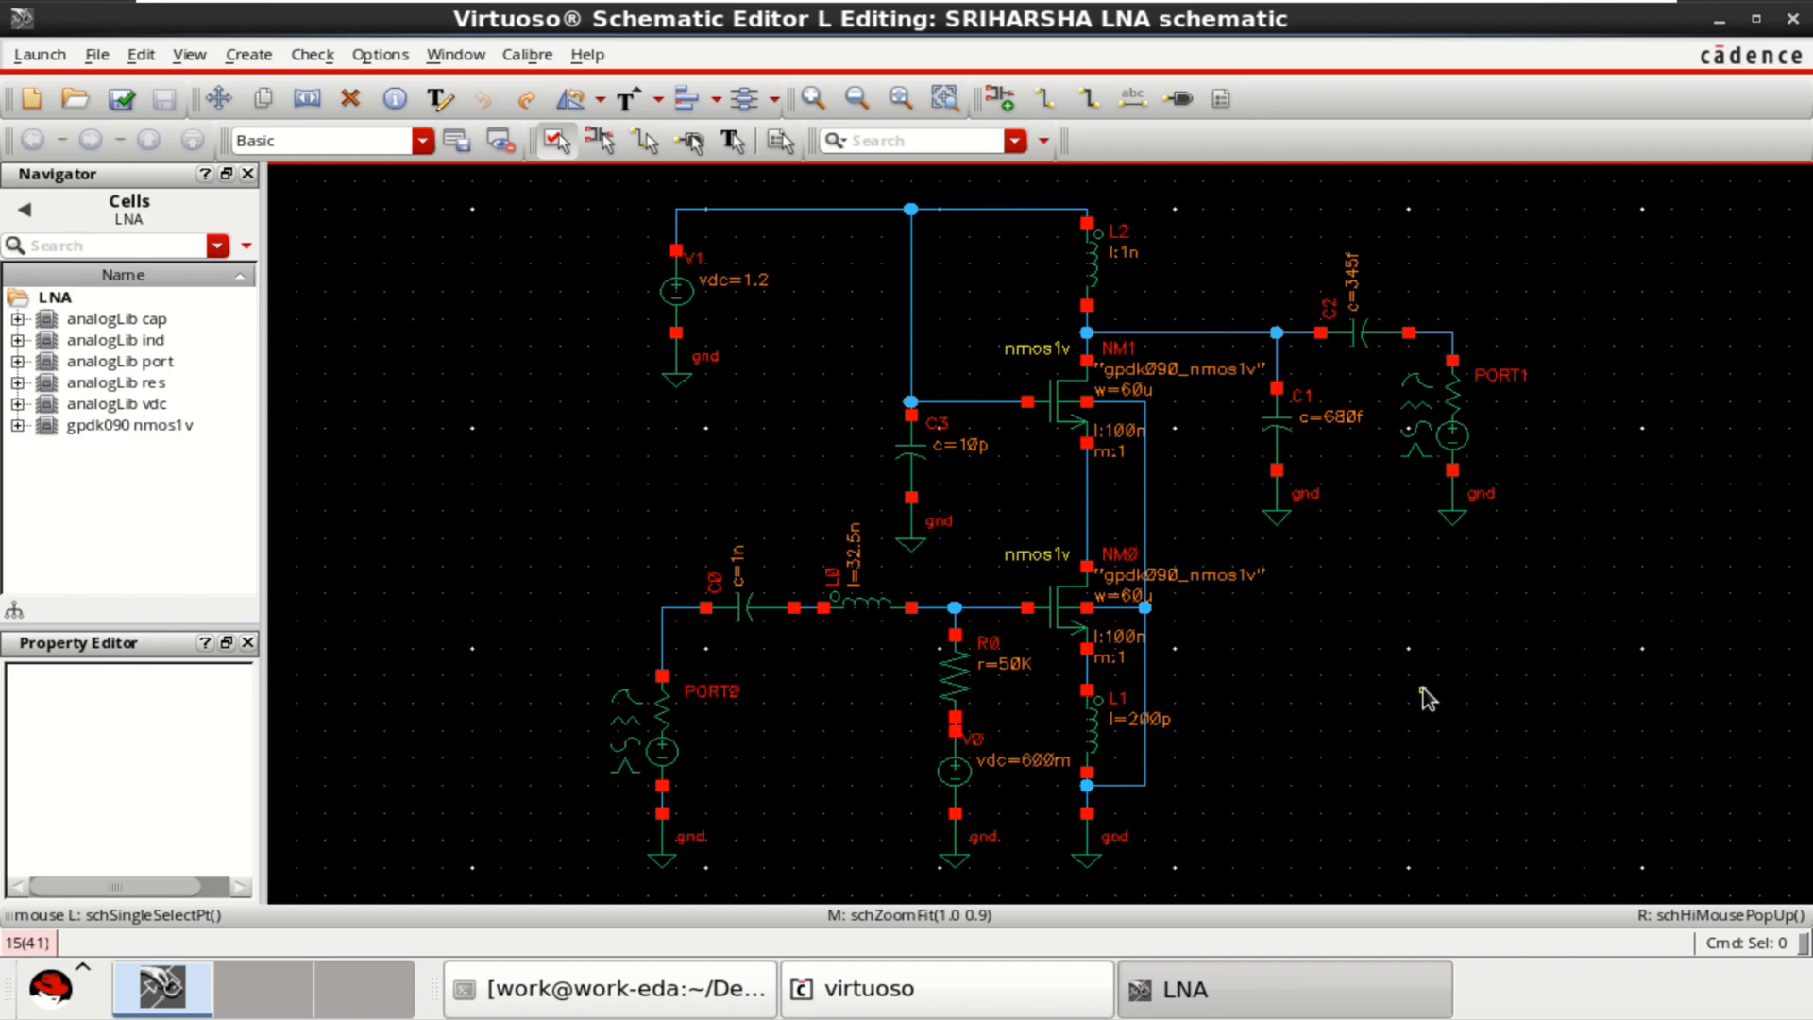
pyautogui.moveTo(1393, 741)
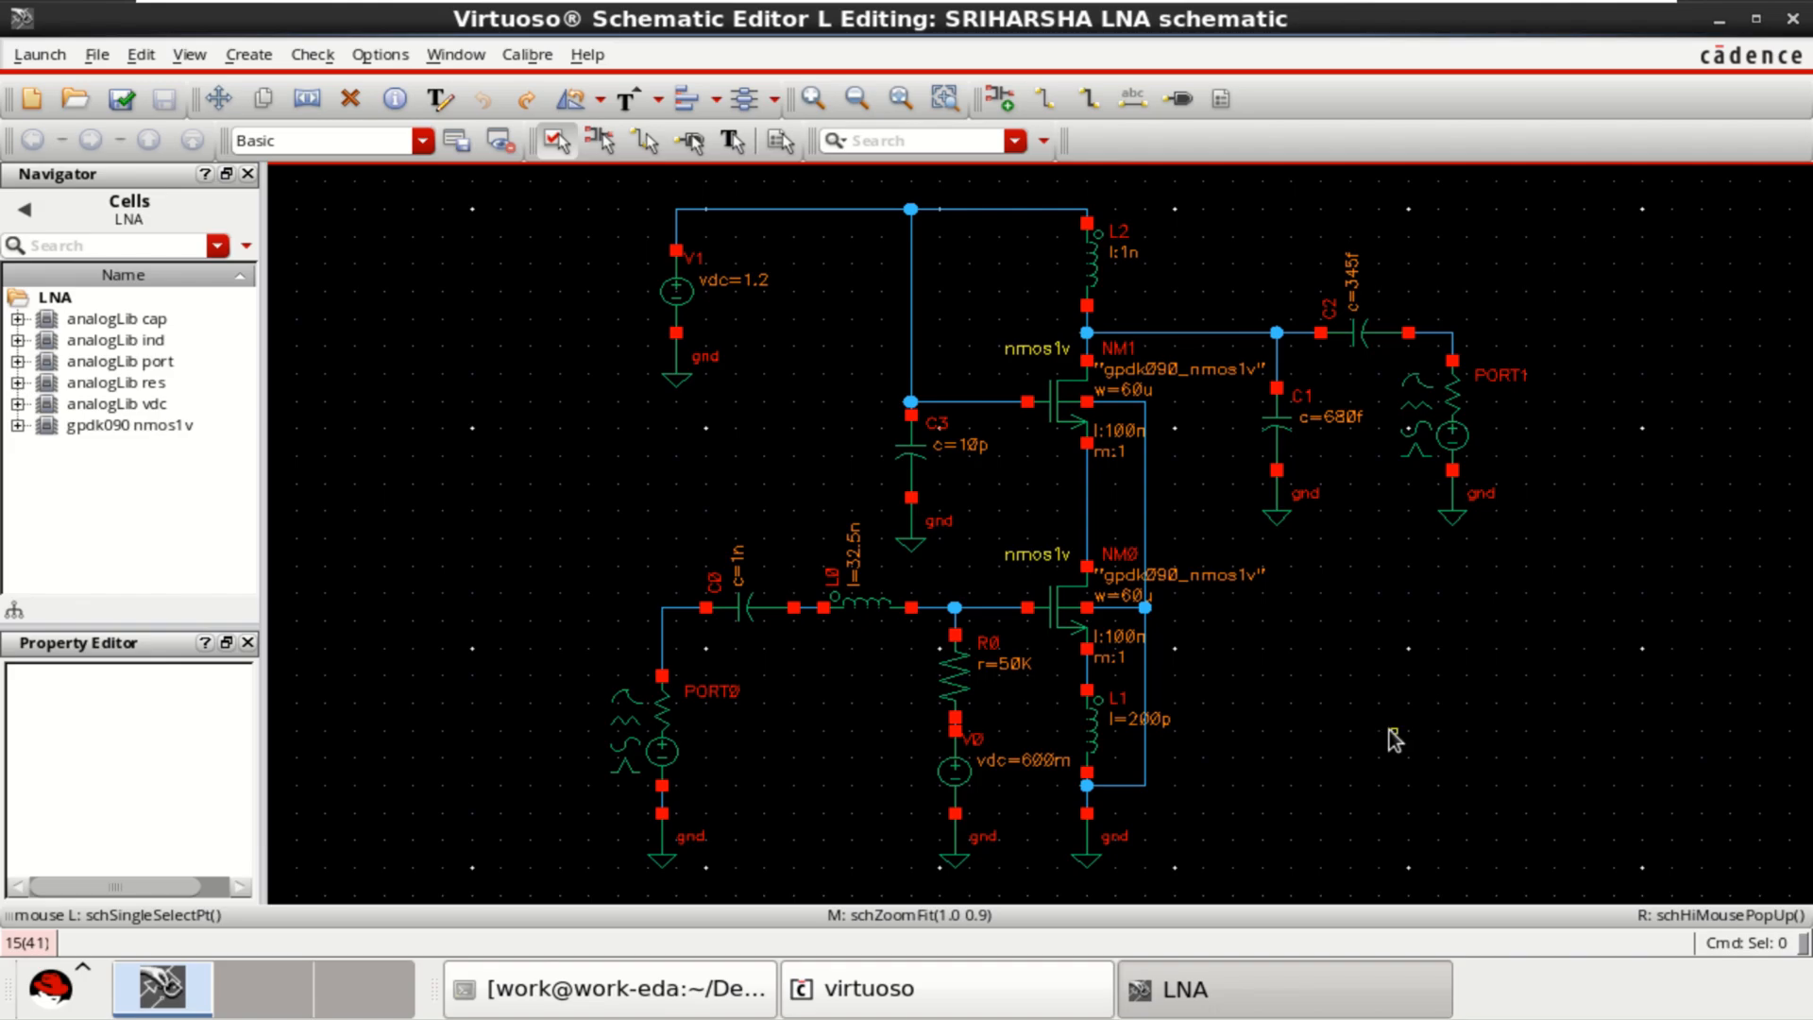
pyautogui.moveTo(1367, 748)
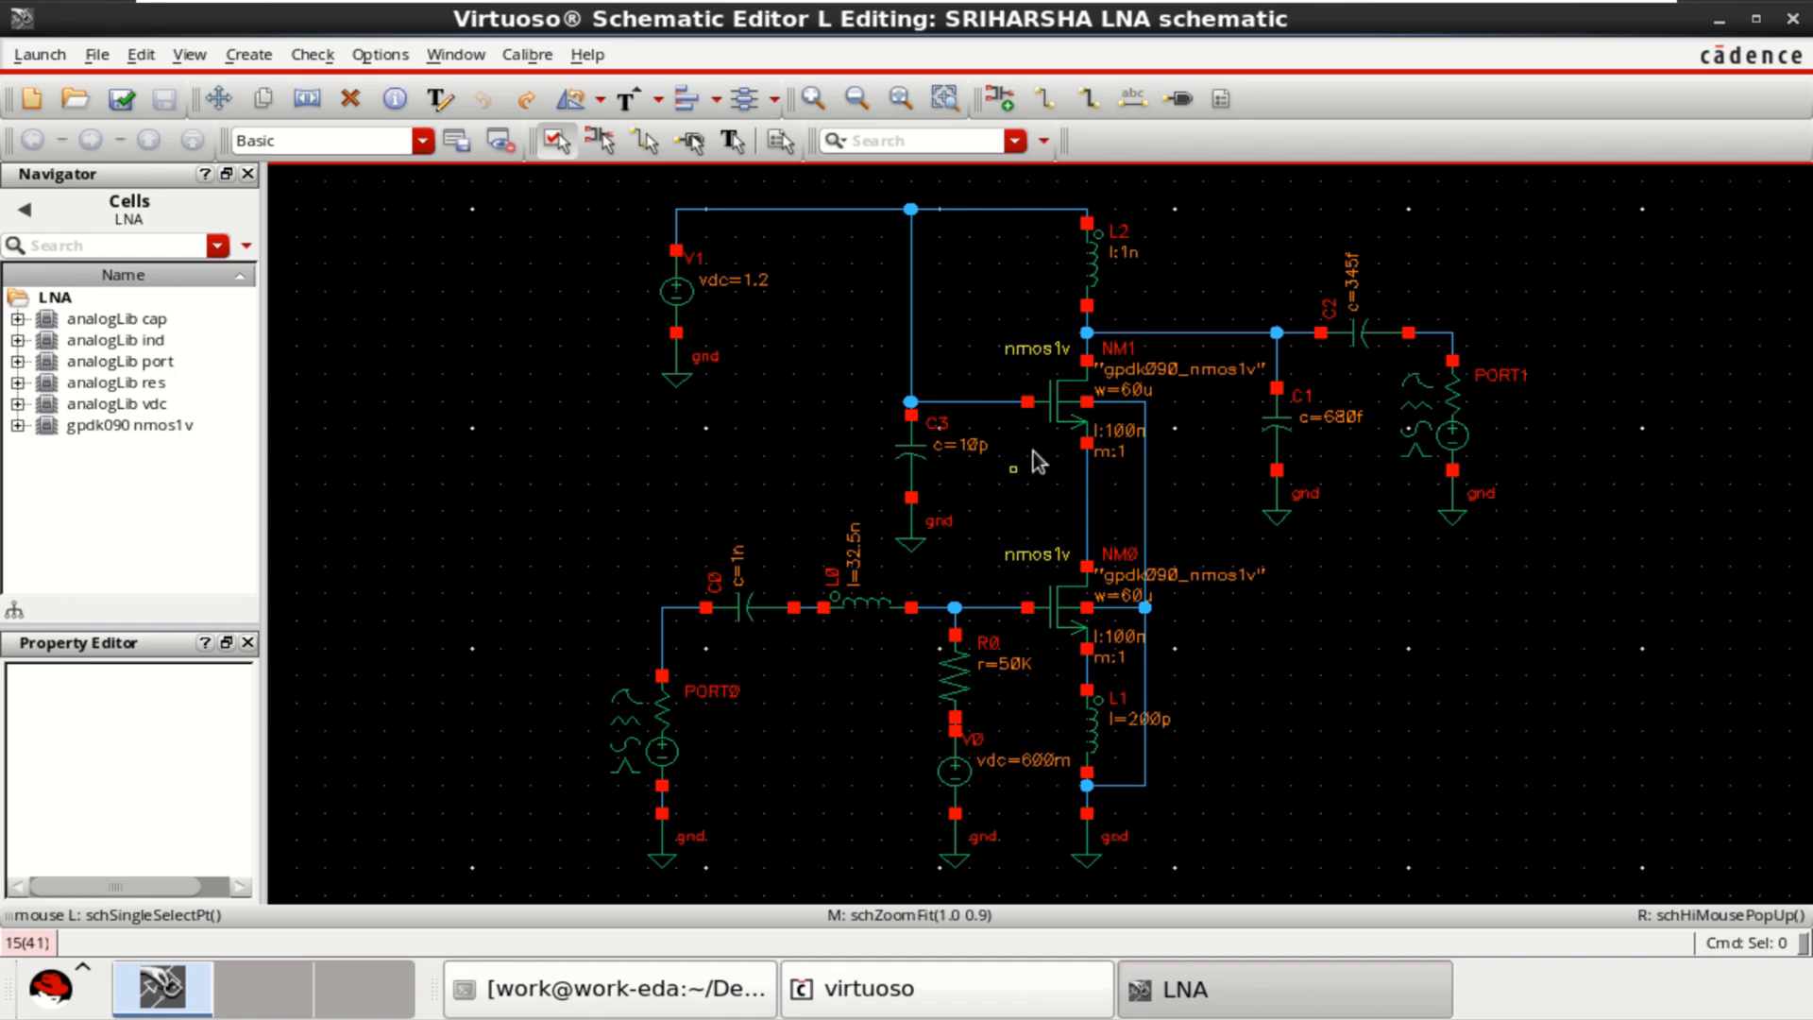
# Review resistor R0's properties, leaving its value at 50K Ohms.
pyautogui.click(1054, 606)
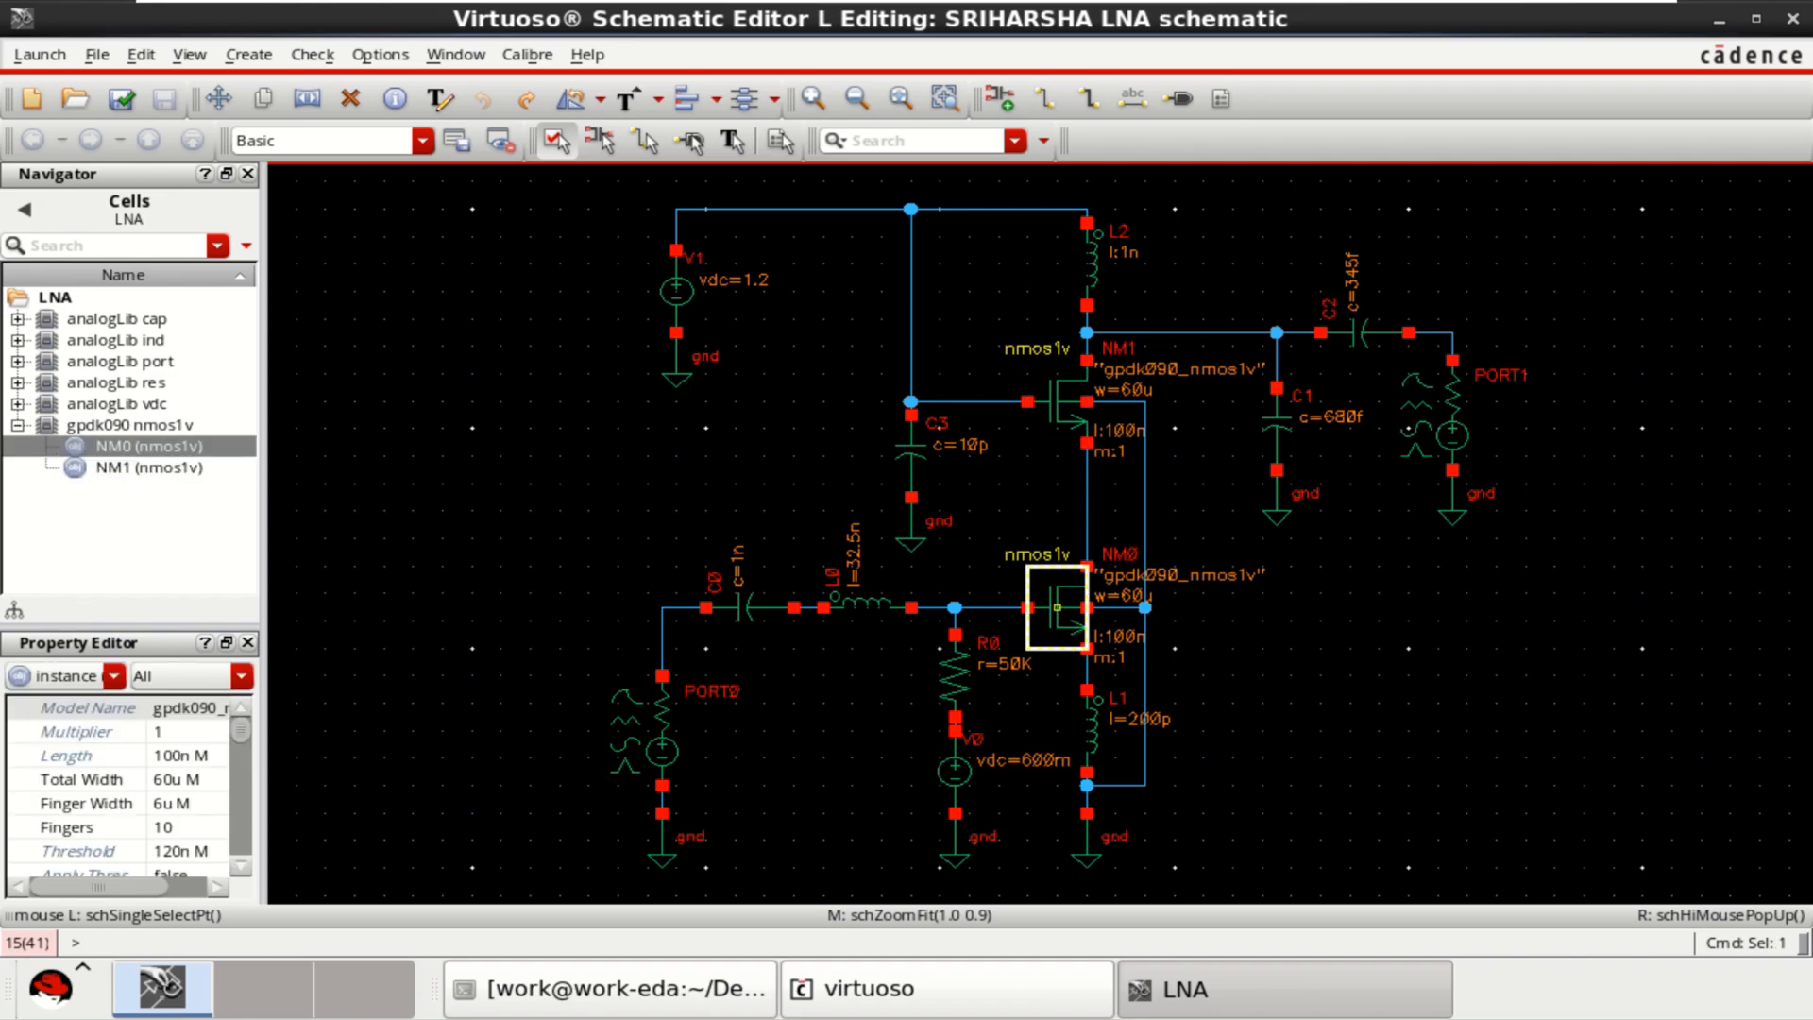
pyautogui.click(1278, 435)
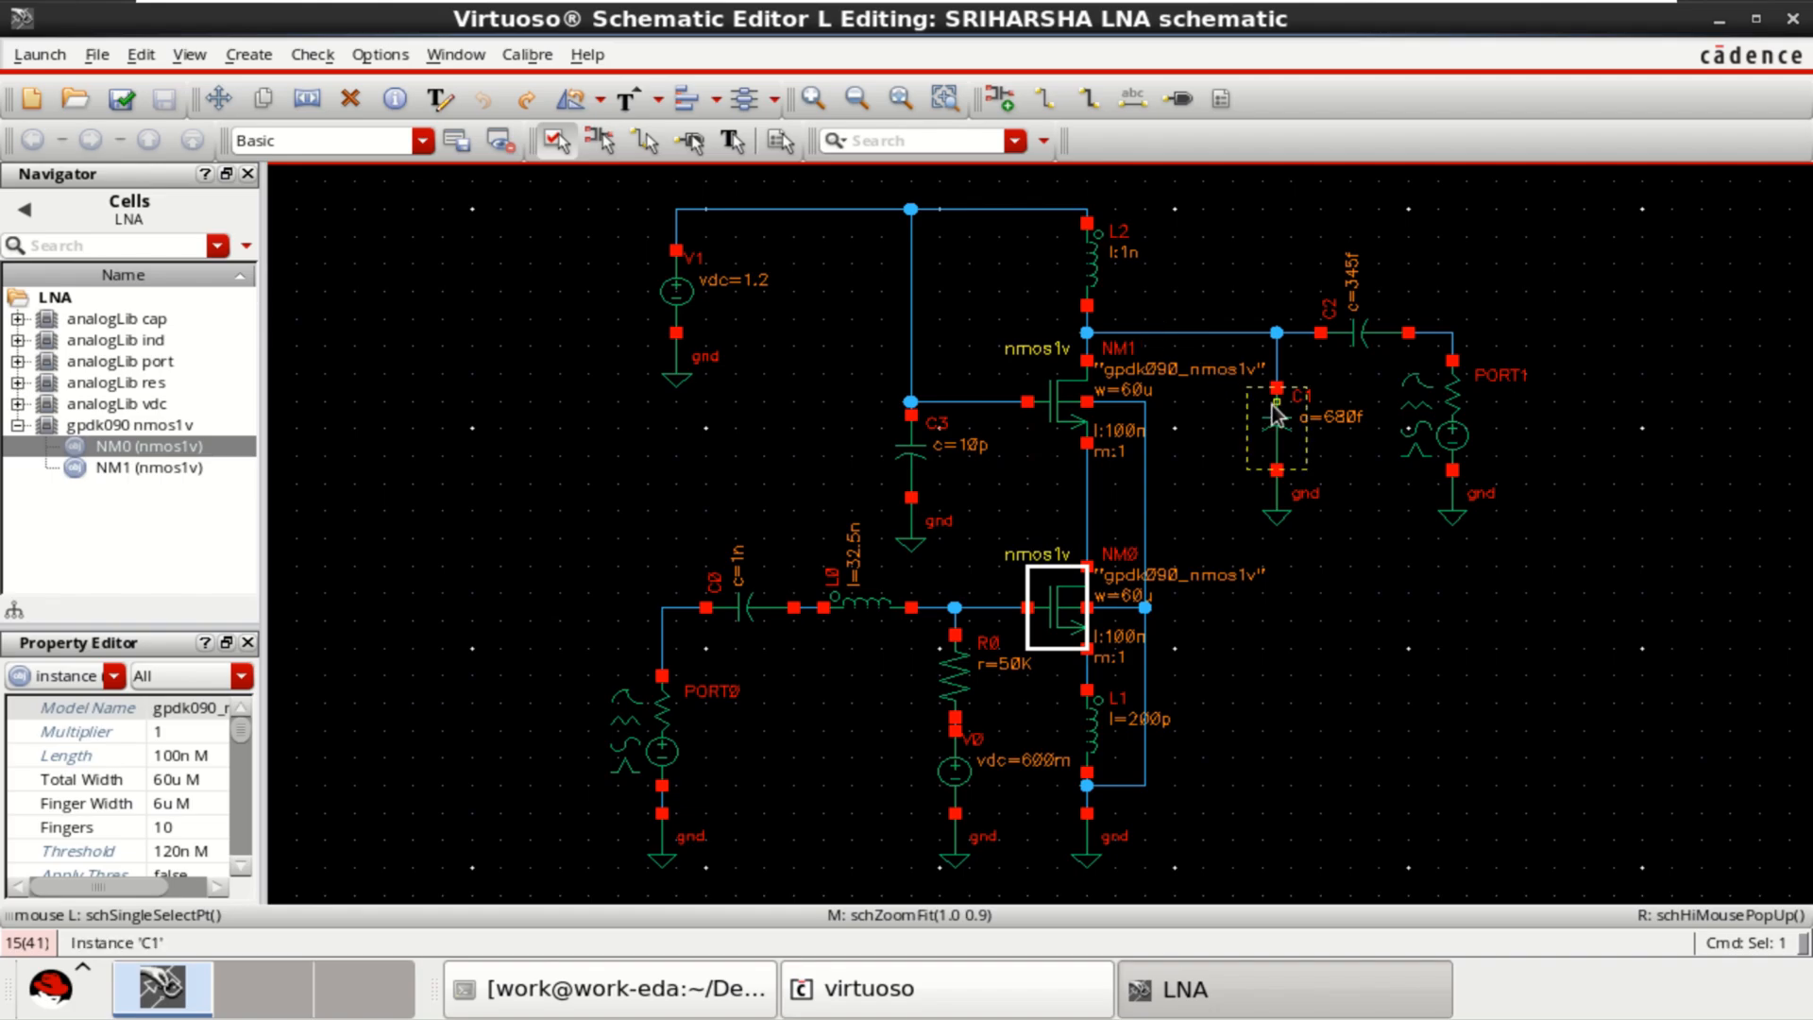
pyautogui.click(957, 682)
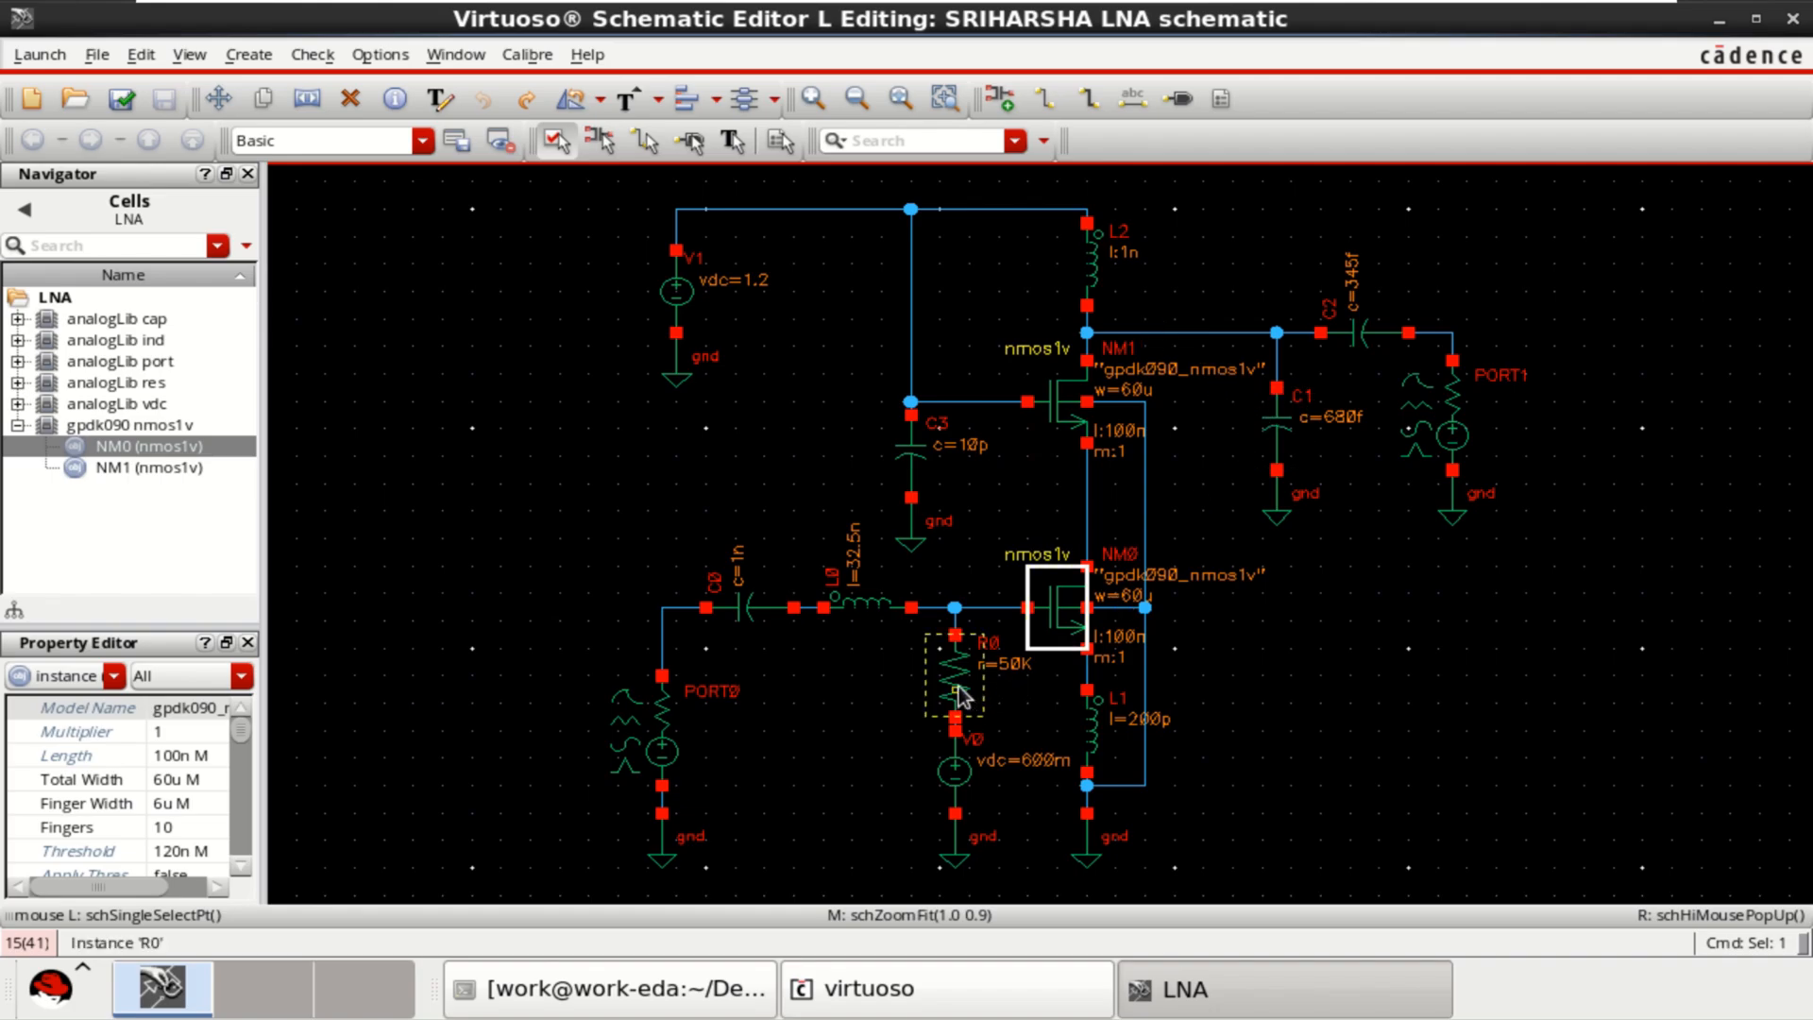
pyautogui.click(955, 676)
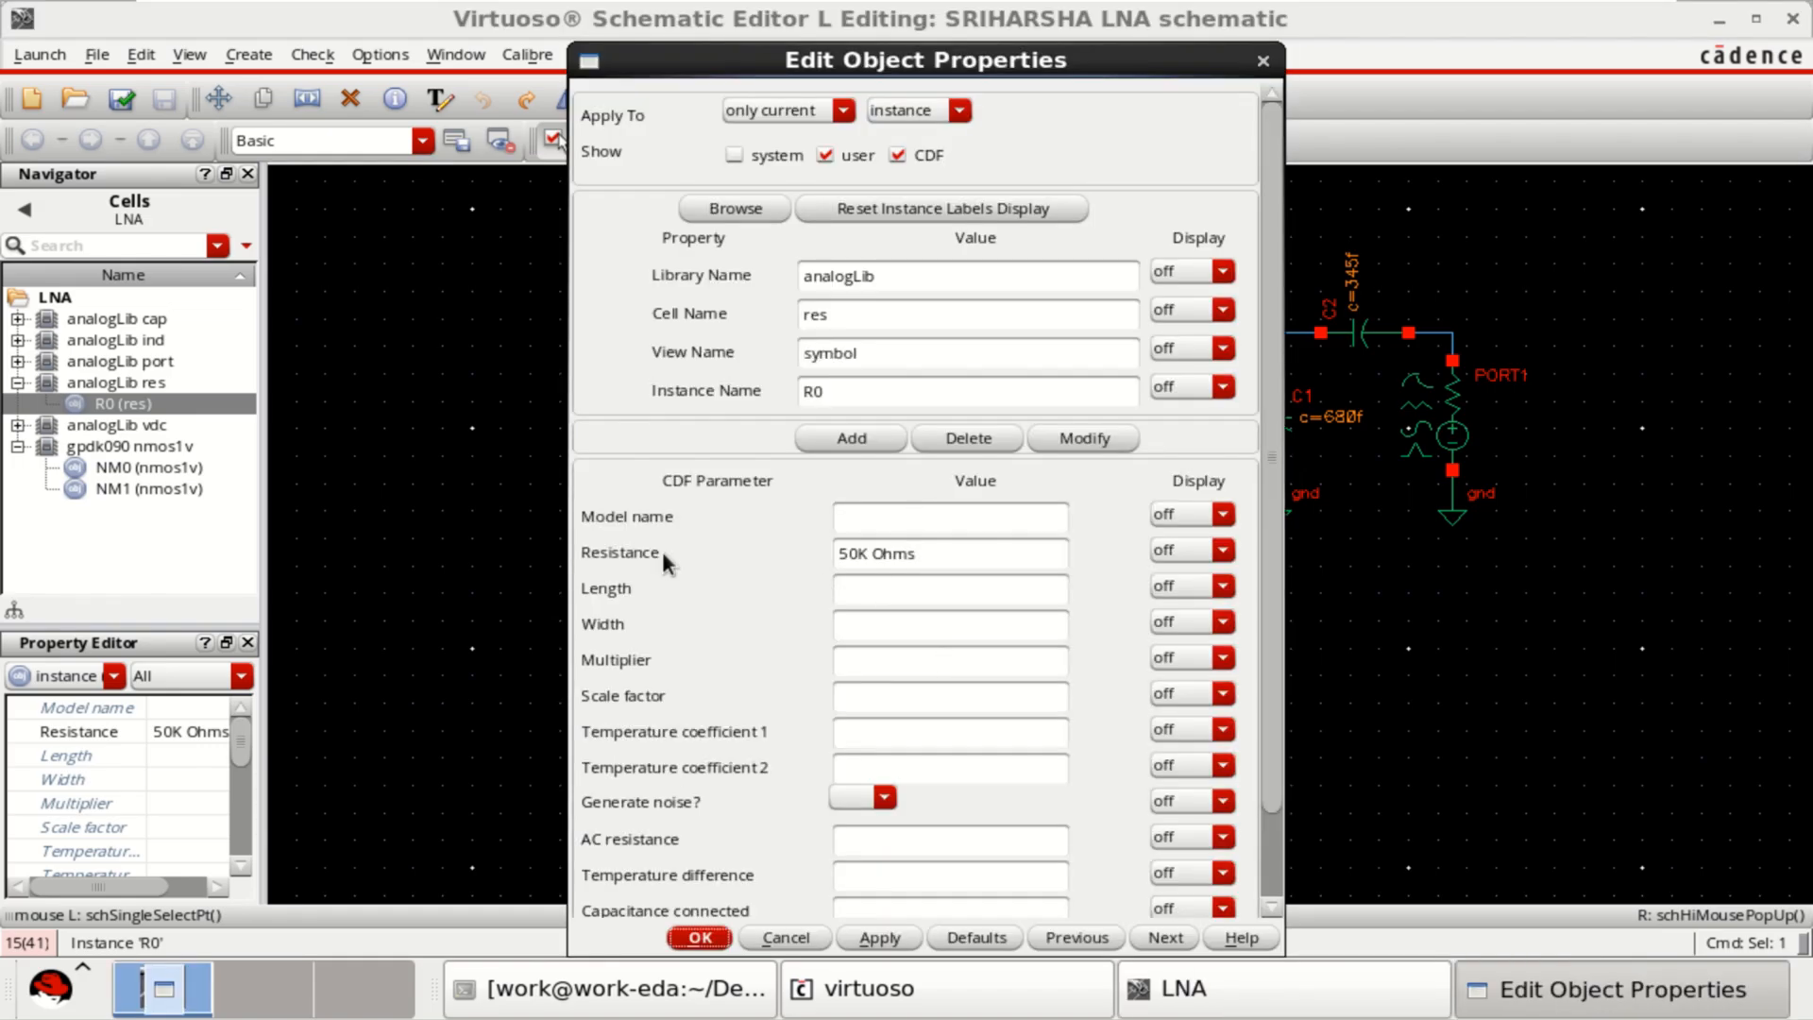
pyautogui.click(942, 554)
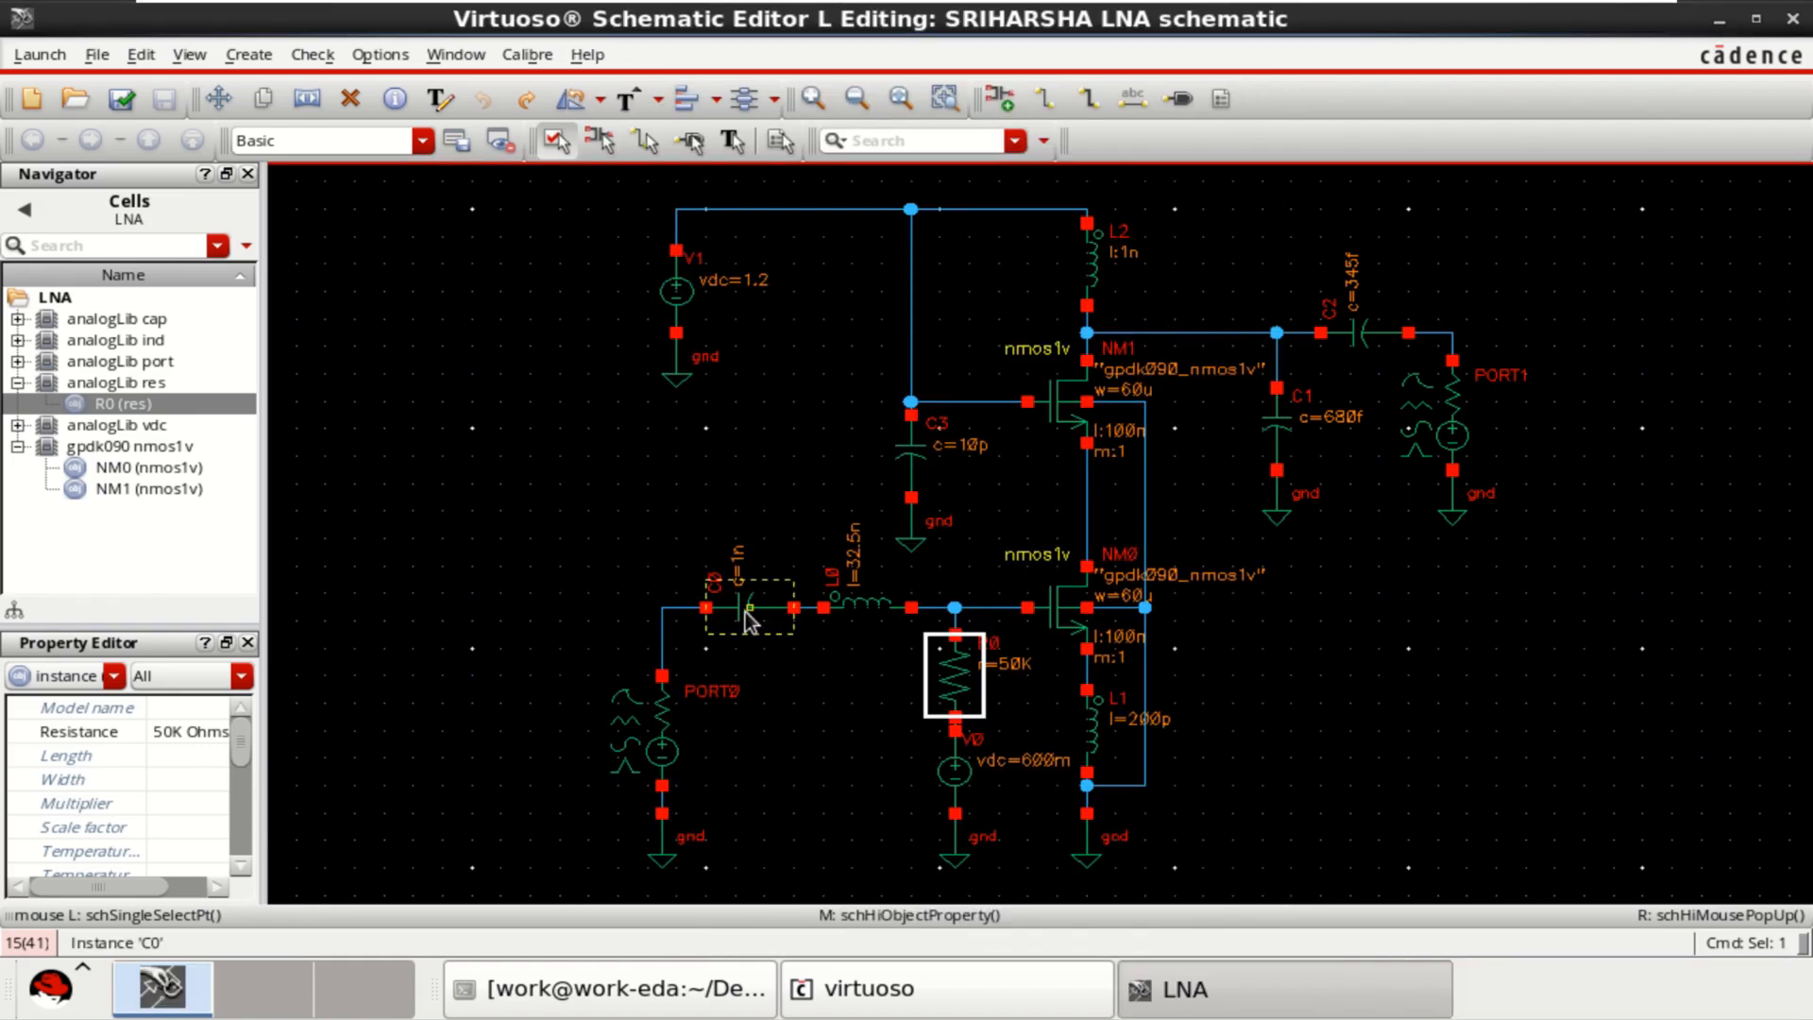
pyautogui.click(749, 607)
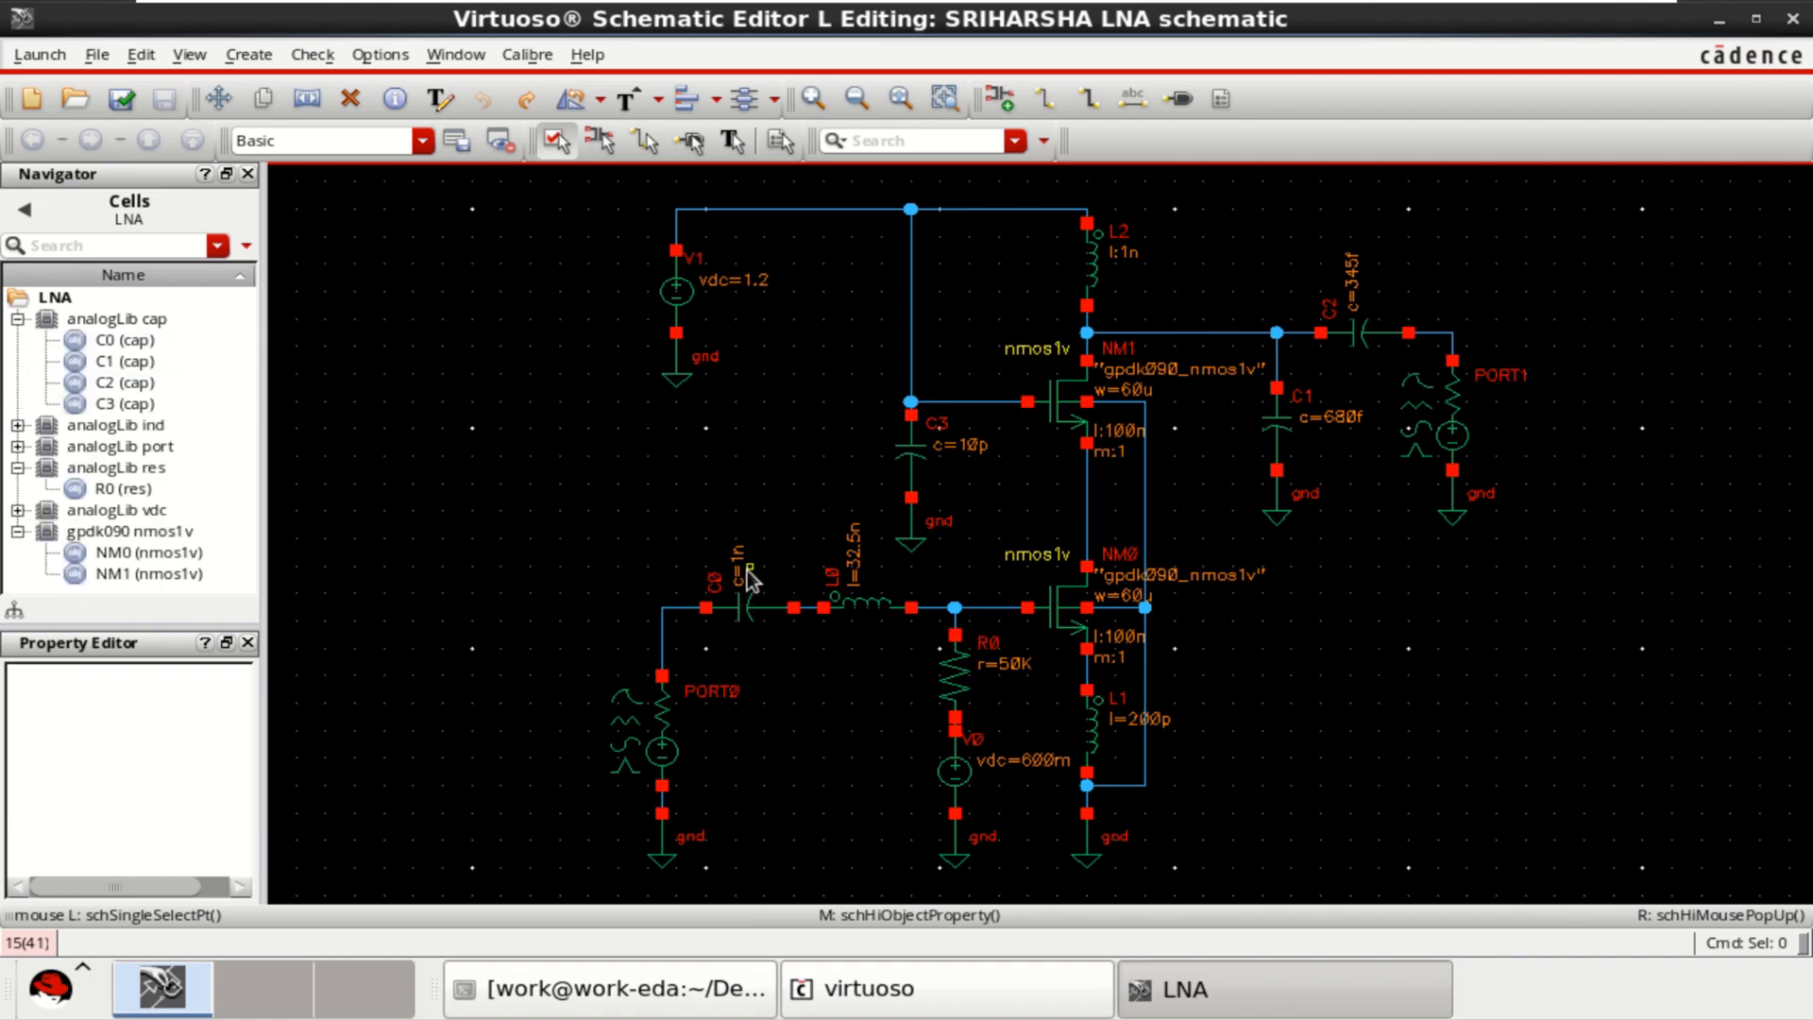
# Review the inductors, confirming L2's 5 Ohm series resistance unchanged.
pyautogui.click(867, 606)
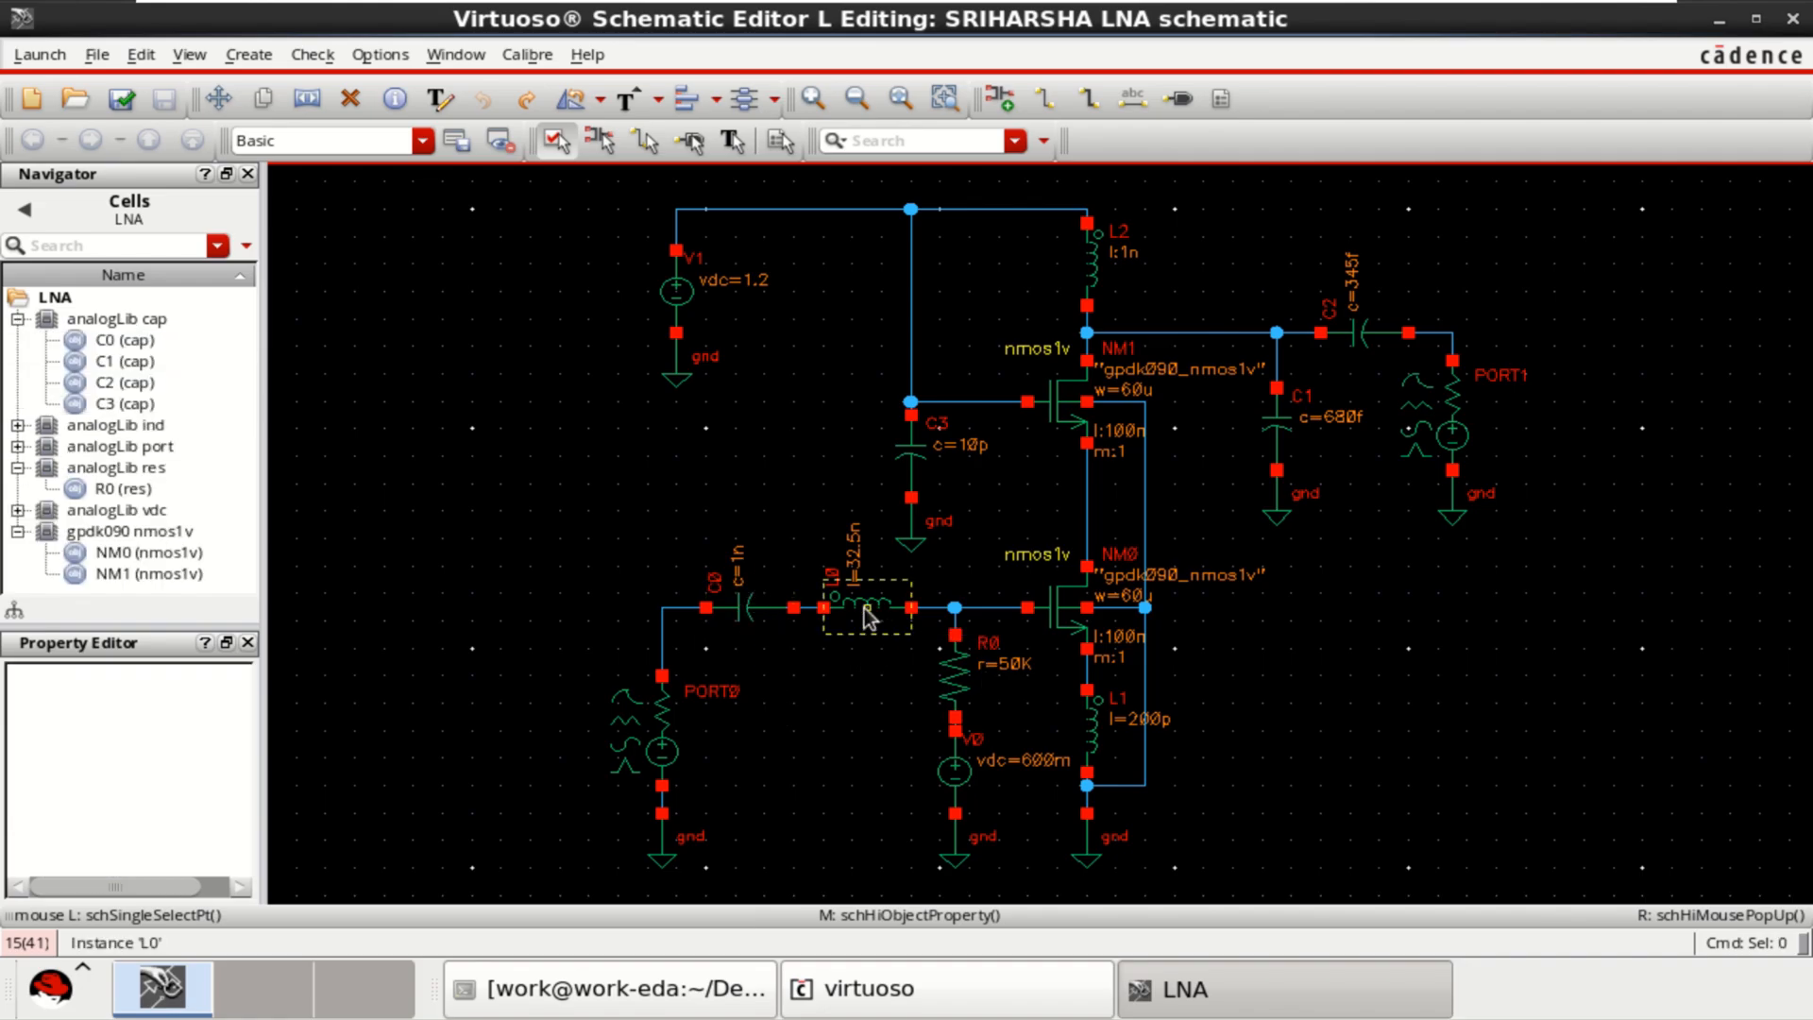
pyautogui.click(861, 607)
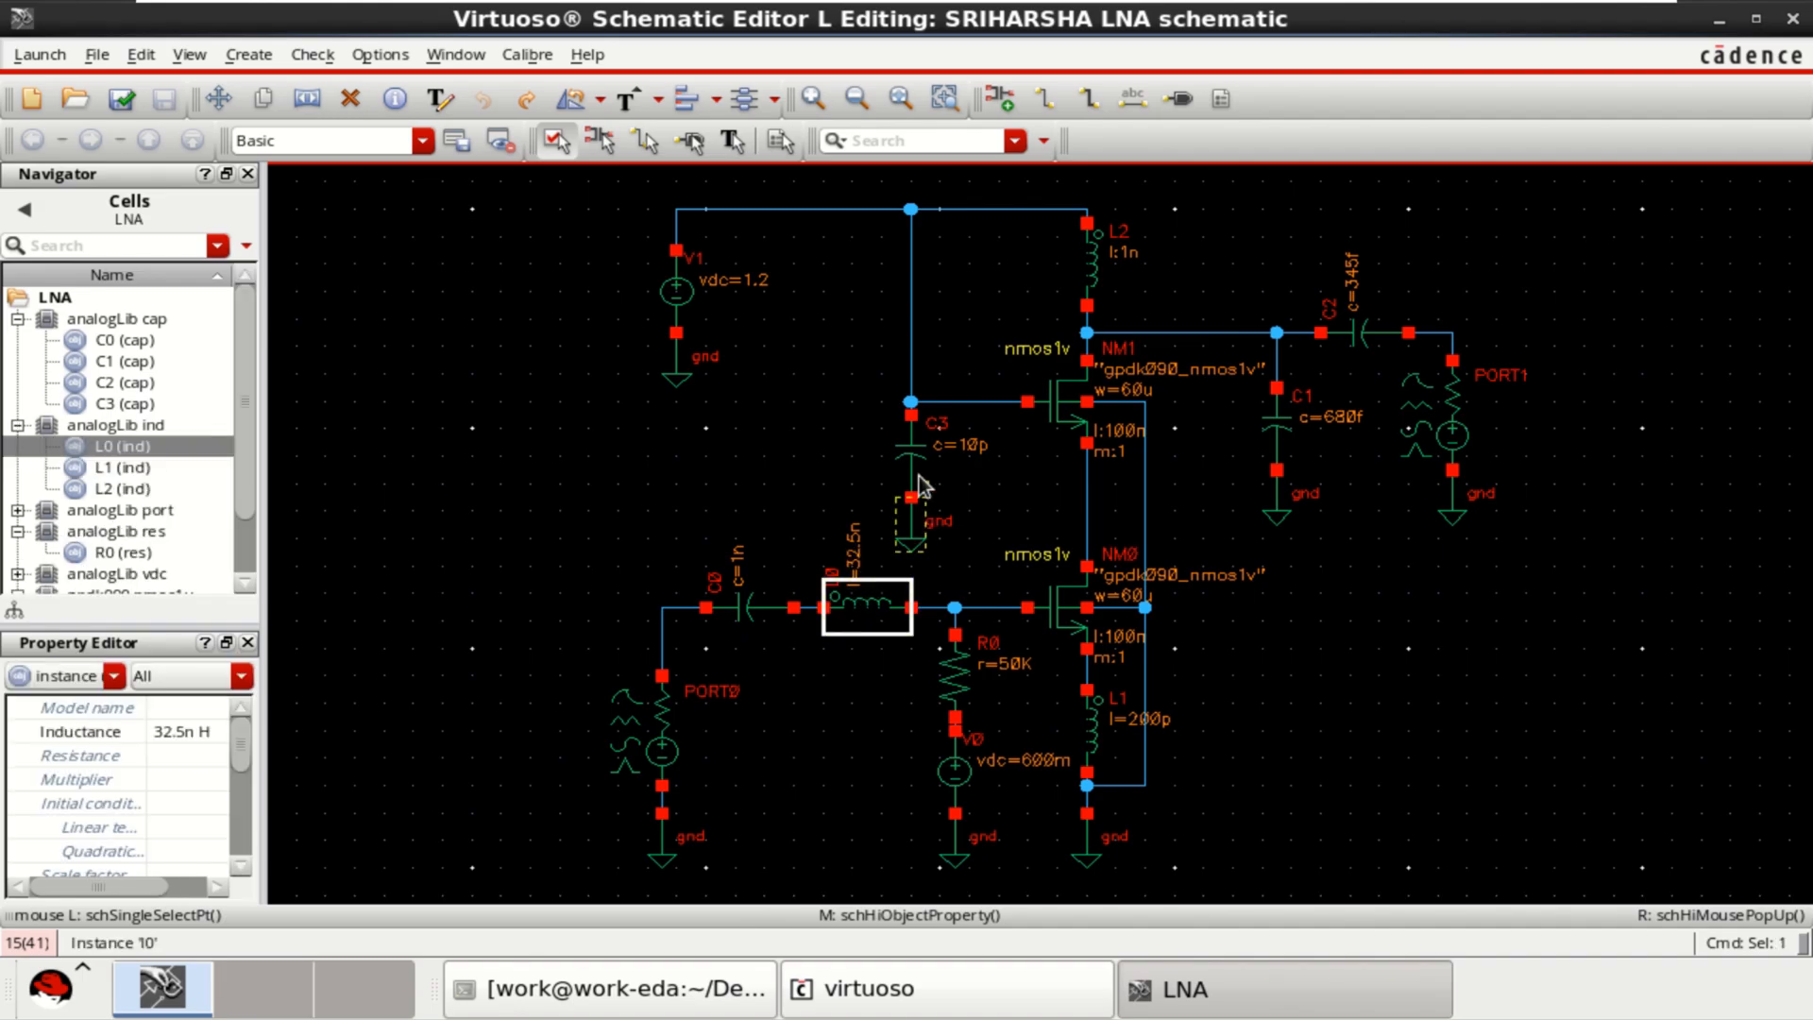
pyautogui.click(911, 451)
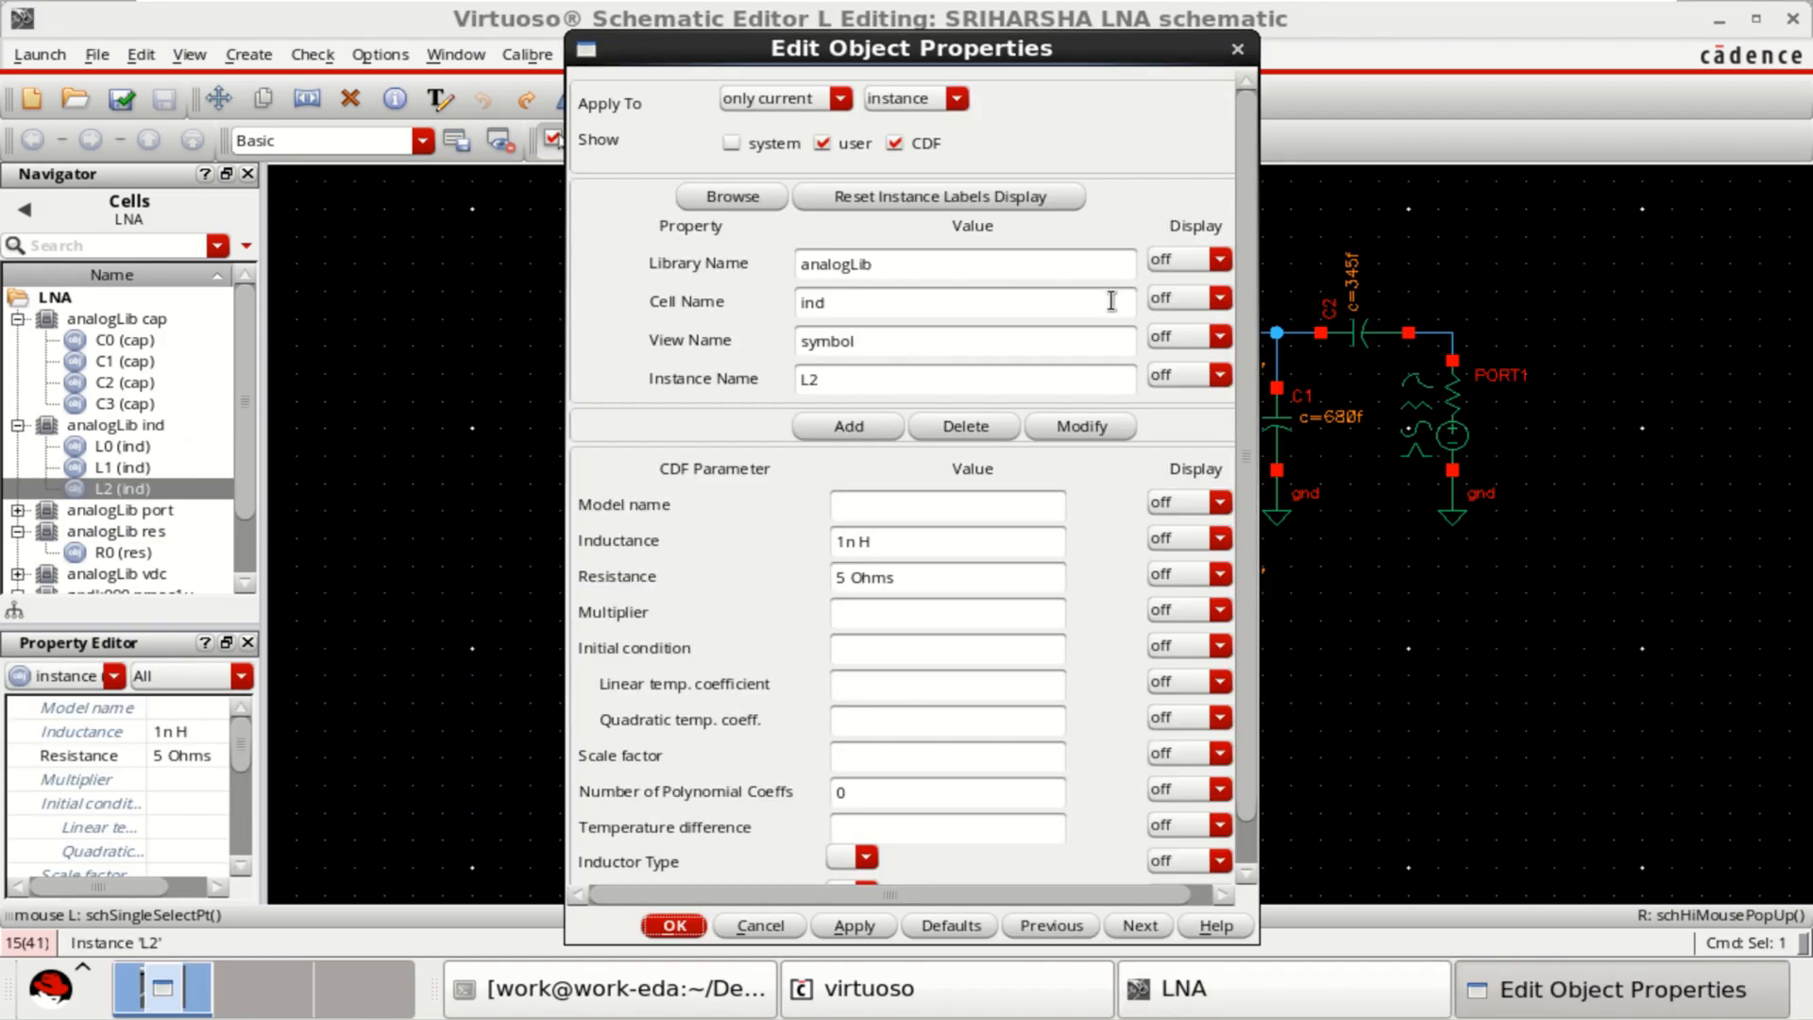
pyautogui.click(946, 576)
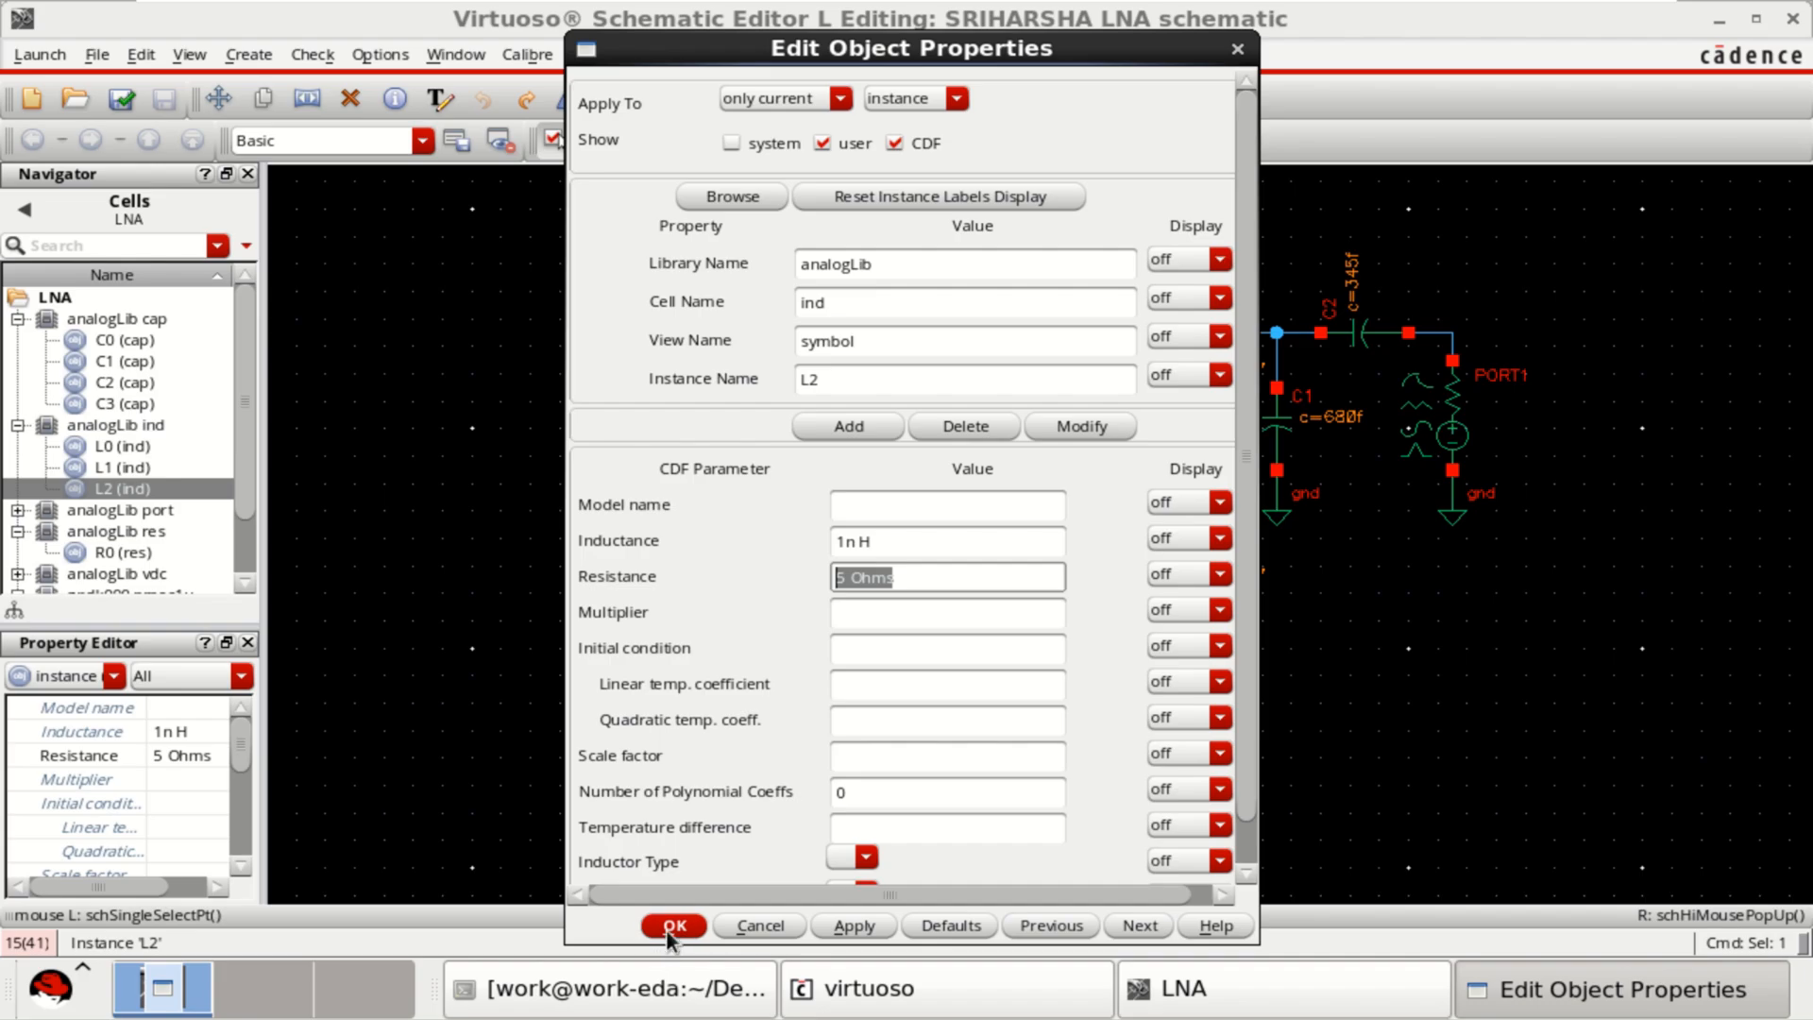
pyautogui.click(672, 926)
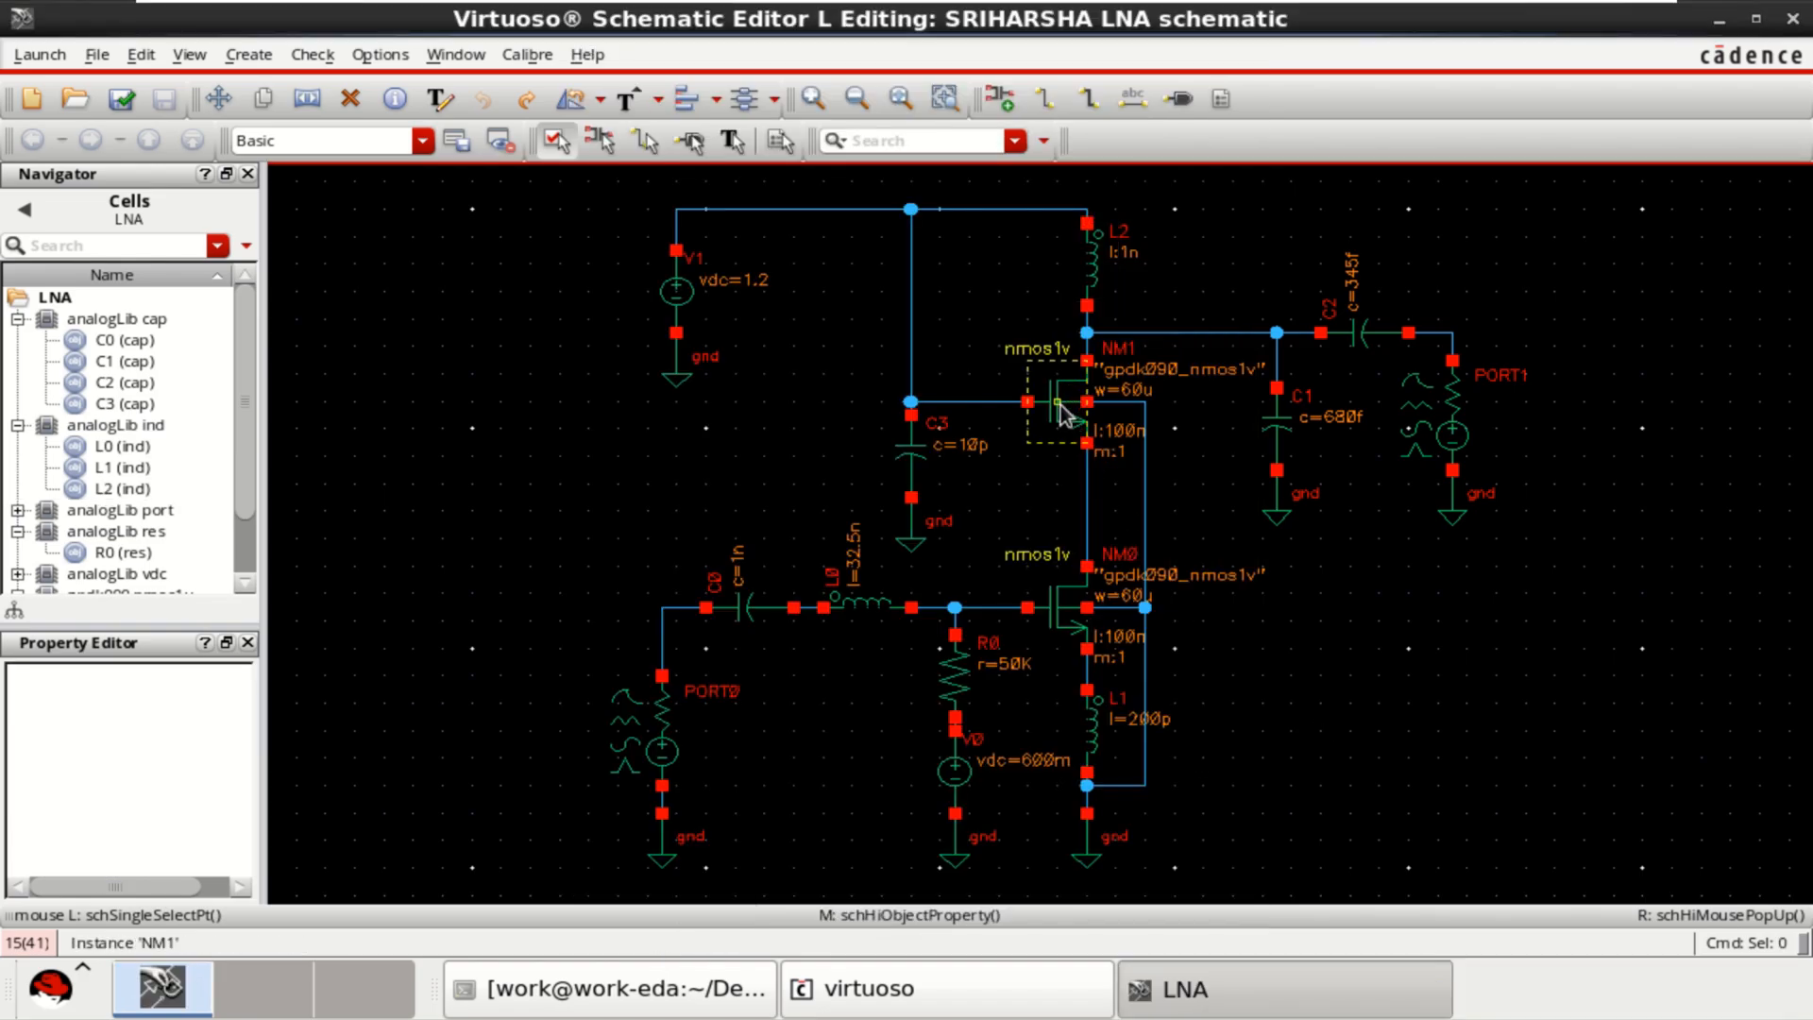
# Review NM1's finger width and fingers and NM0's total width without changes.
pyautogui.doubleClick(1057, 404)
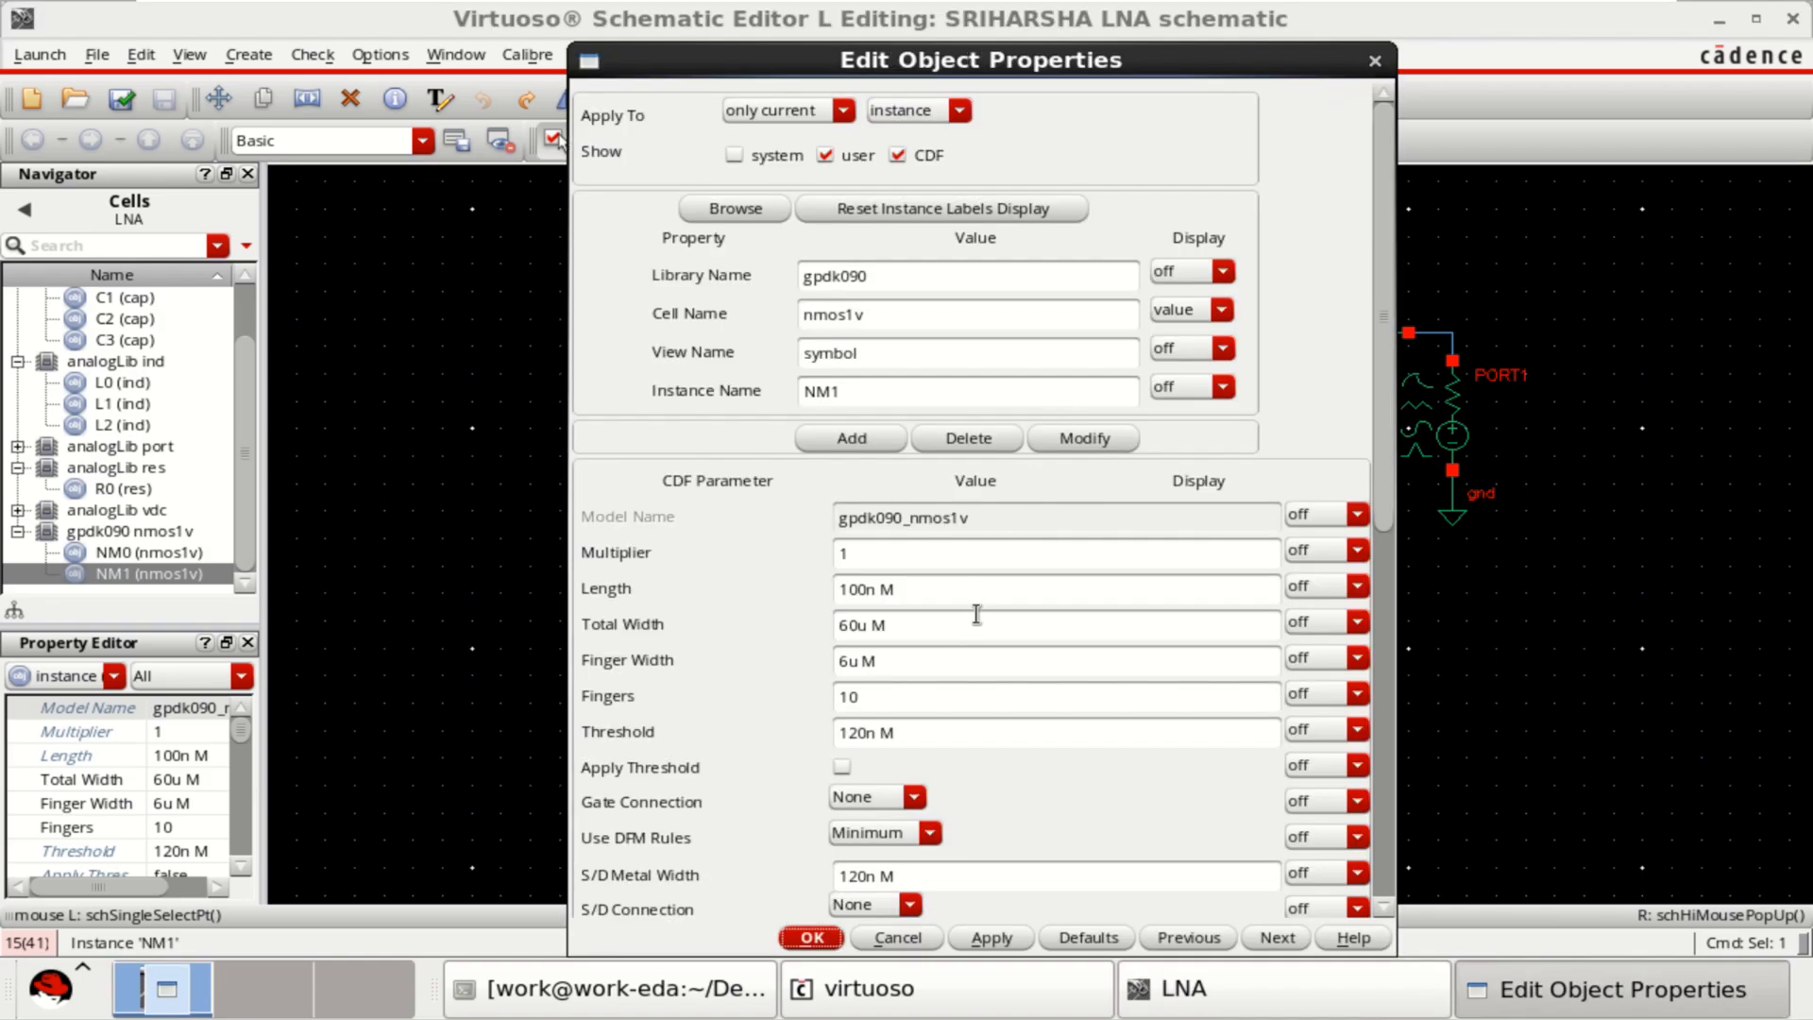
pyautogui.moveTo(888, 637)
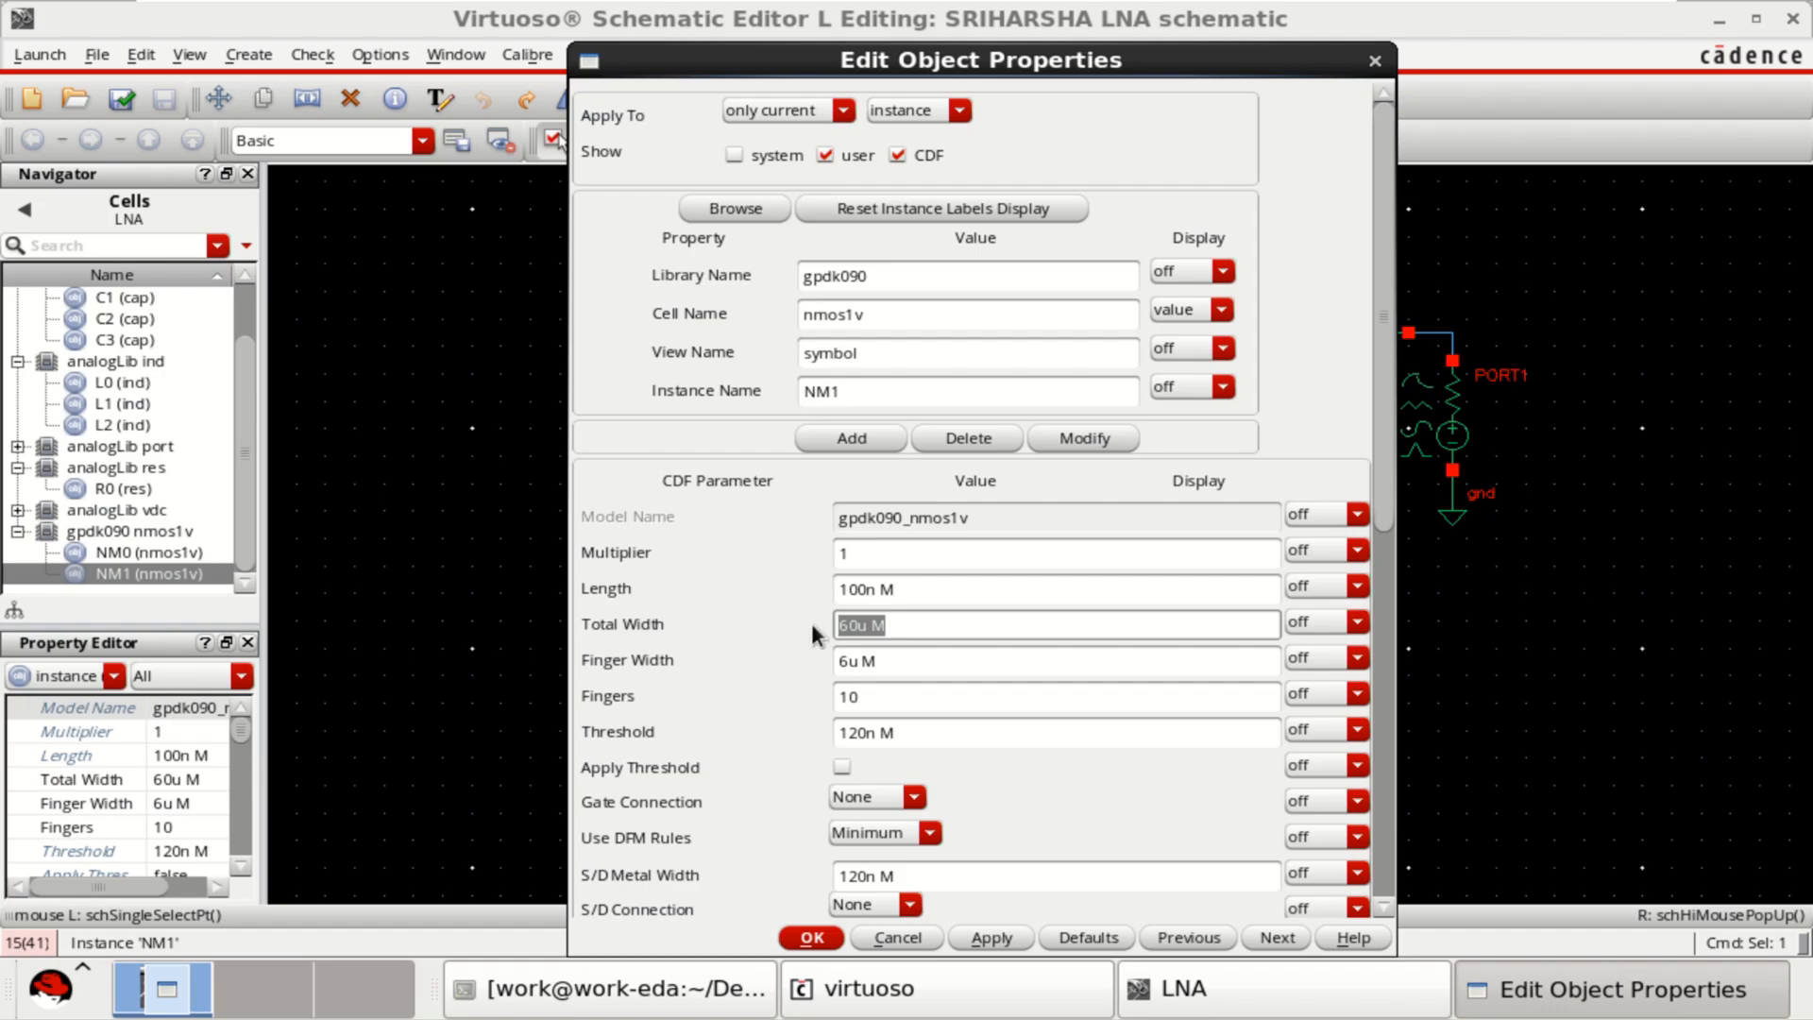
pyautogui.click(1052, 659)
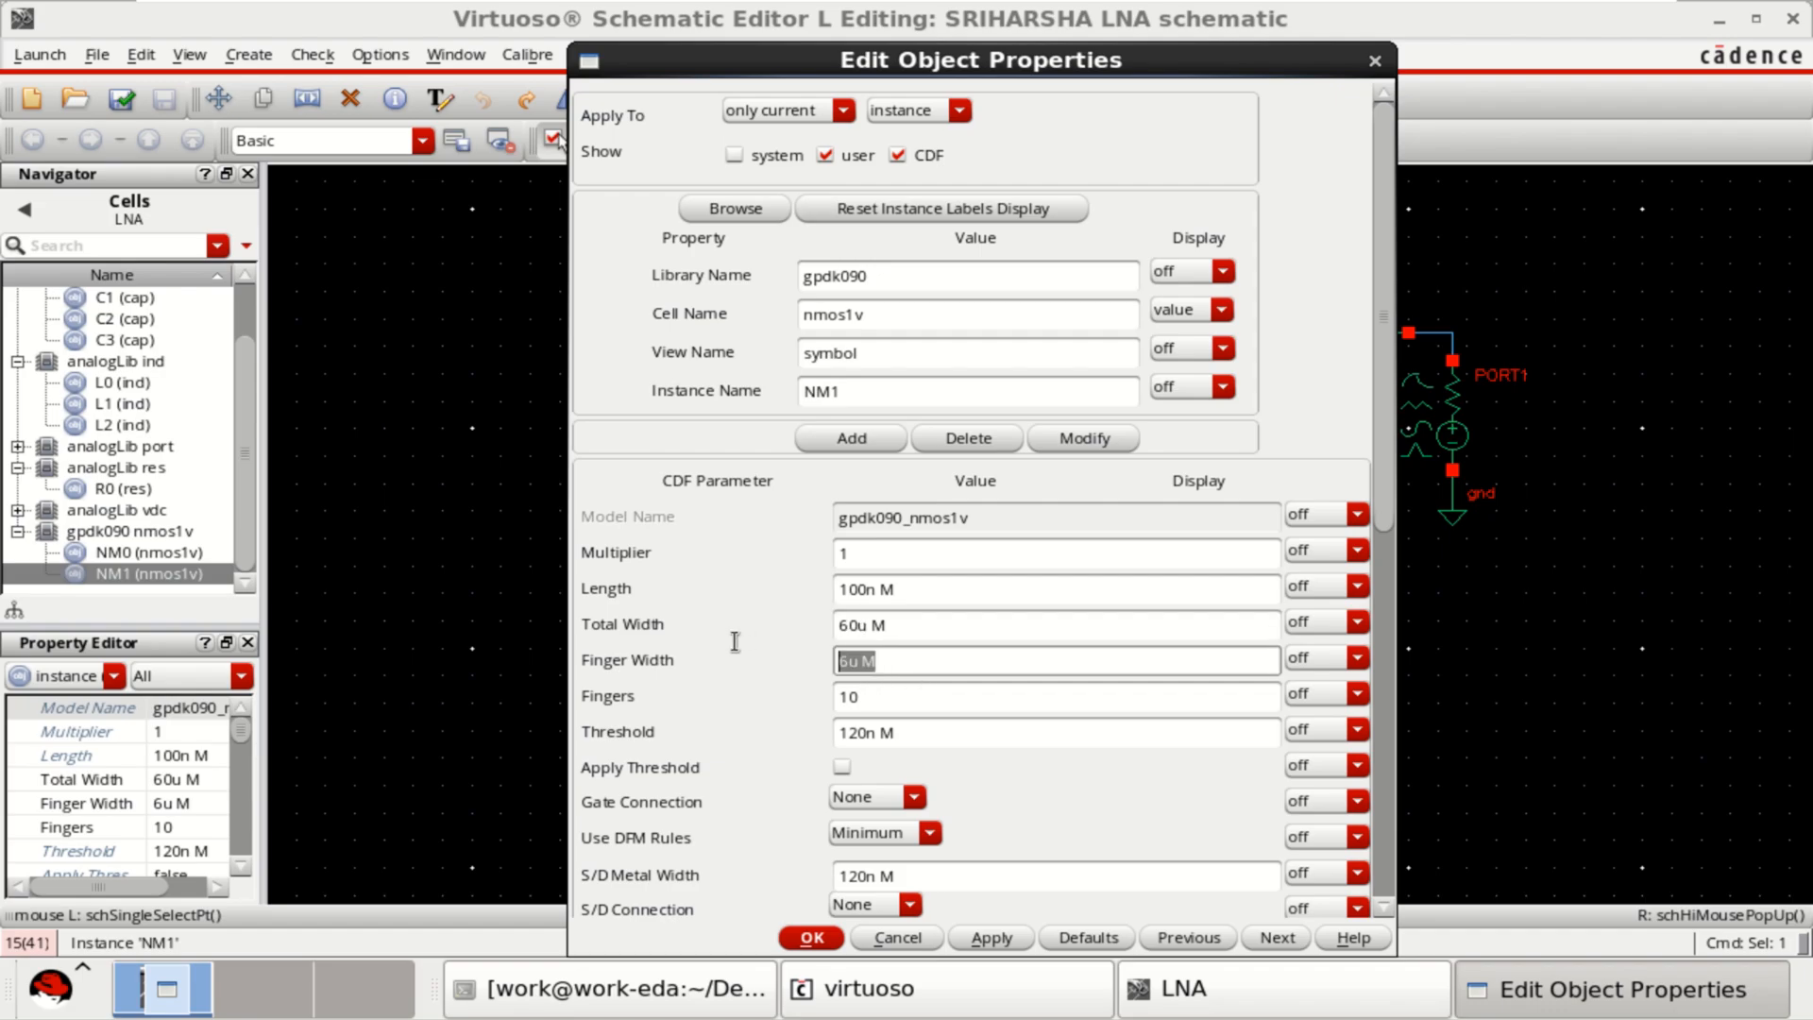
pyautogui.moveTo(910, 667)
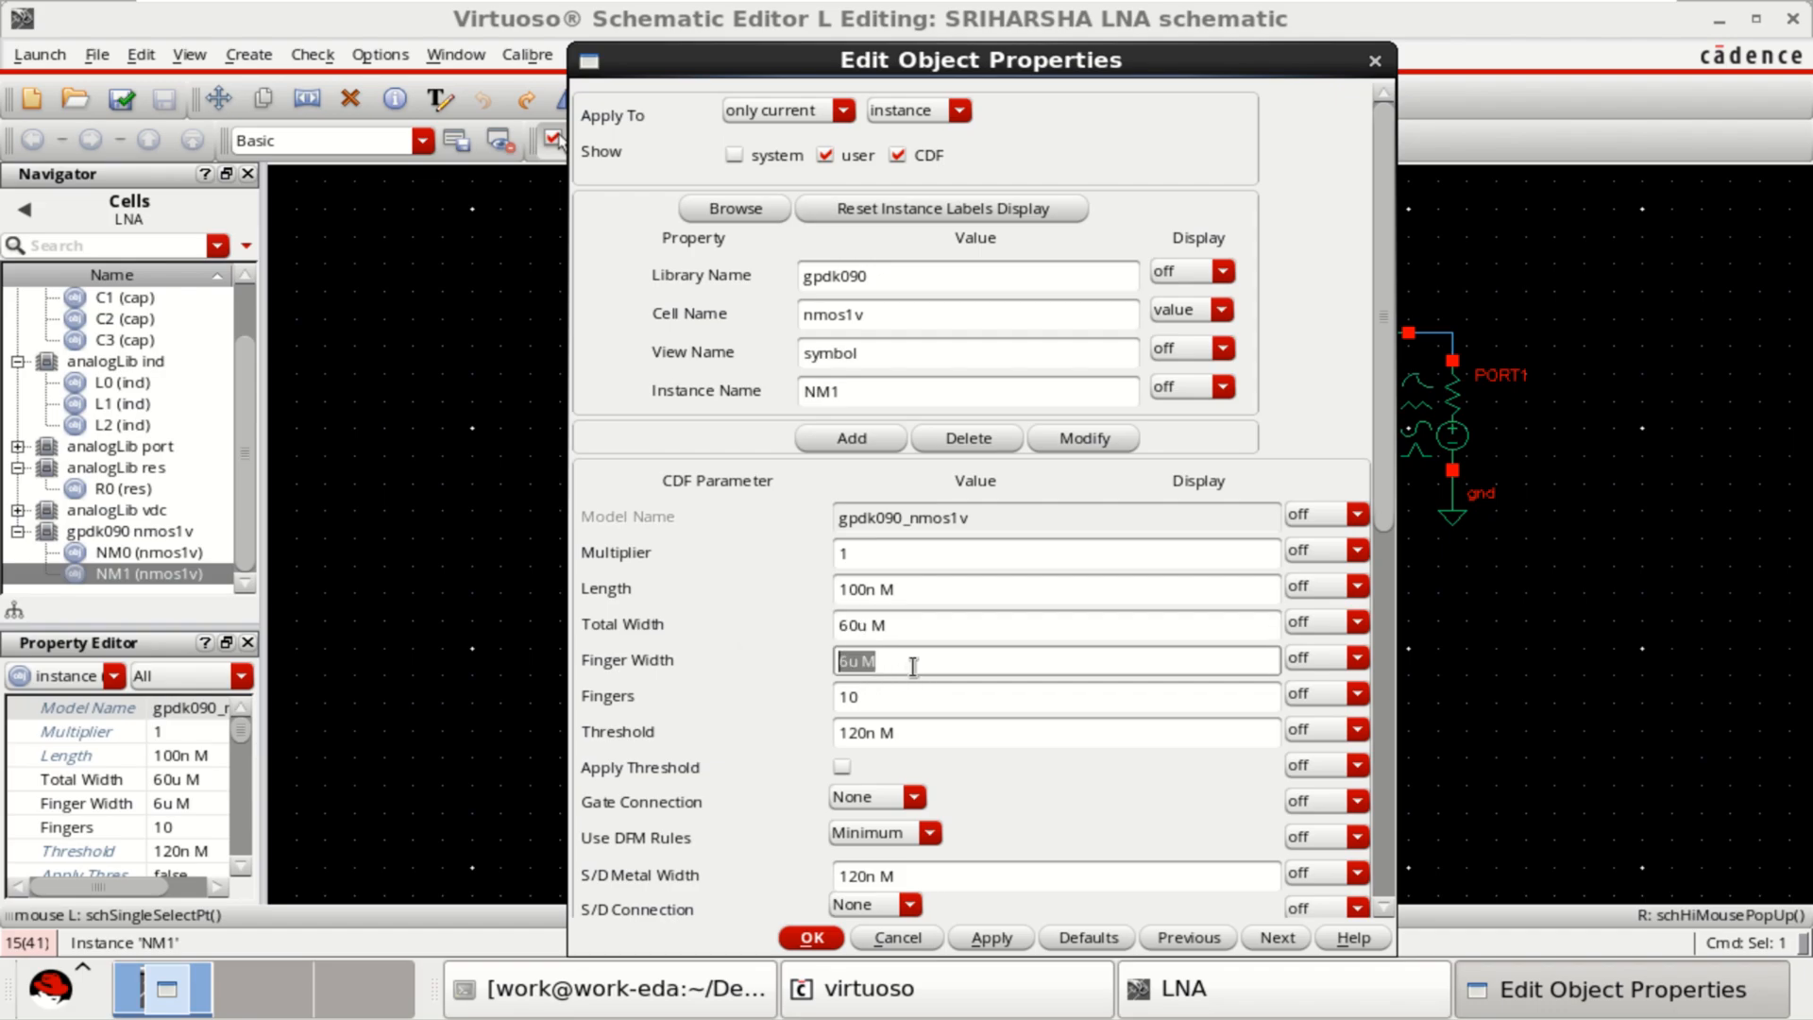
pyautogui.click(1052, 695)
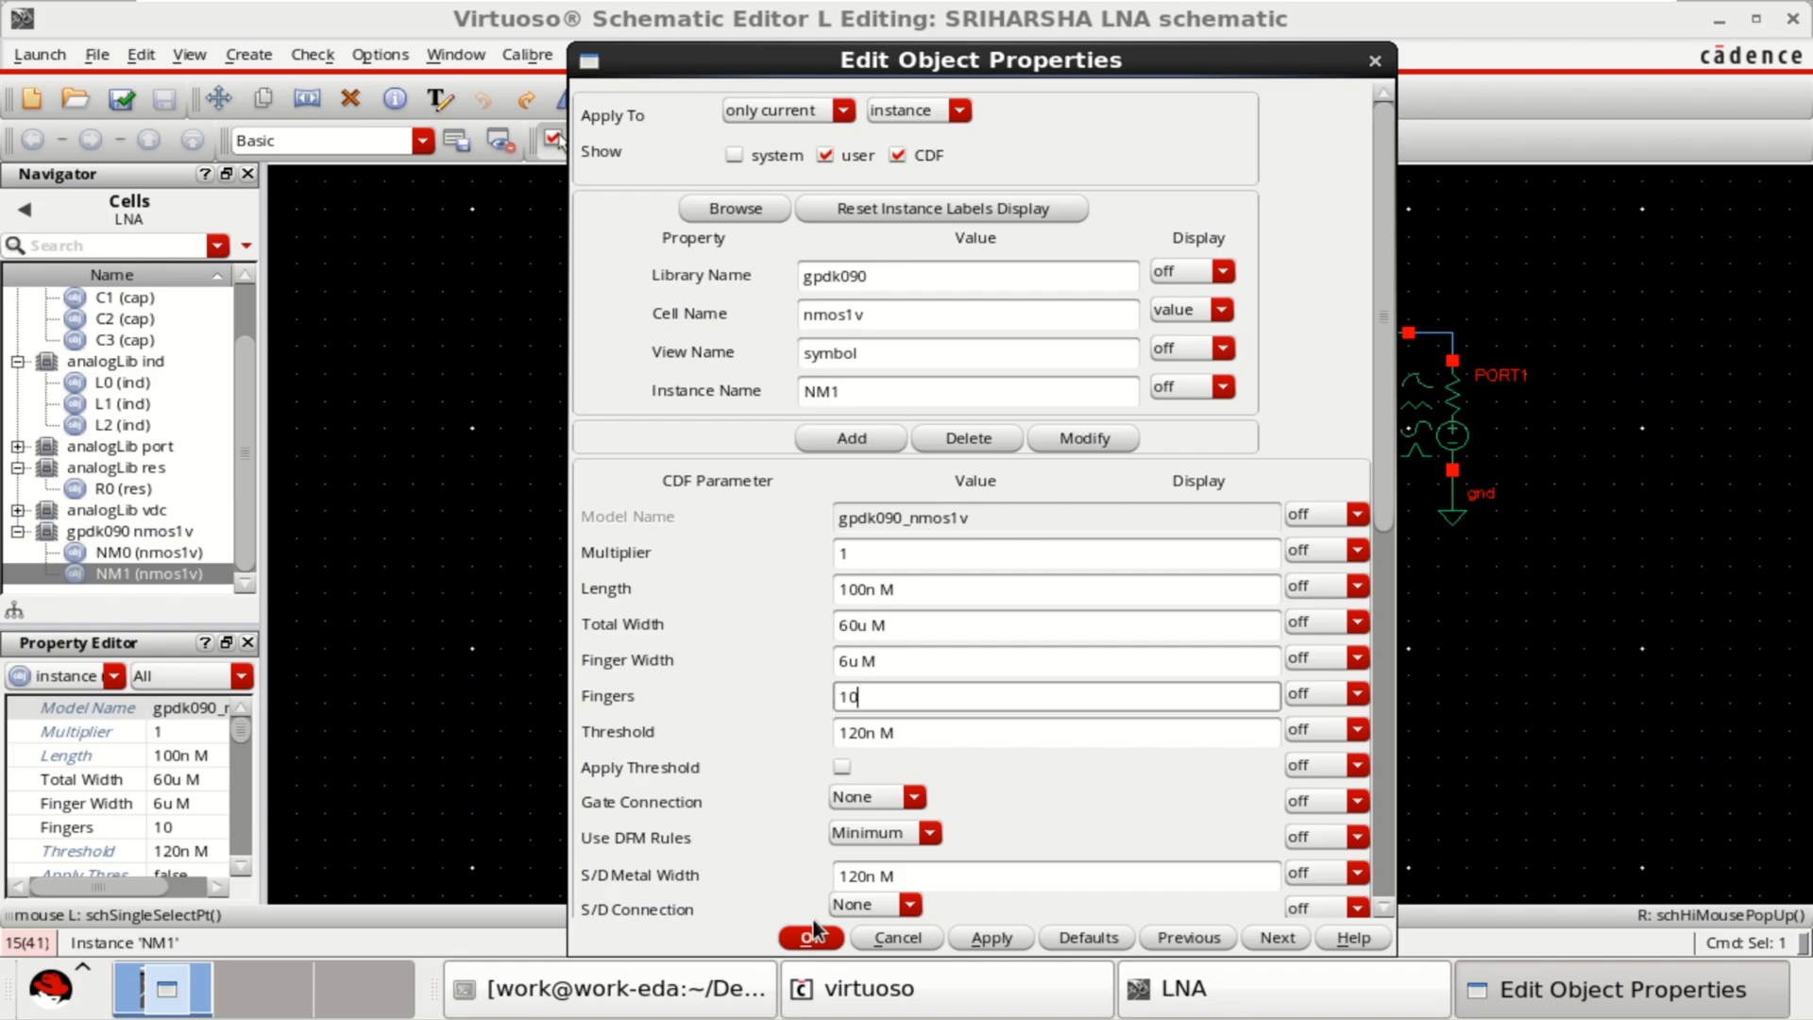
pyautogui.click(810, 937)
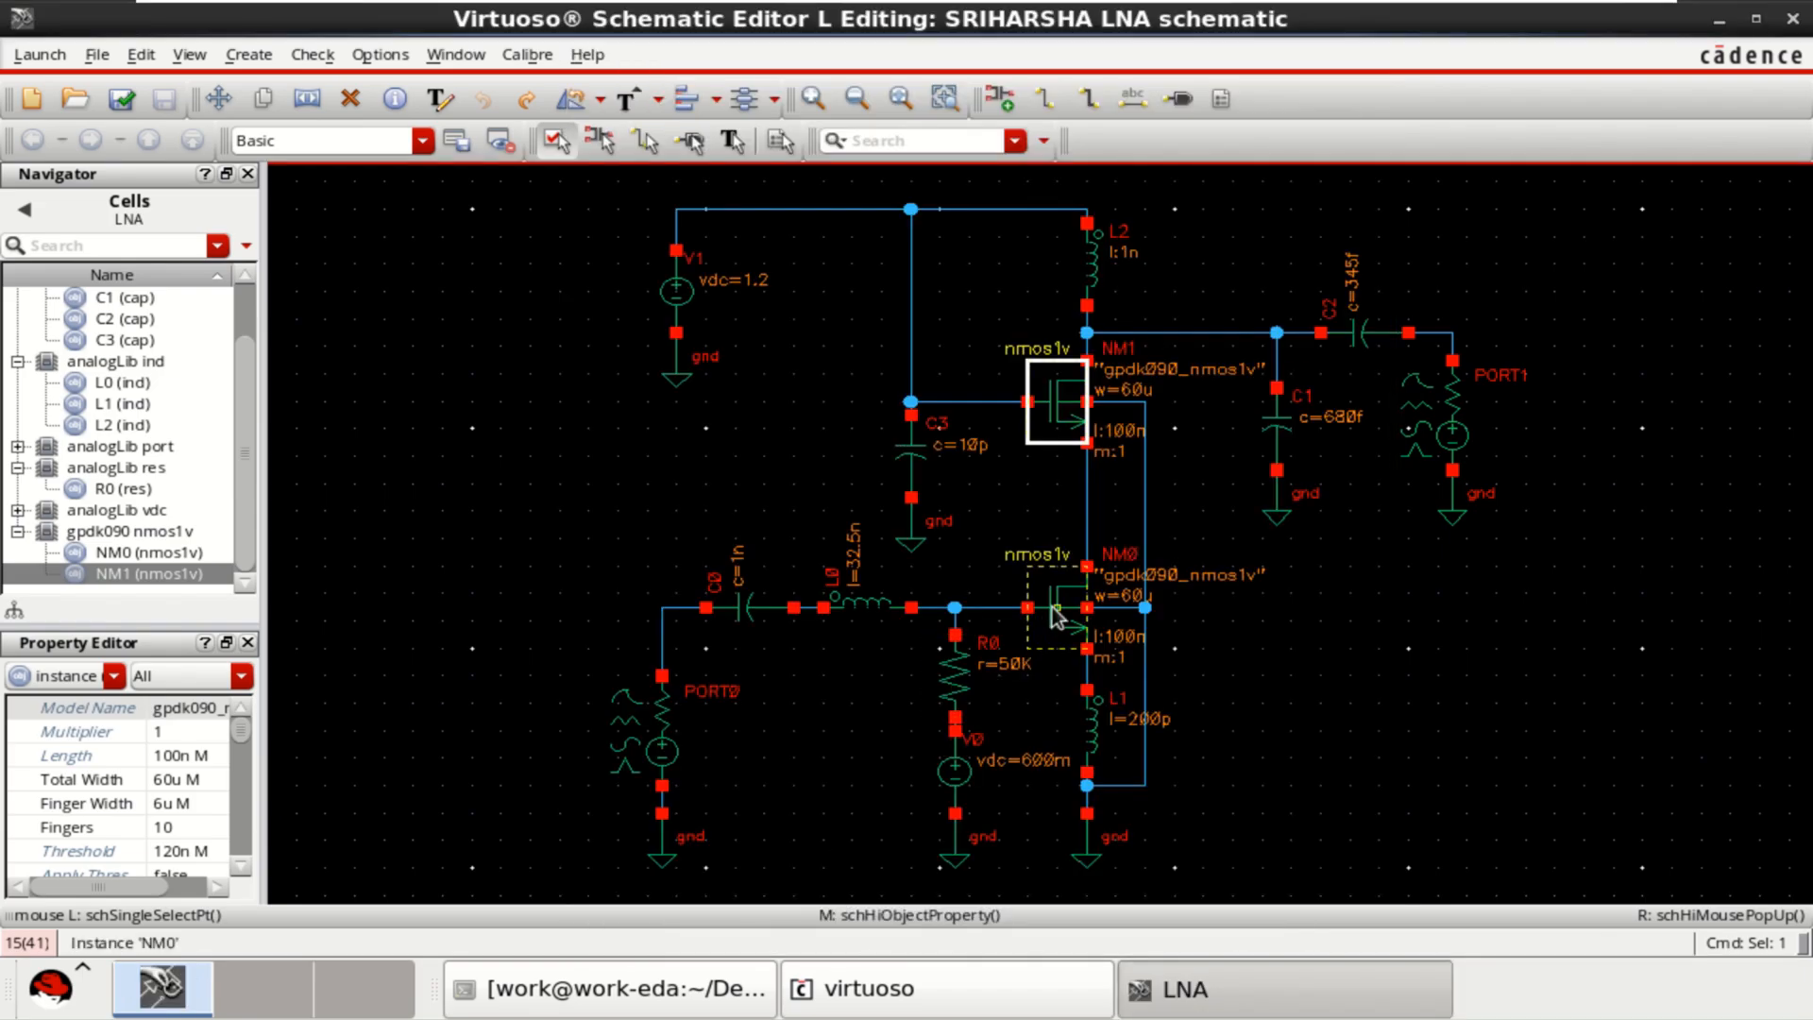
pyautogui.click(1051, 606)
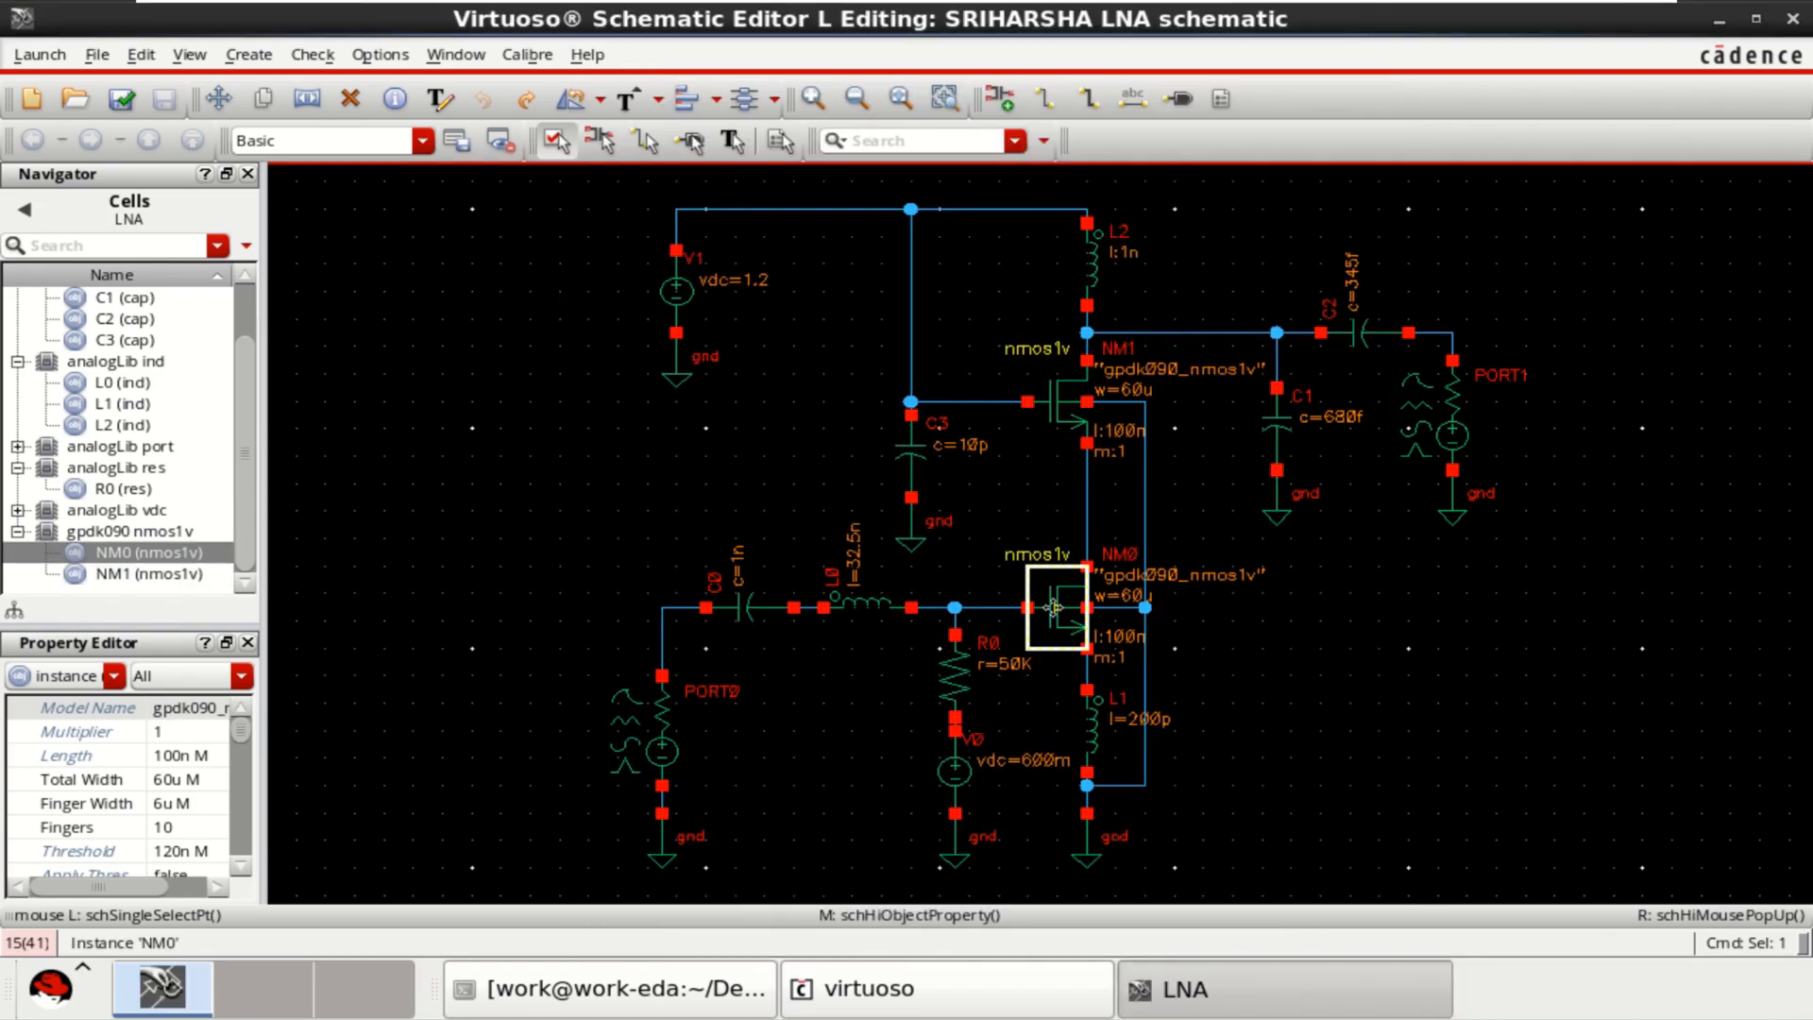
pyautogui.doubleClick(1048, 606)
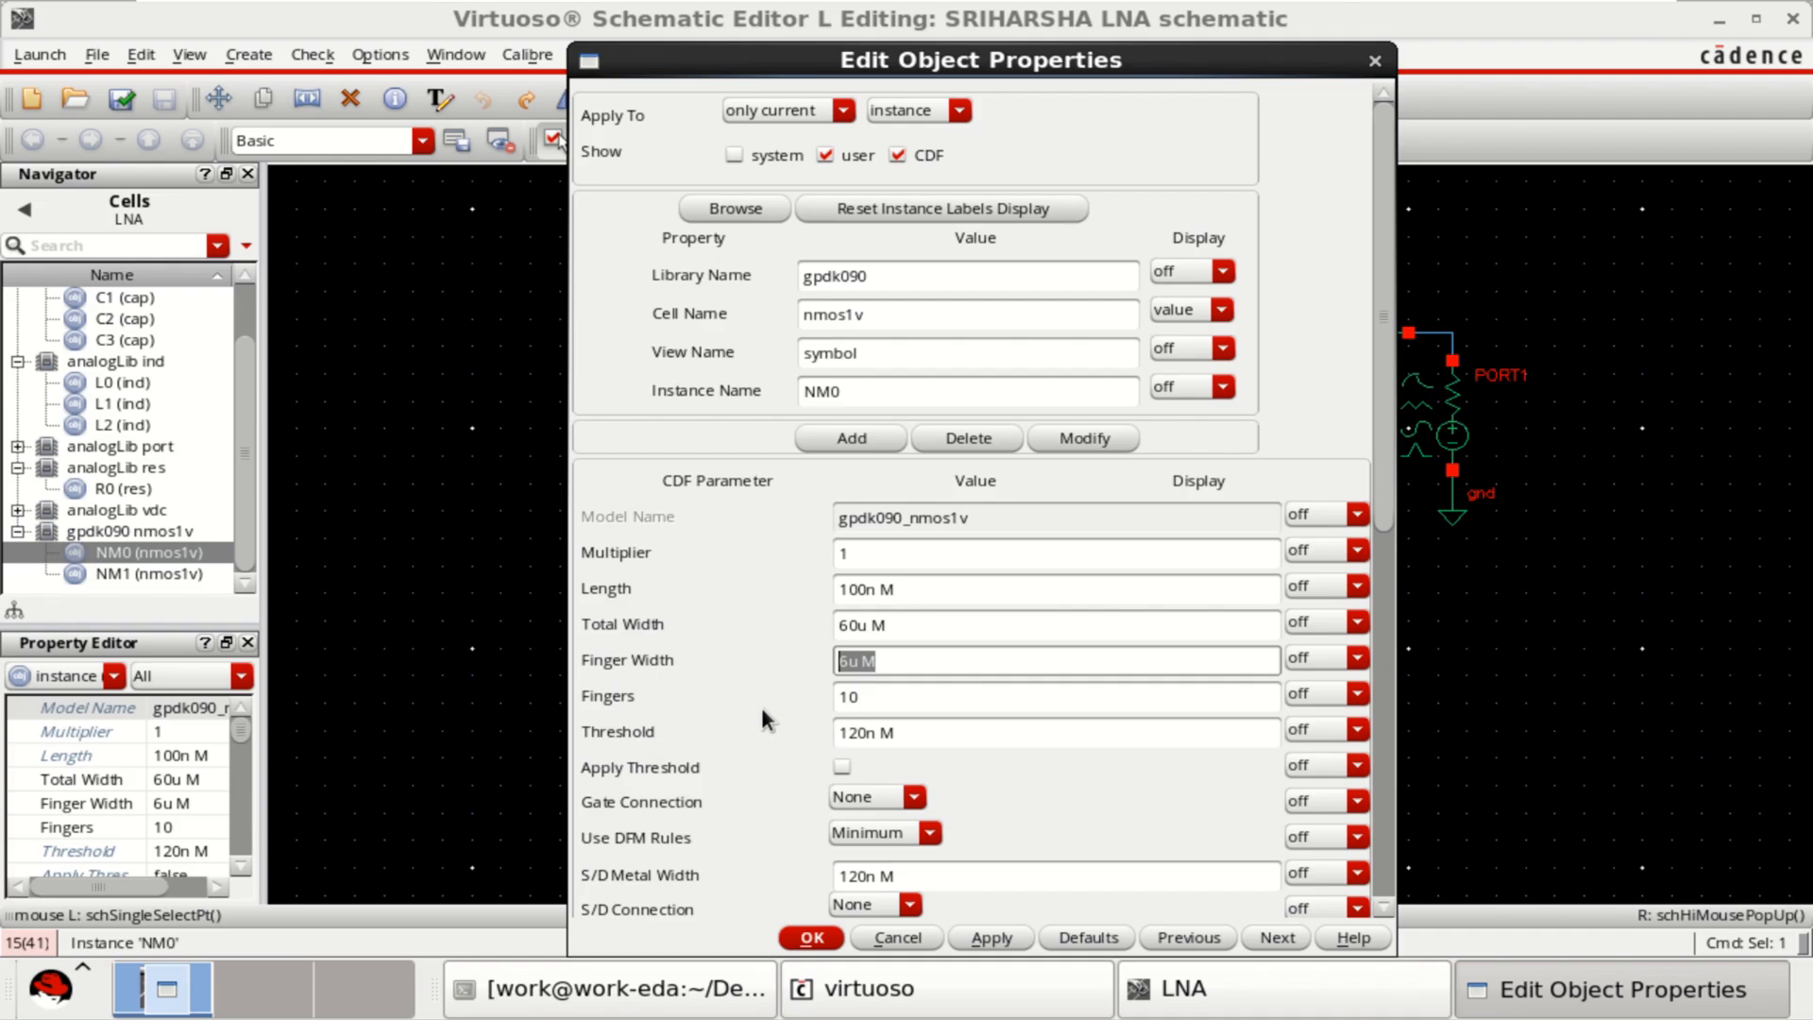
pyautogui.click(1052, 623)
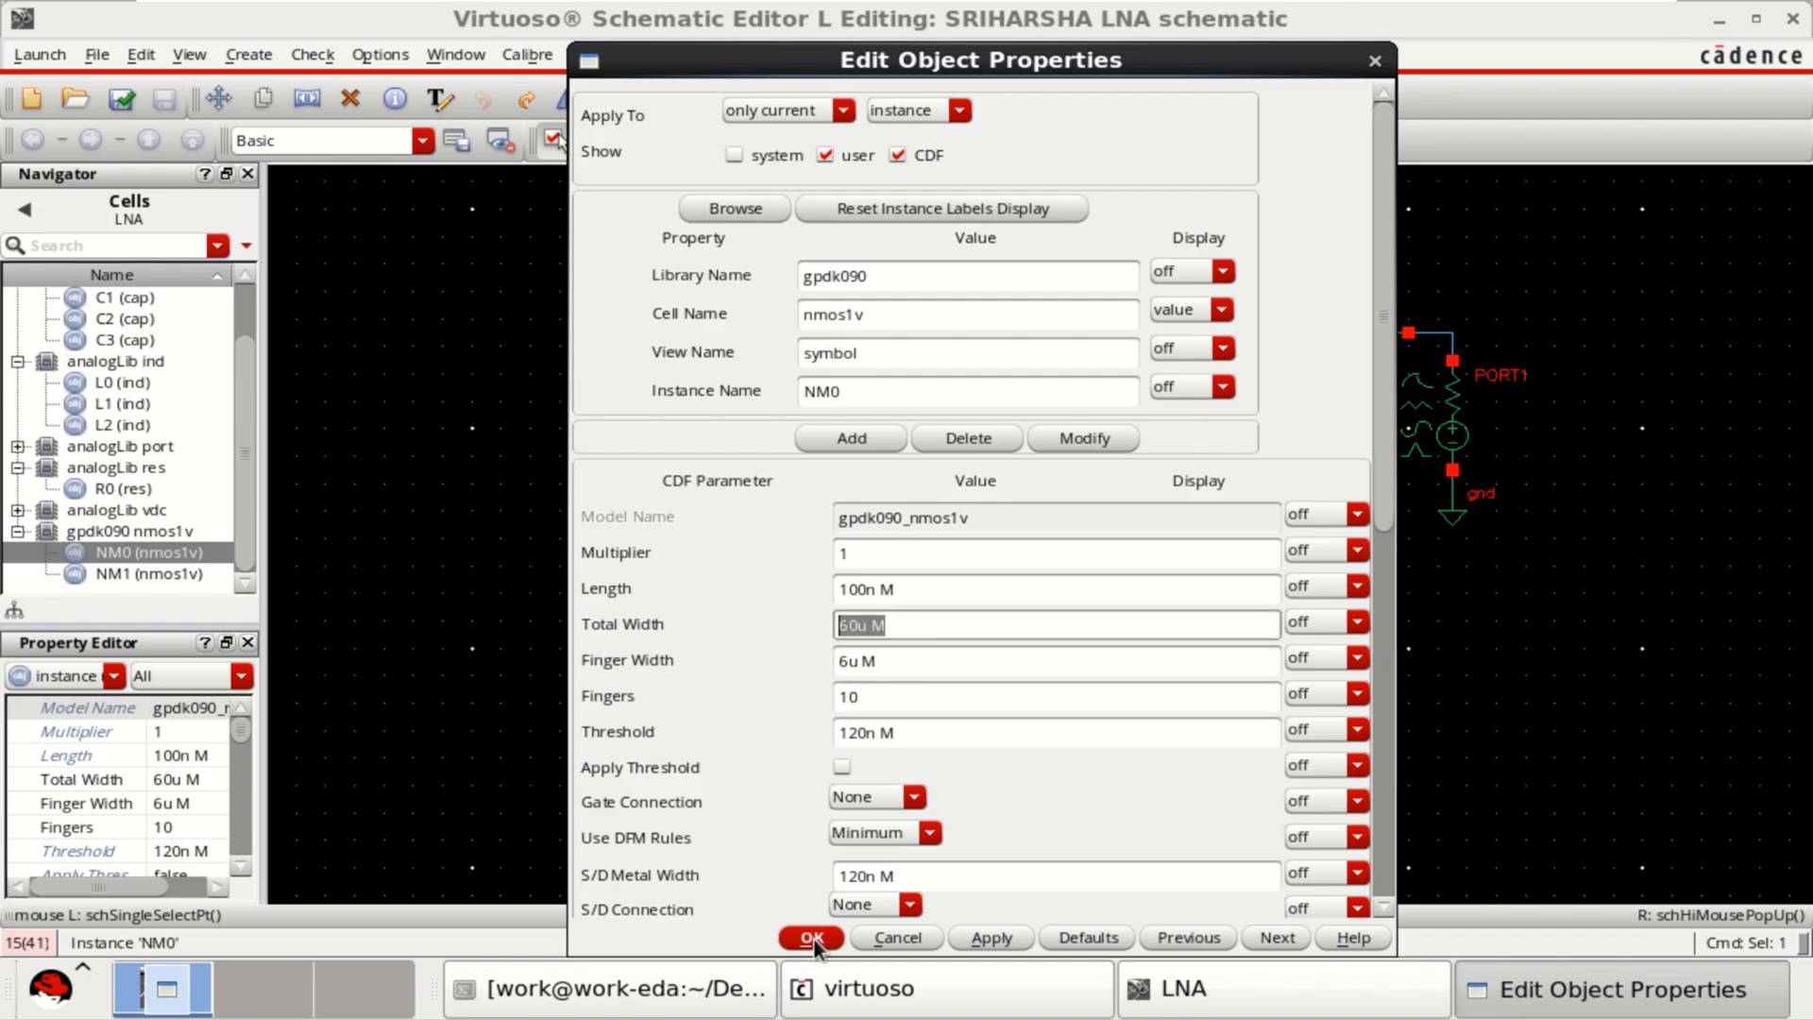
pyautogui.click(810, 938)
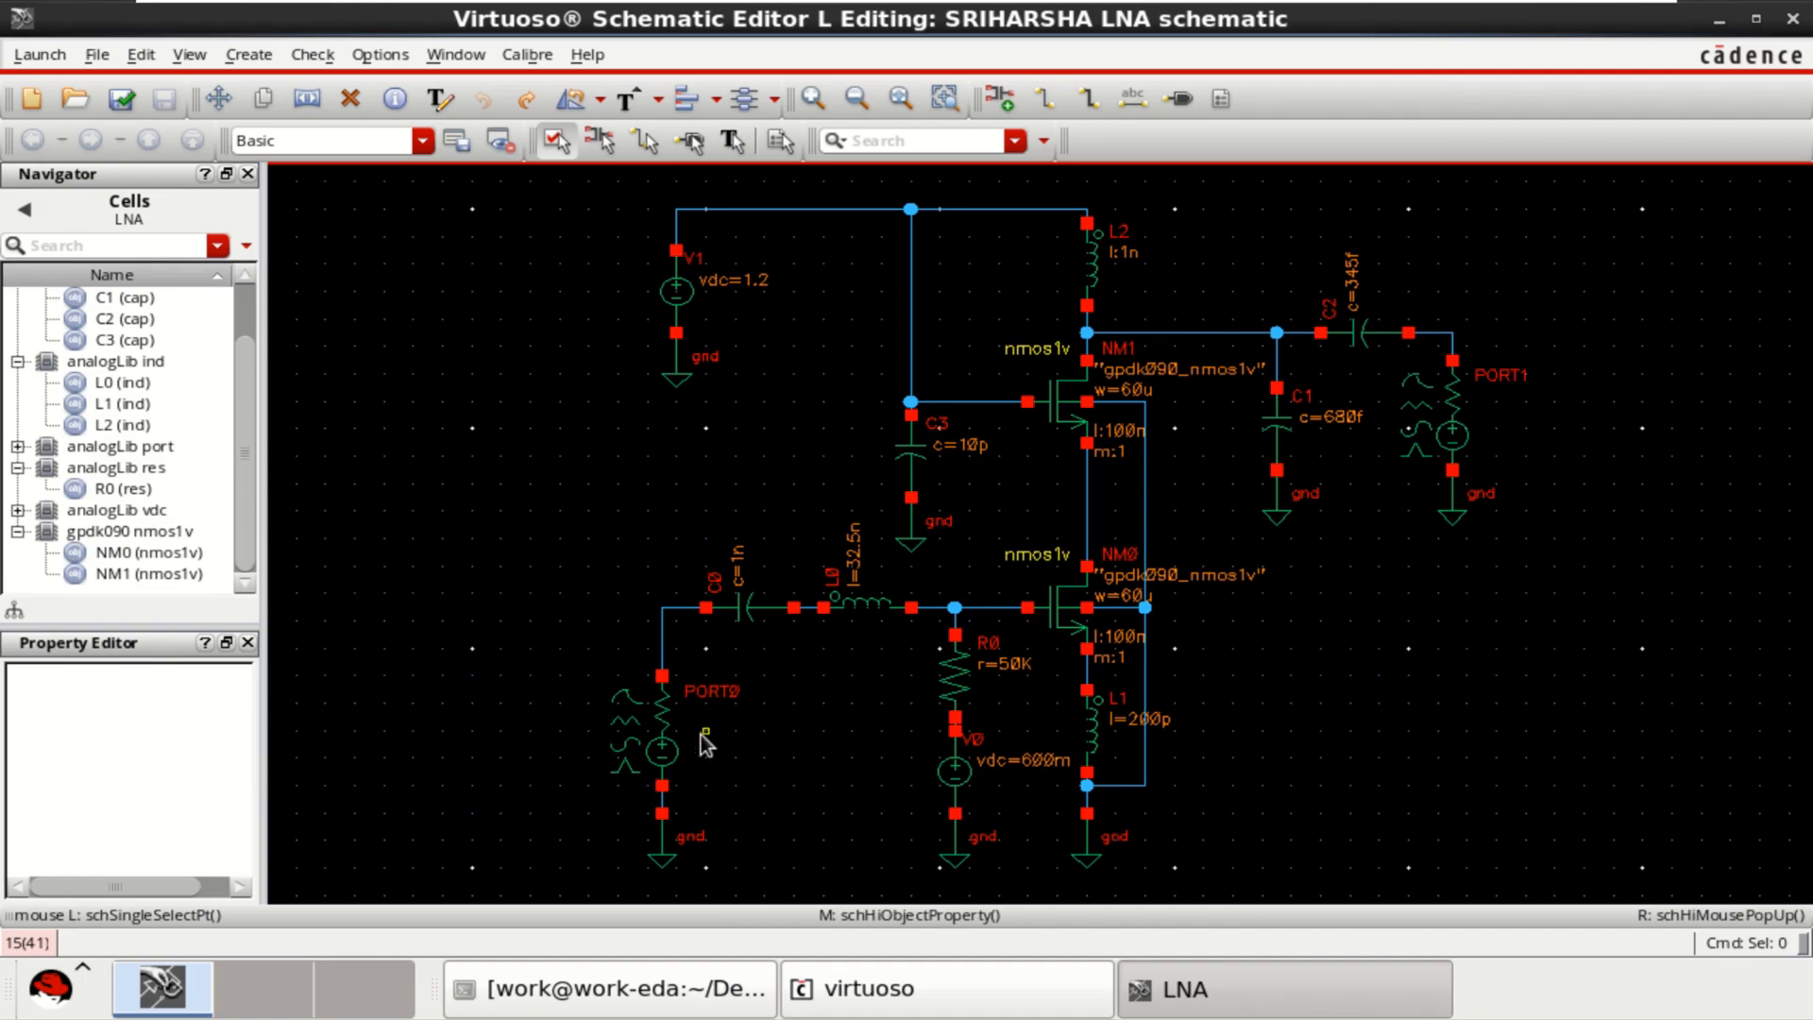
# Review input port PORT0's 50 Ohm resistance and source type, leaving them unchanged.
pyautogui.click(657, 729)
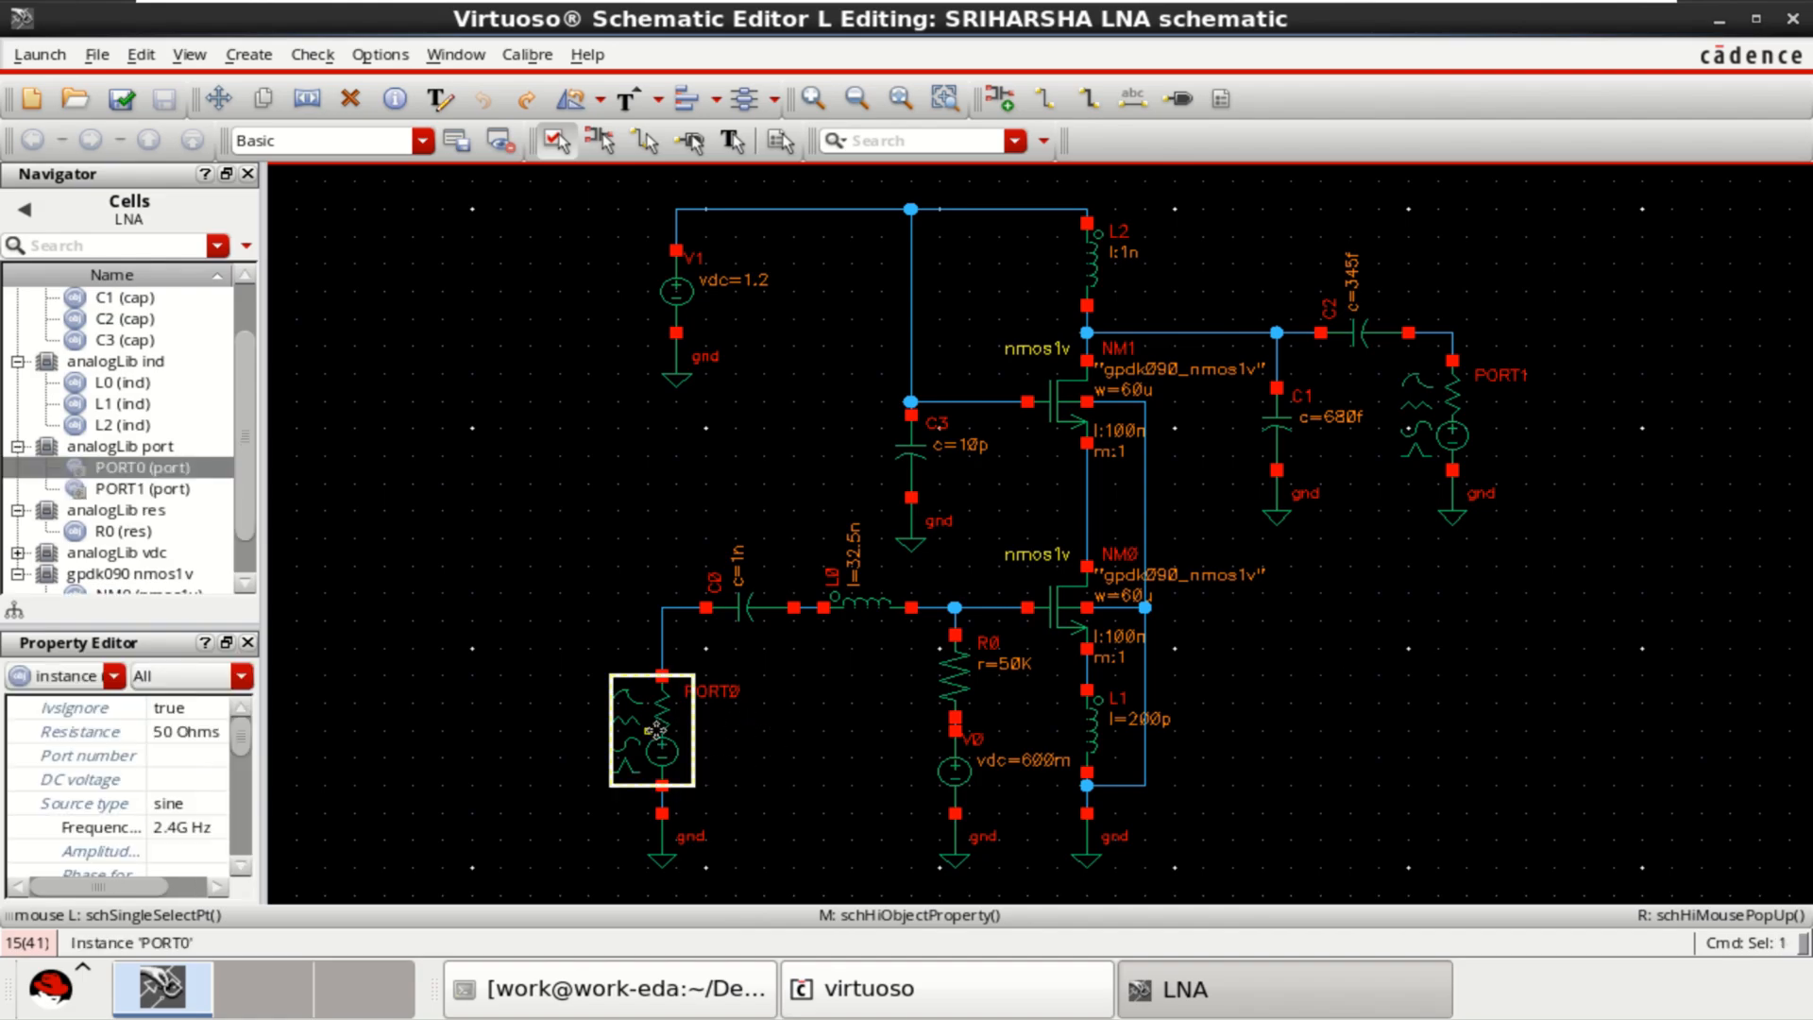
pyautogui.click(1439, 416)
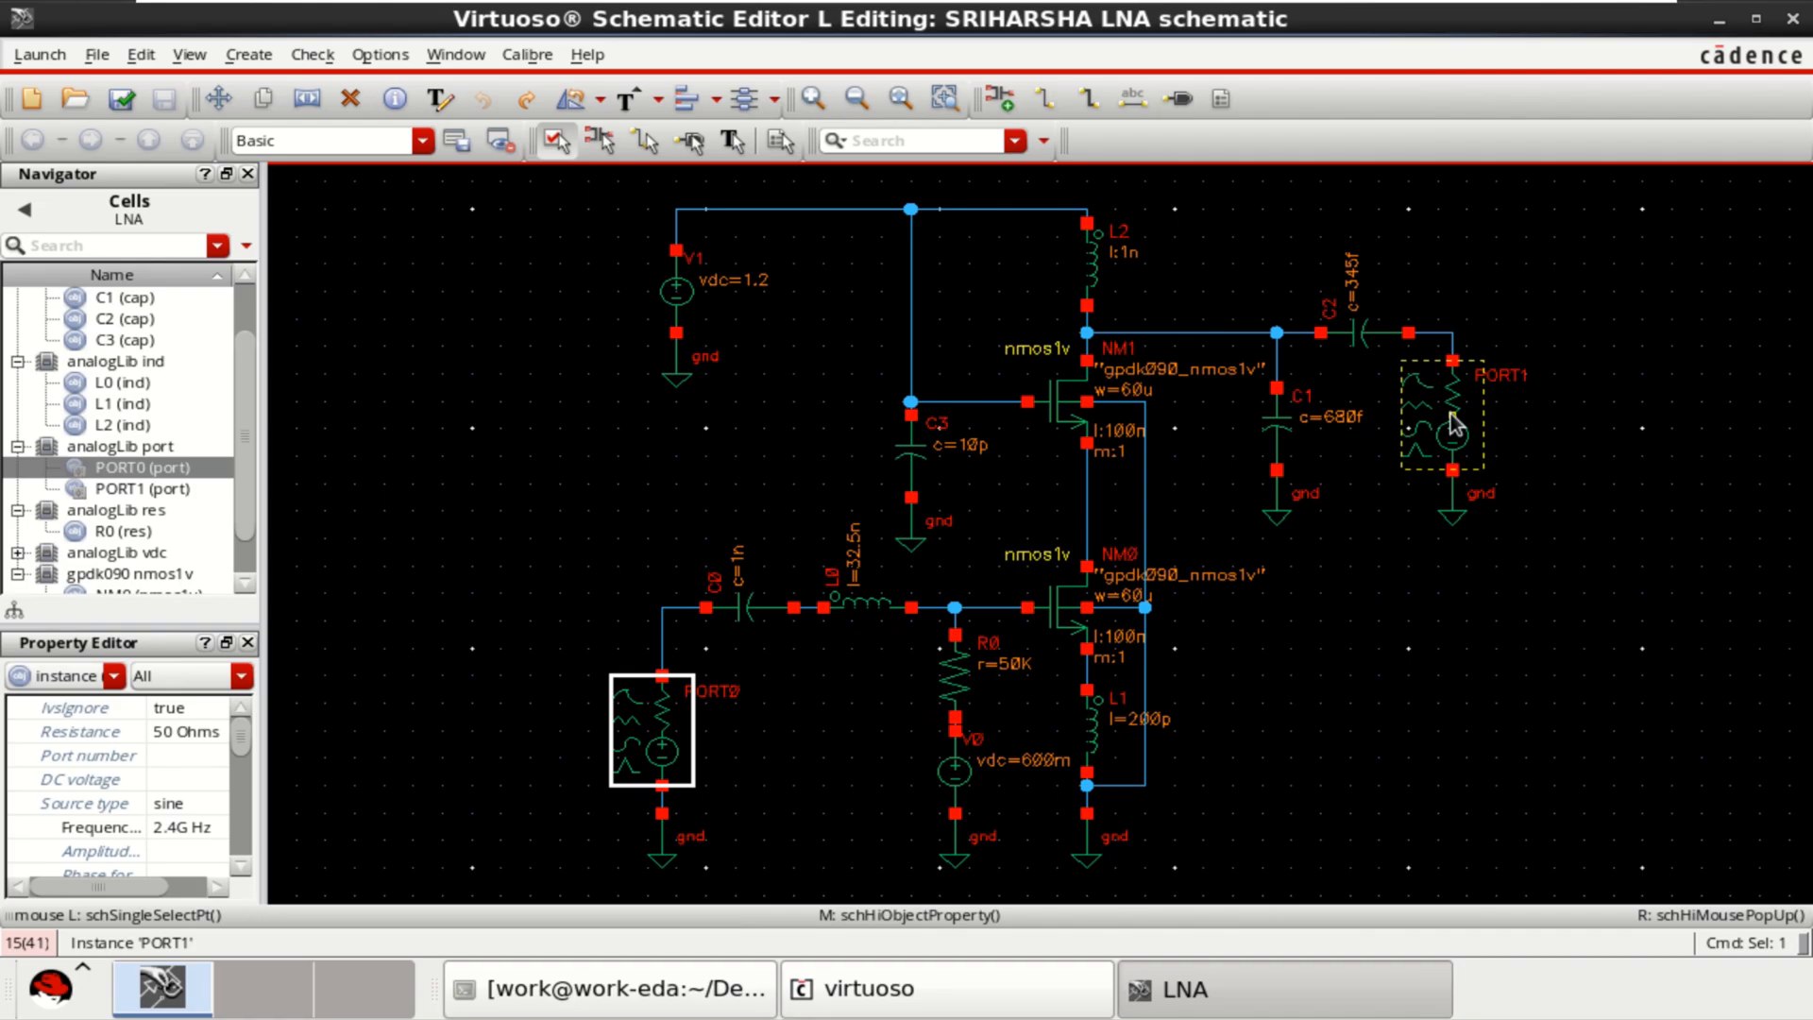
pyautogui.click(652, 729)
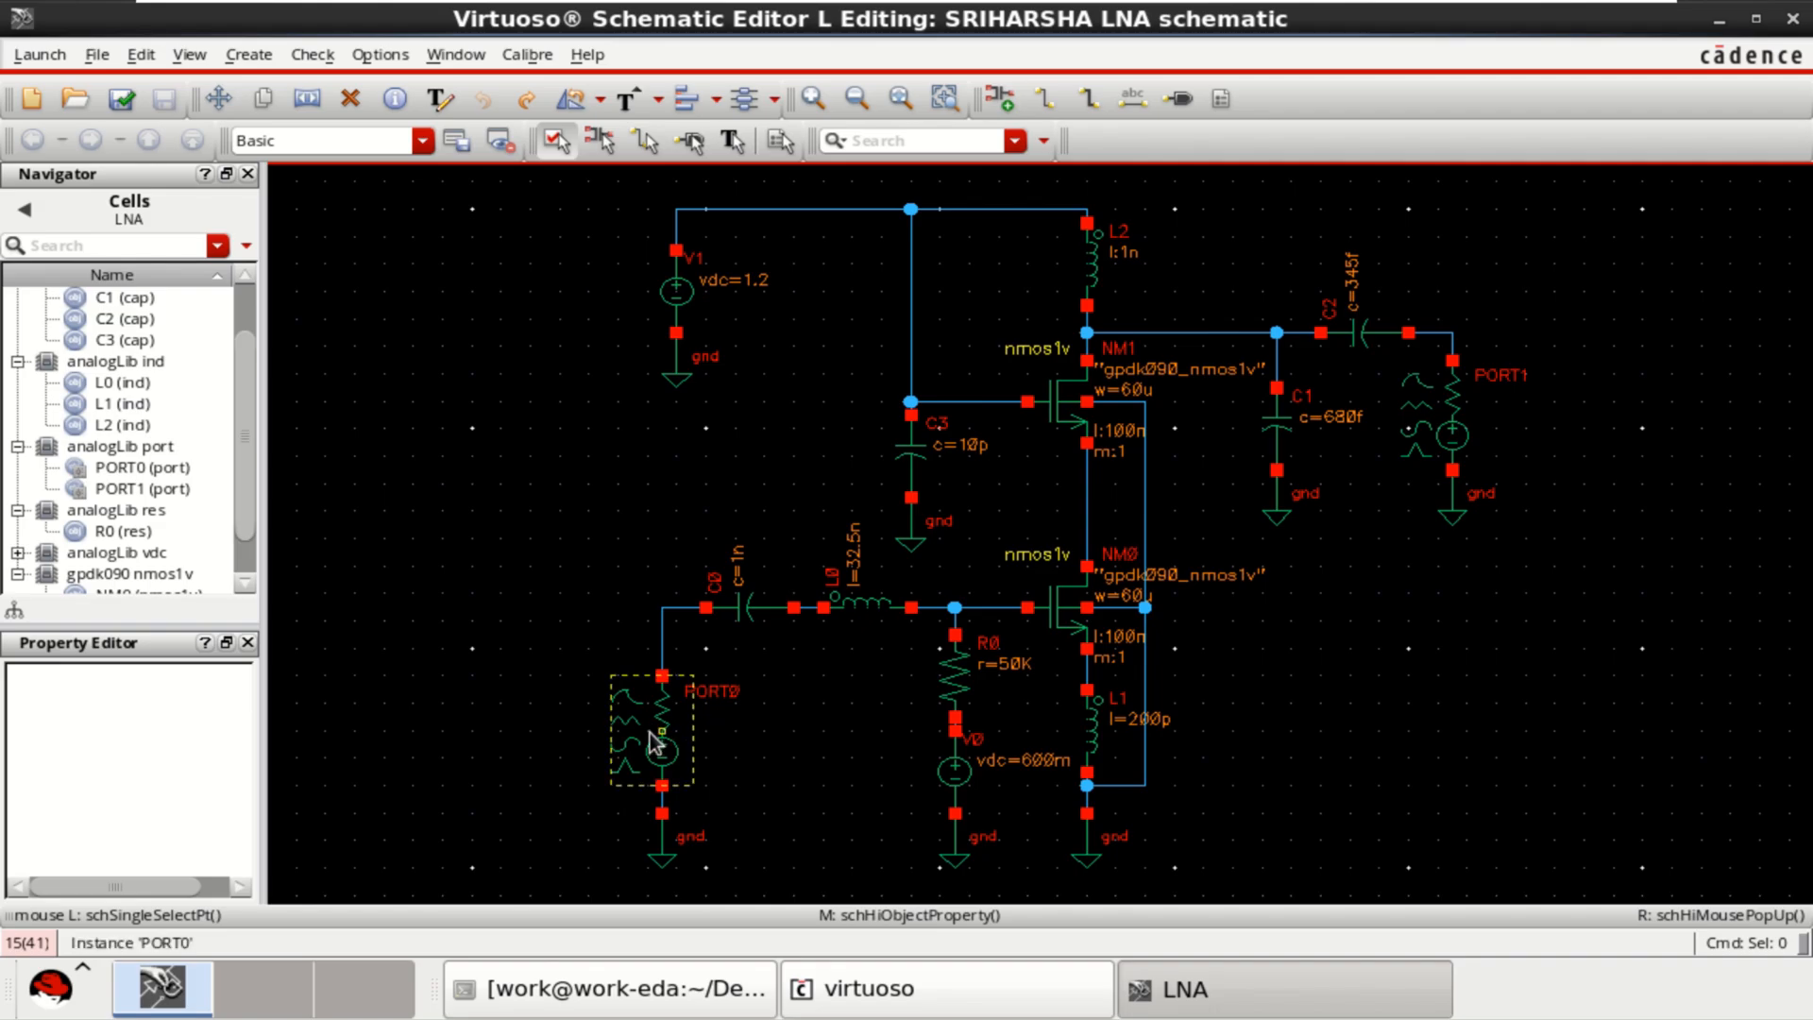
pyautogui.click(650, 729)
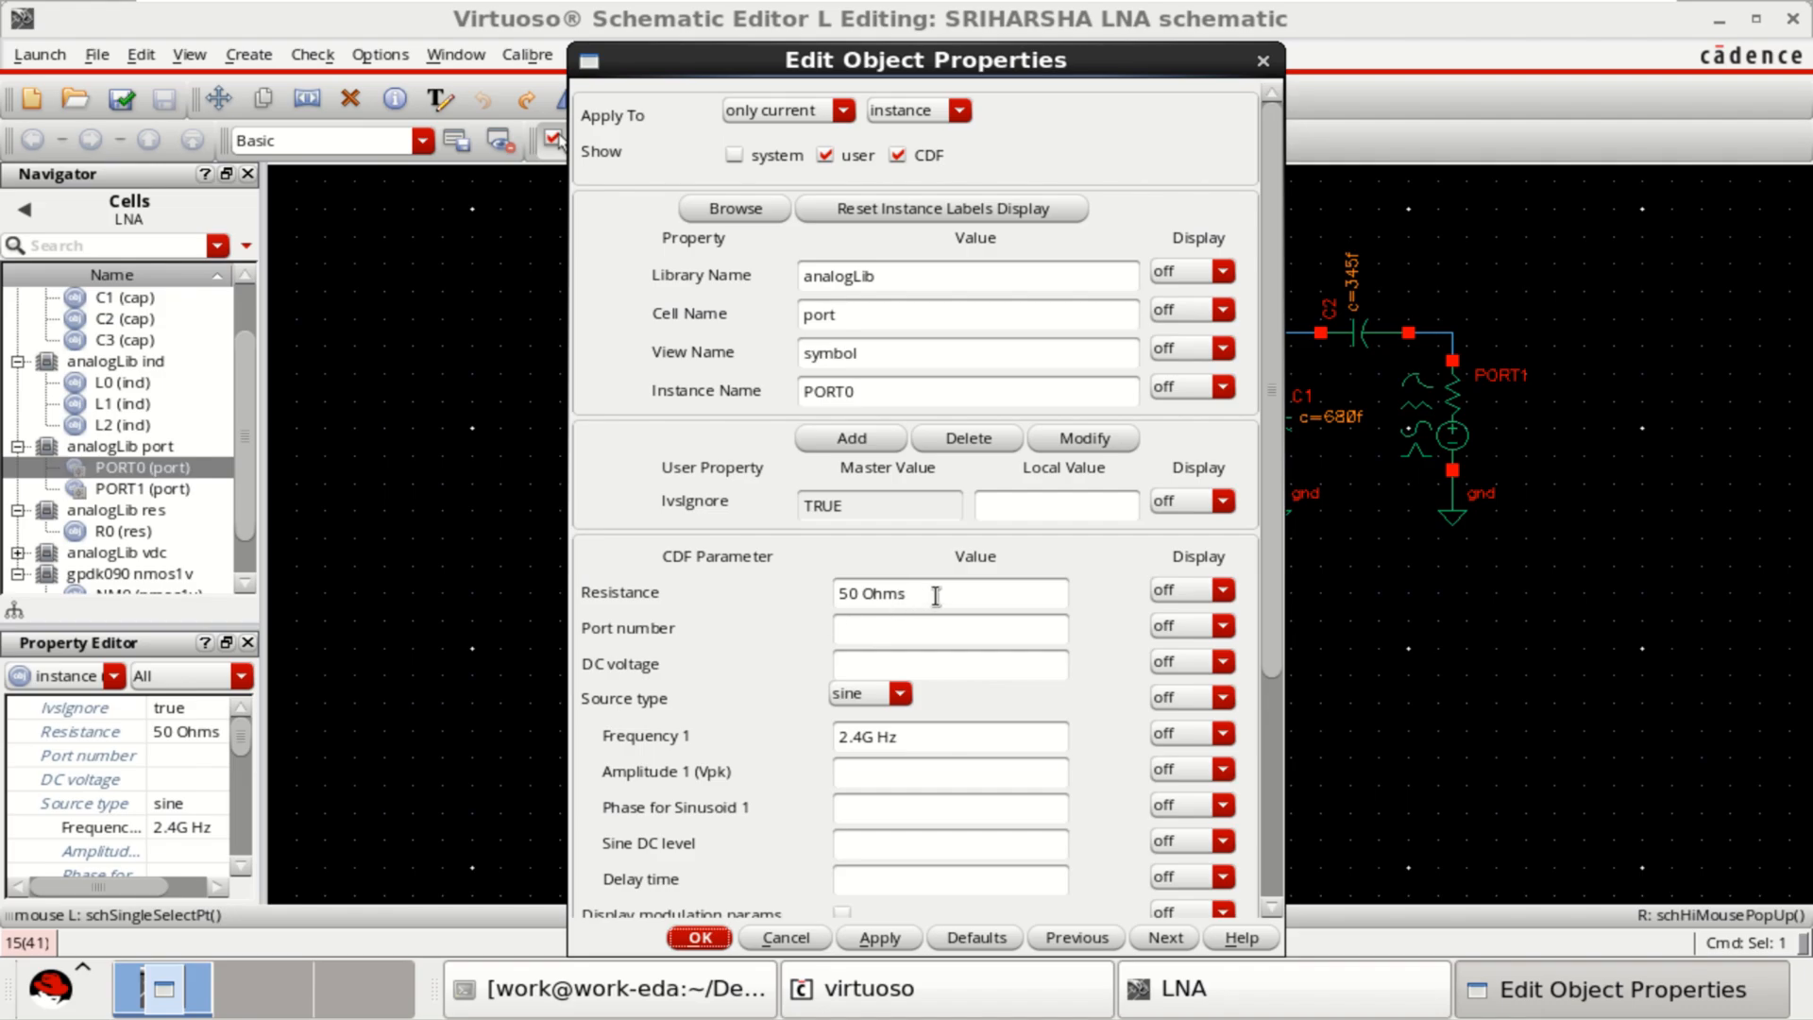
pyautogui.tripleClick(908, 591)
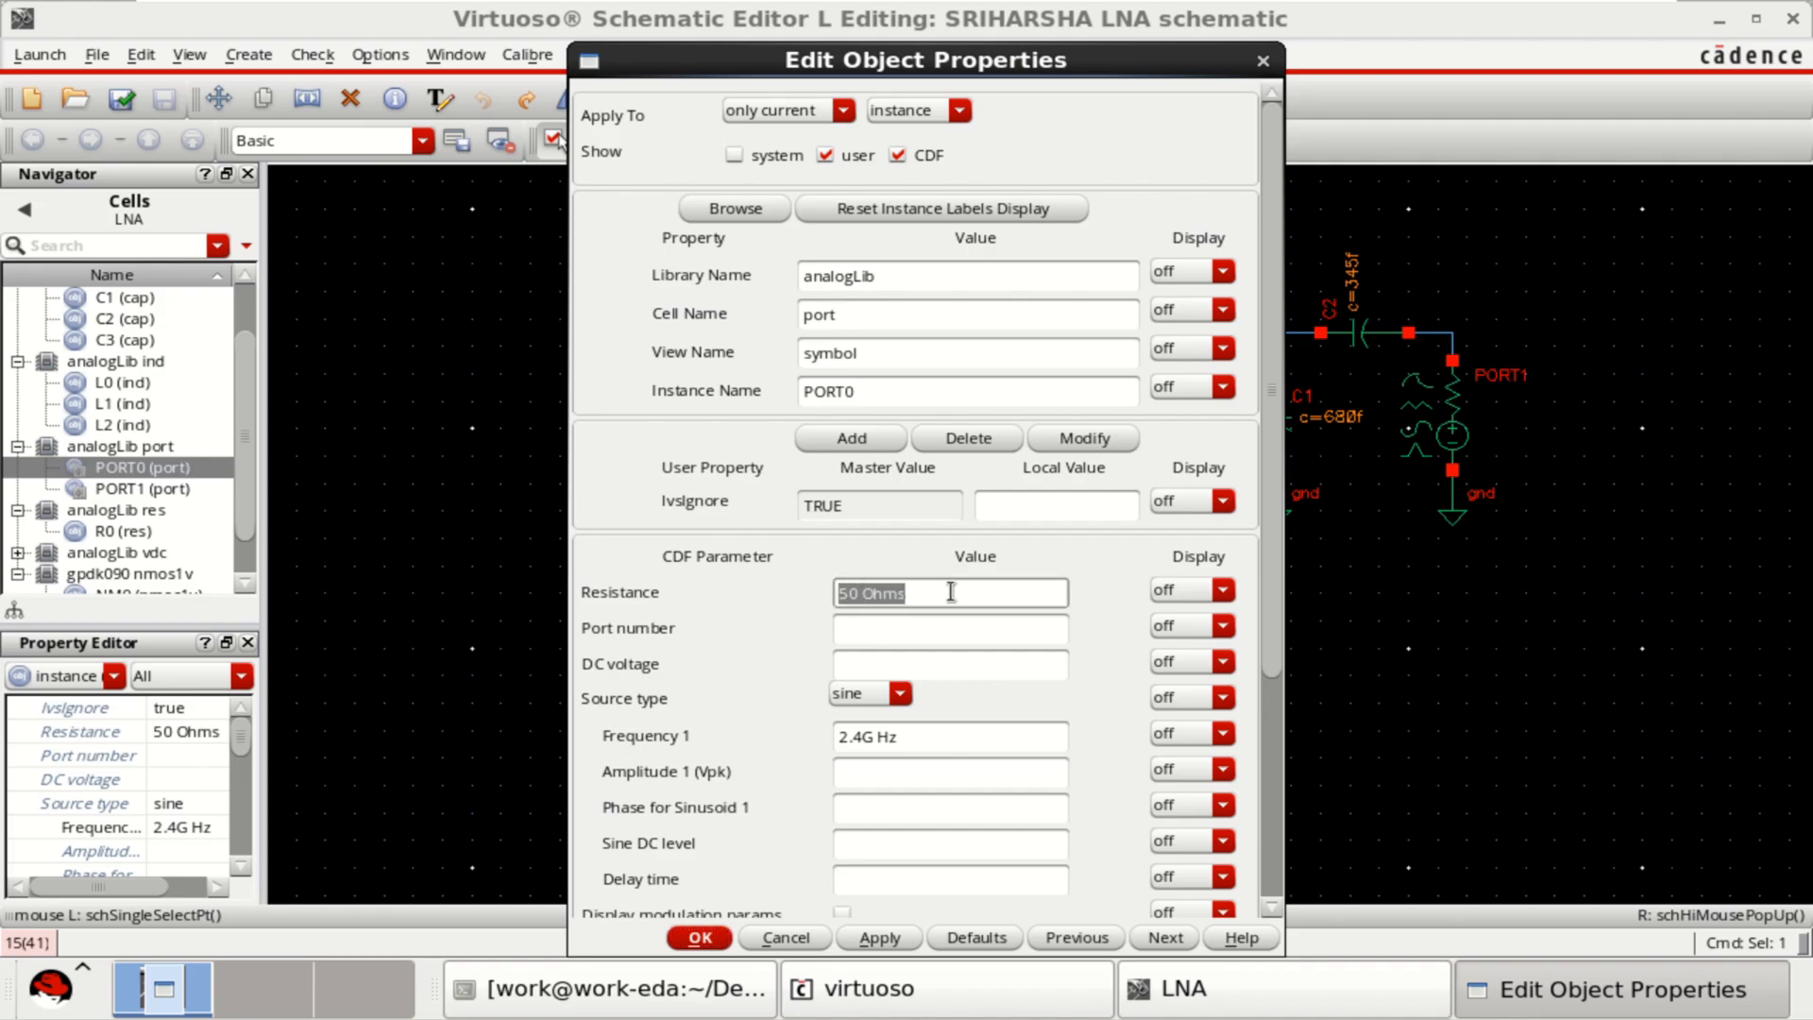
pyautogui.moveTo(712, 740)
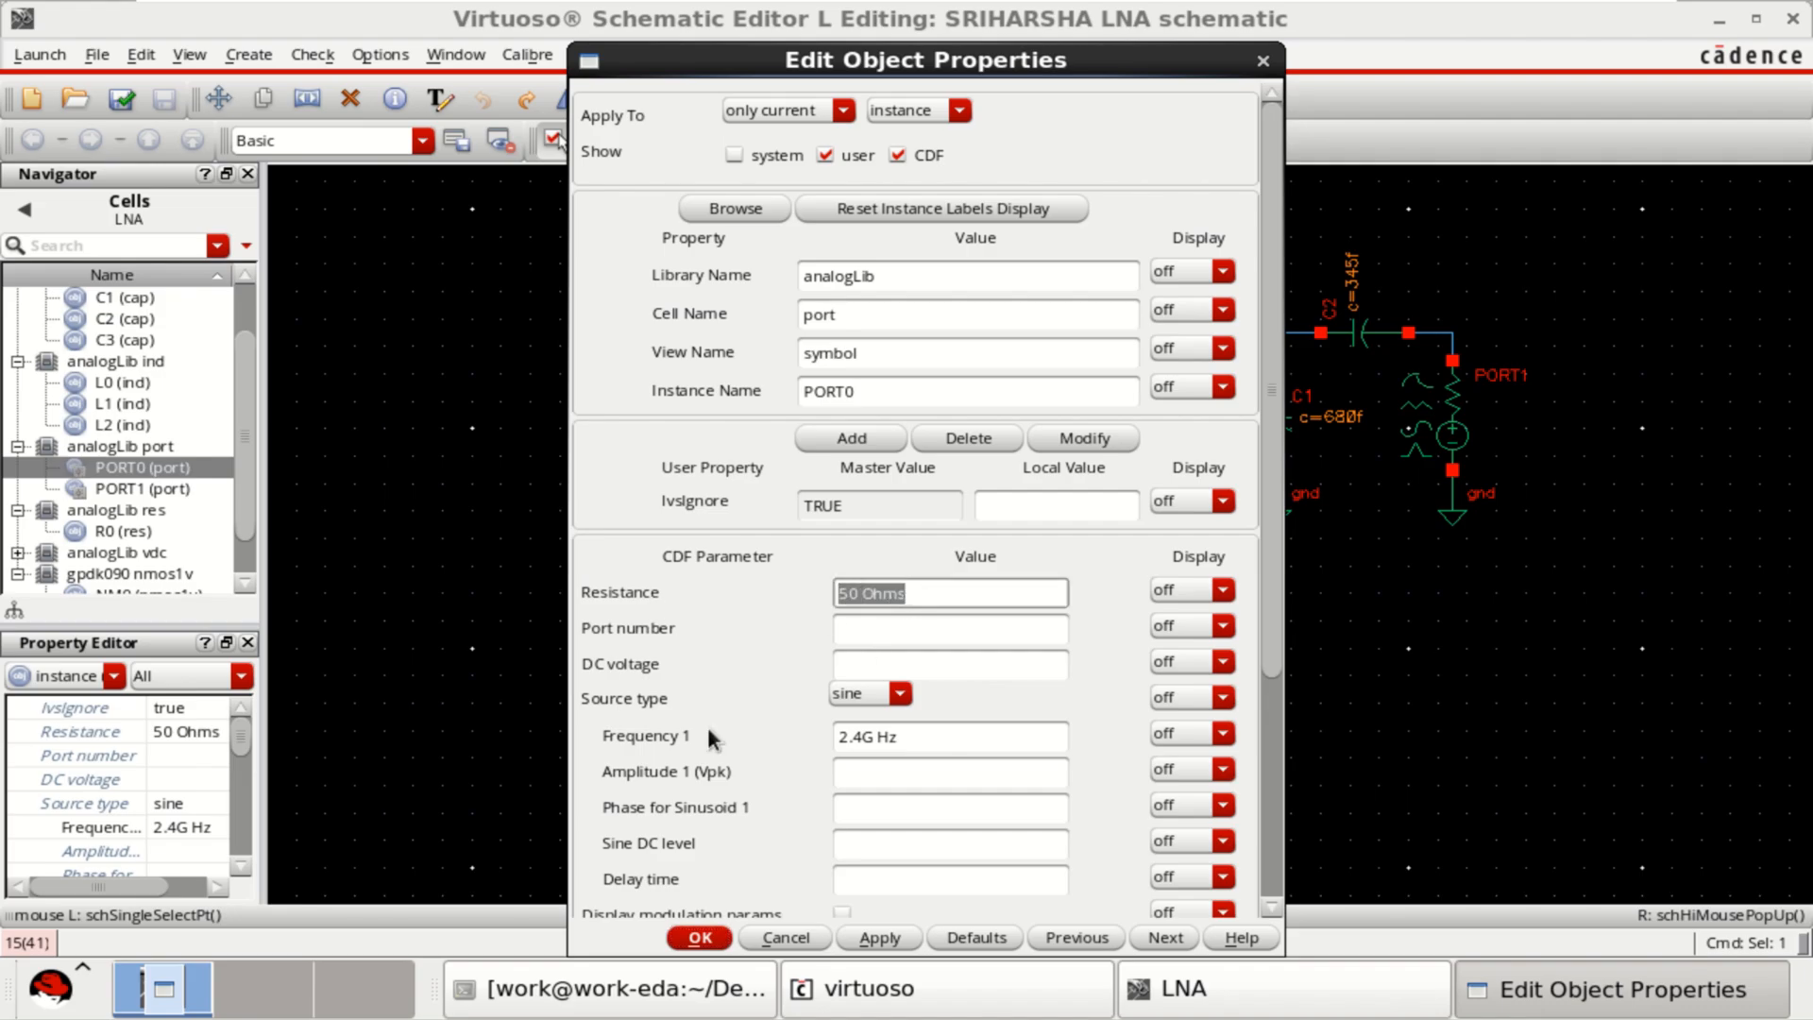
pyautogui.moveTo(878, 704)
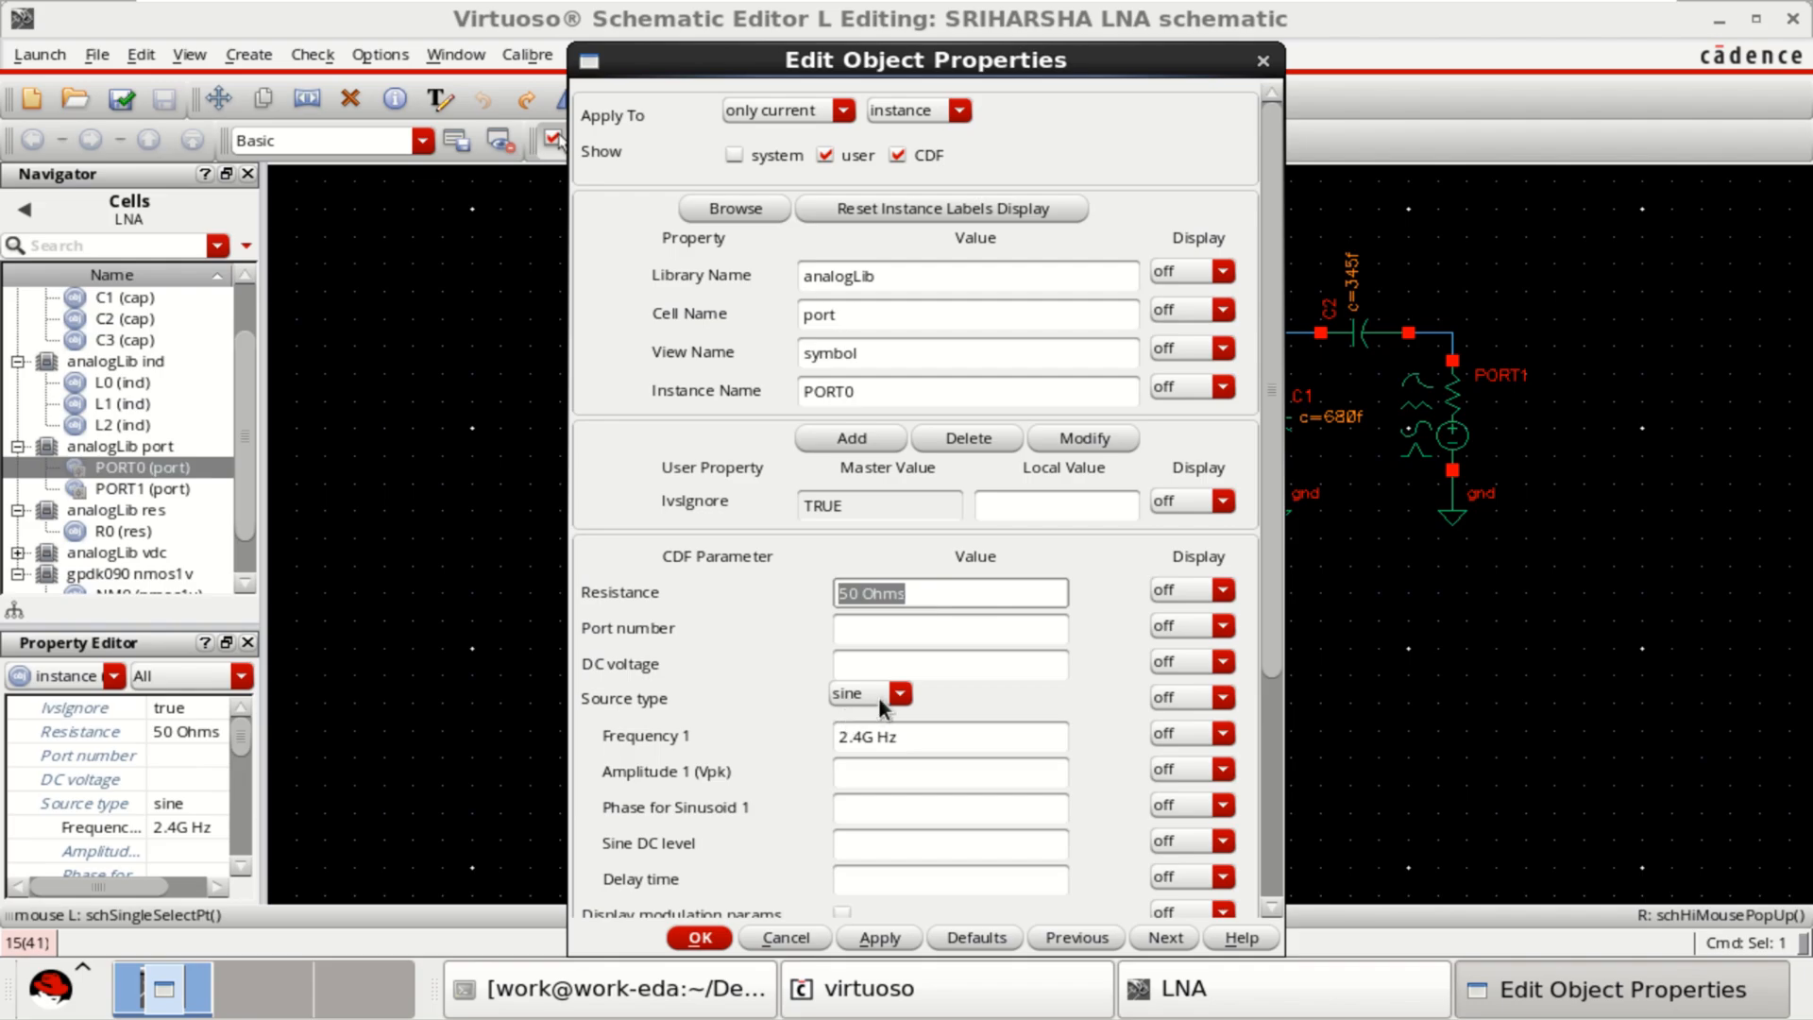
pyautogui.click(948, 736)
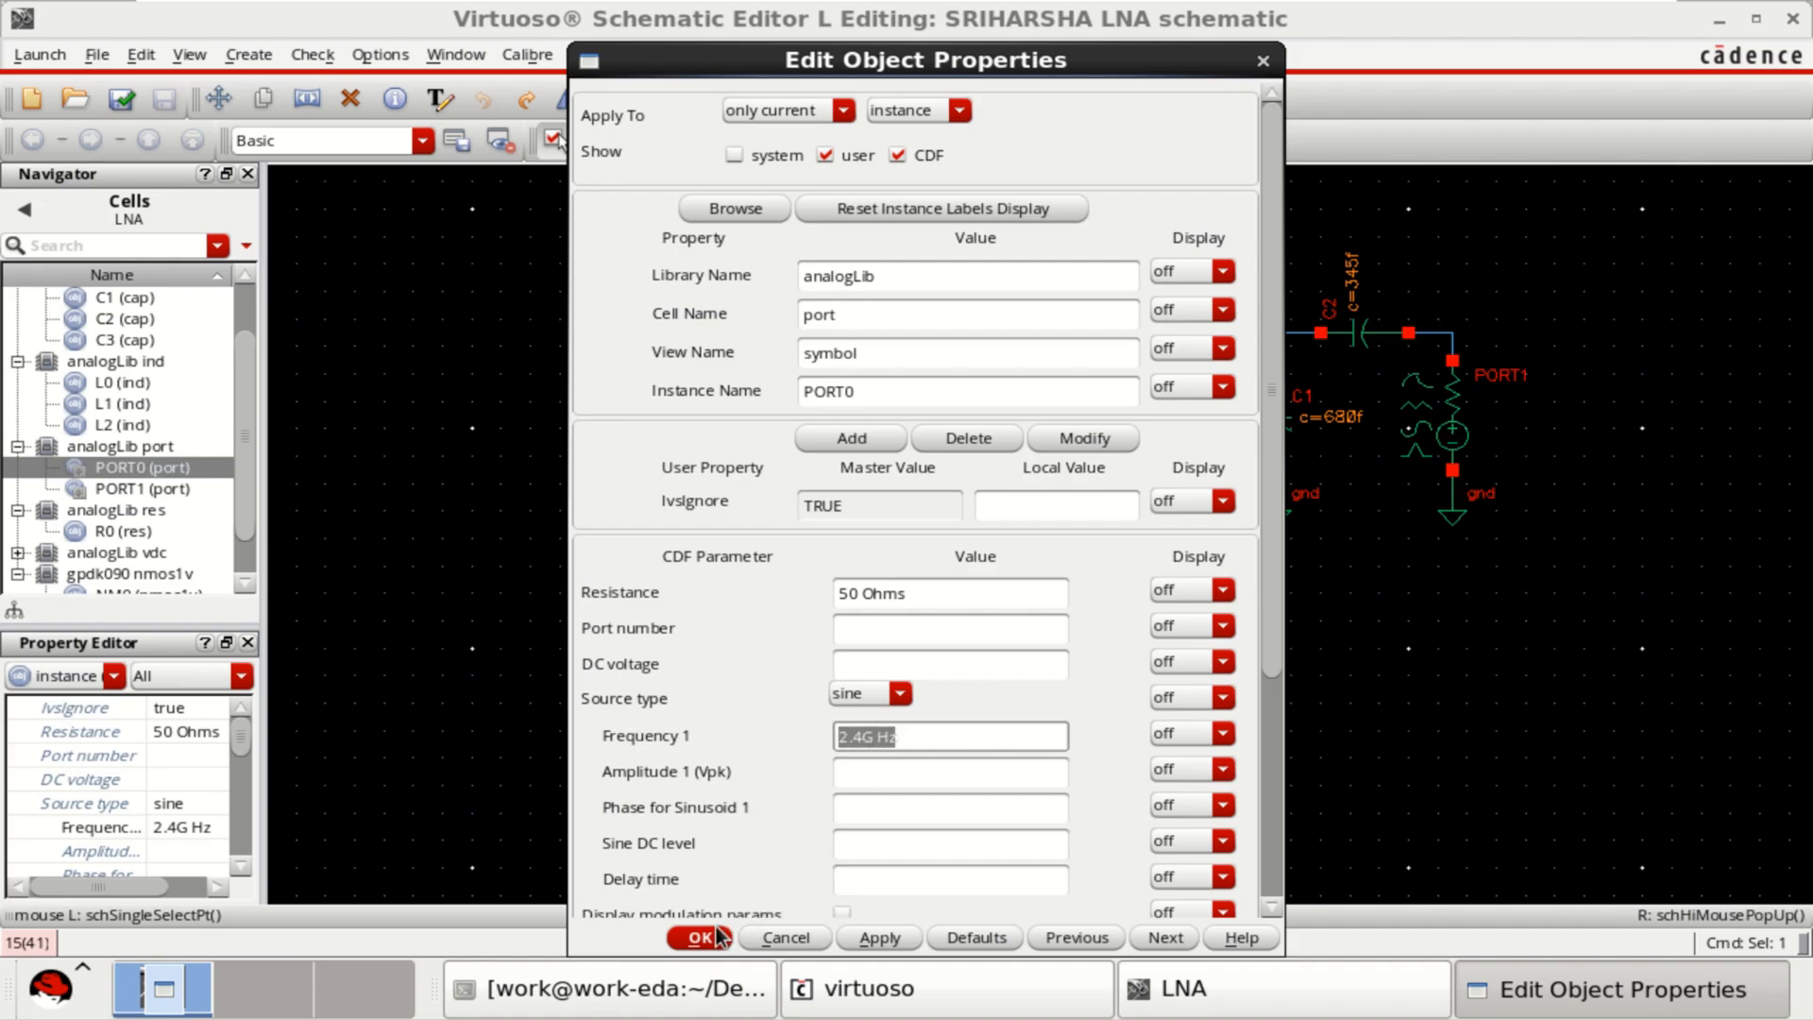
pyautogui.click(697, 938)
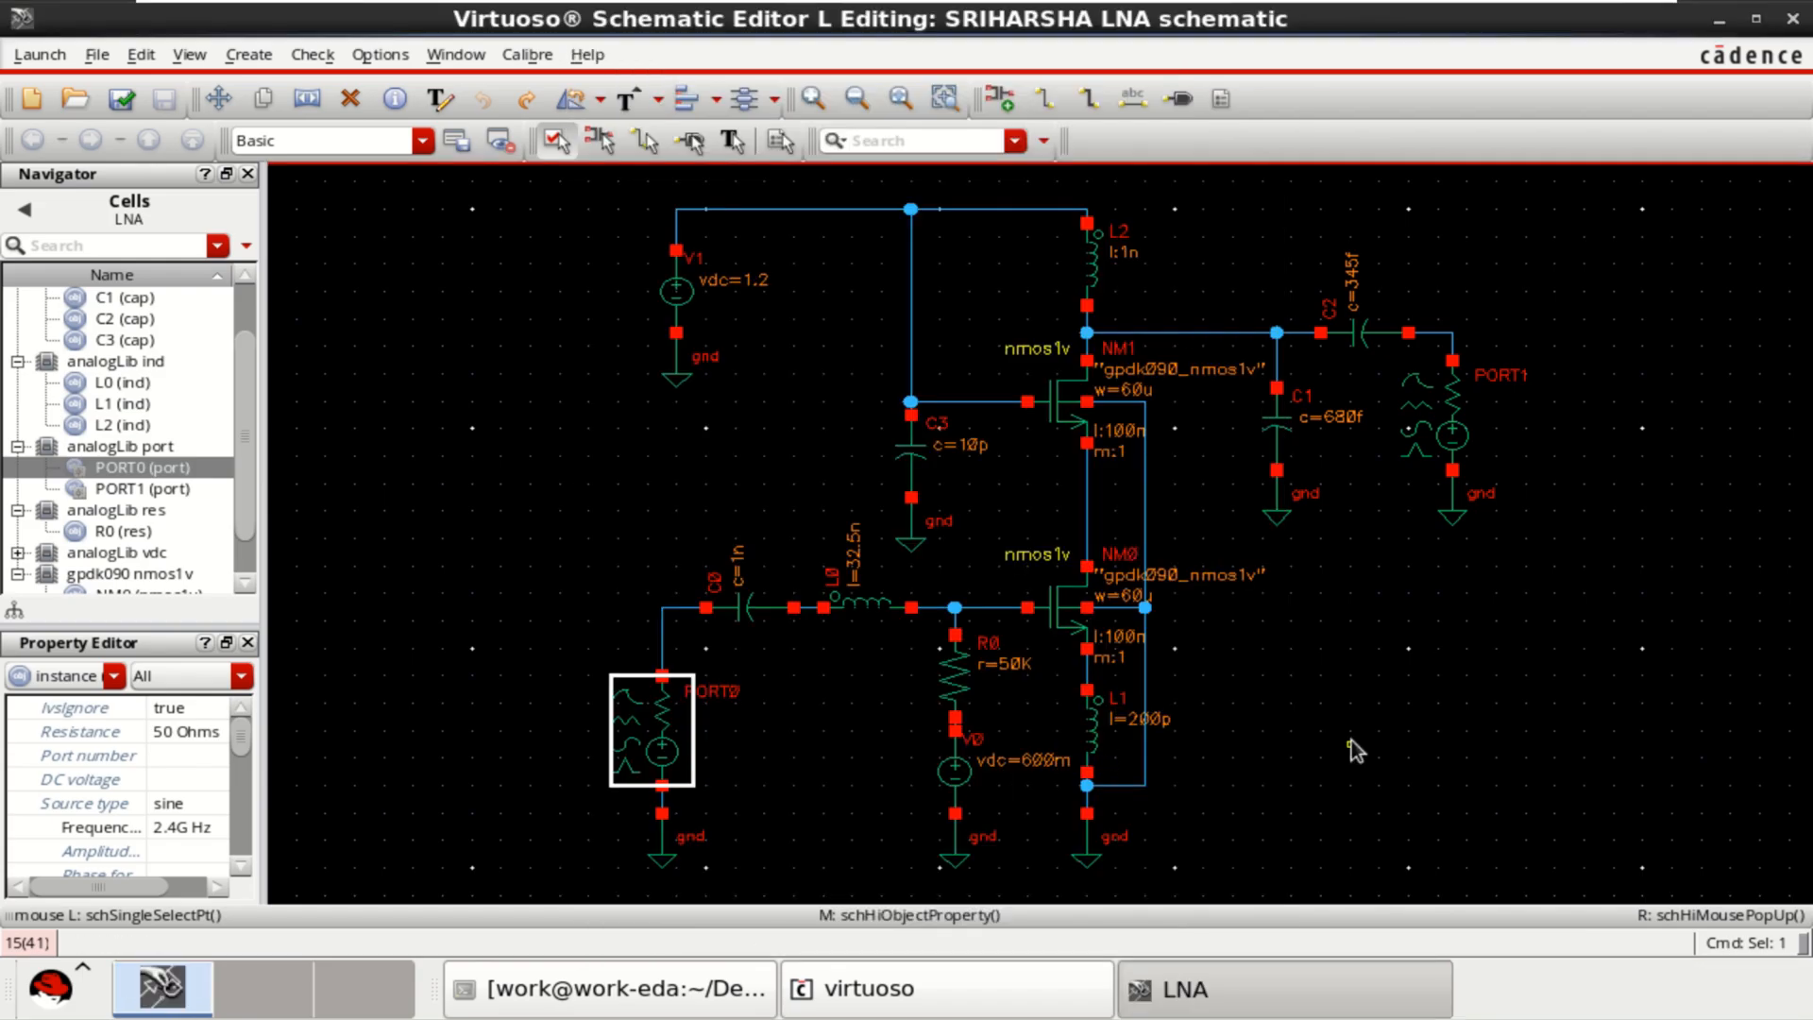
# Confirm V1's DC voltage stays 1.2 V, then check and save the schematic.
pyautogui.click(676, 289)
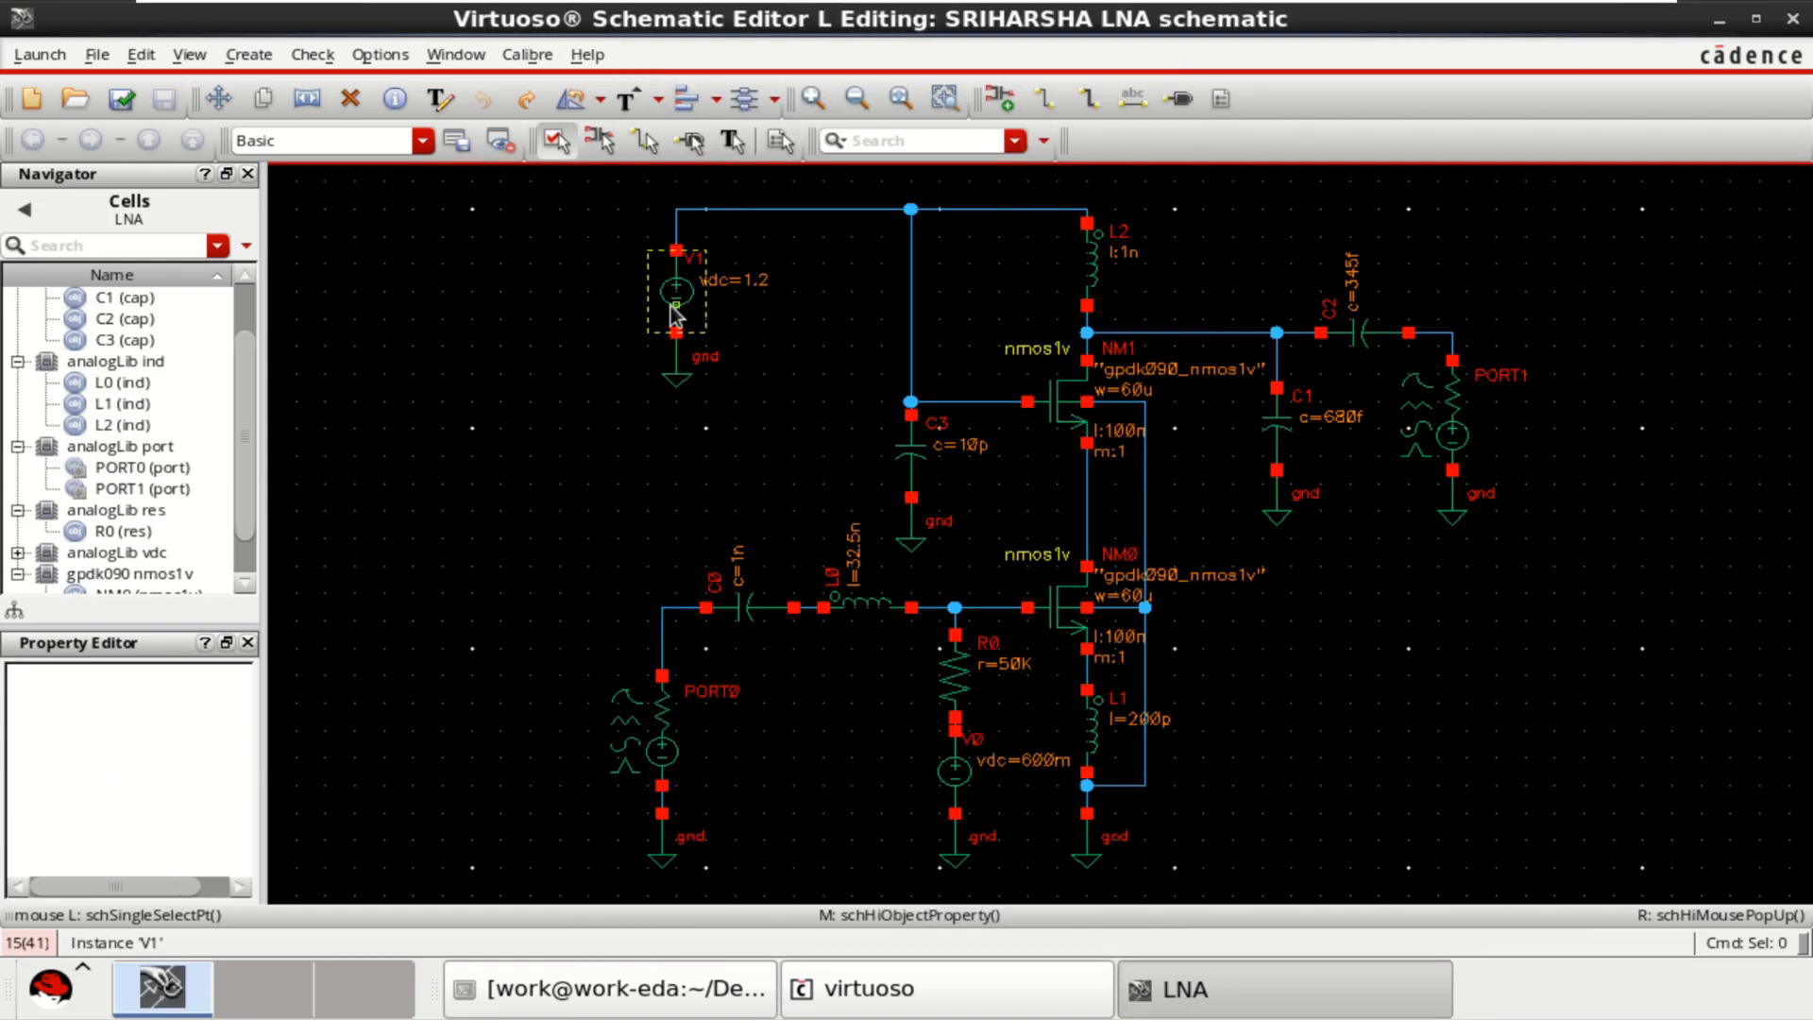
pyautogui.click(674, 291)
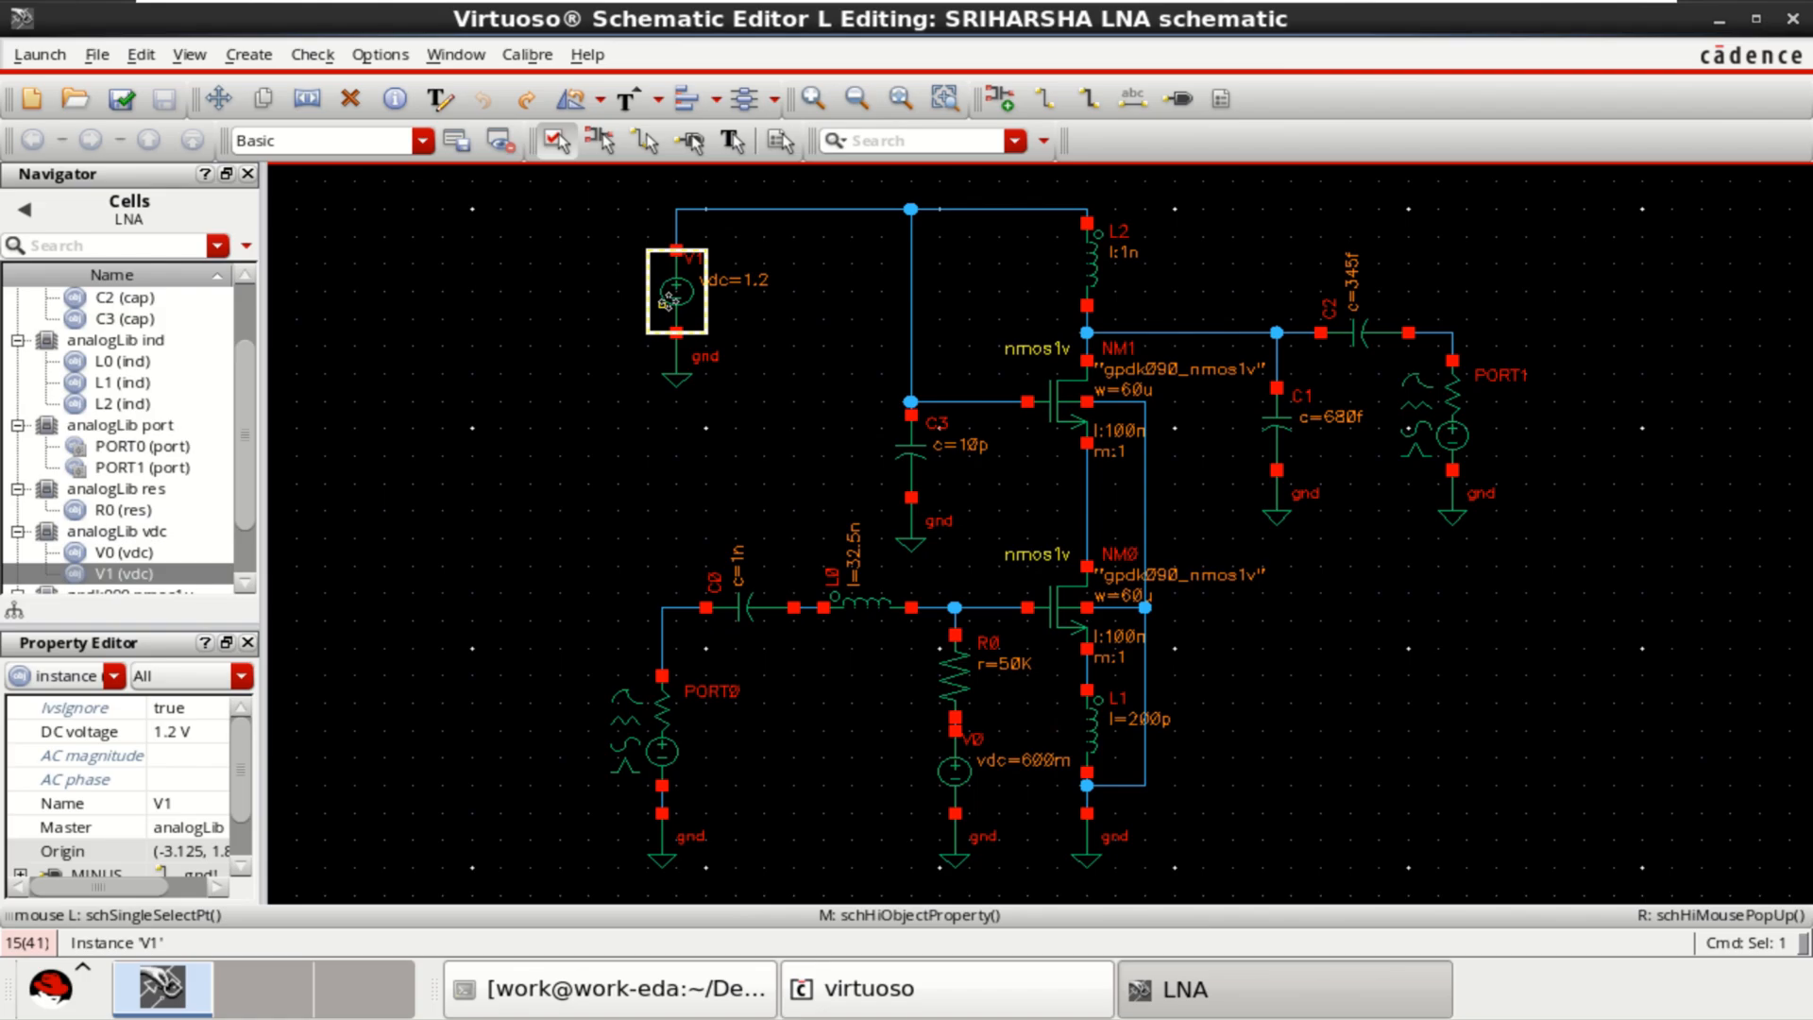
pyautogui.doubleClick(672, 293)
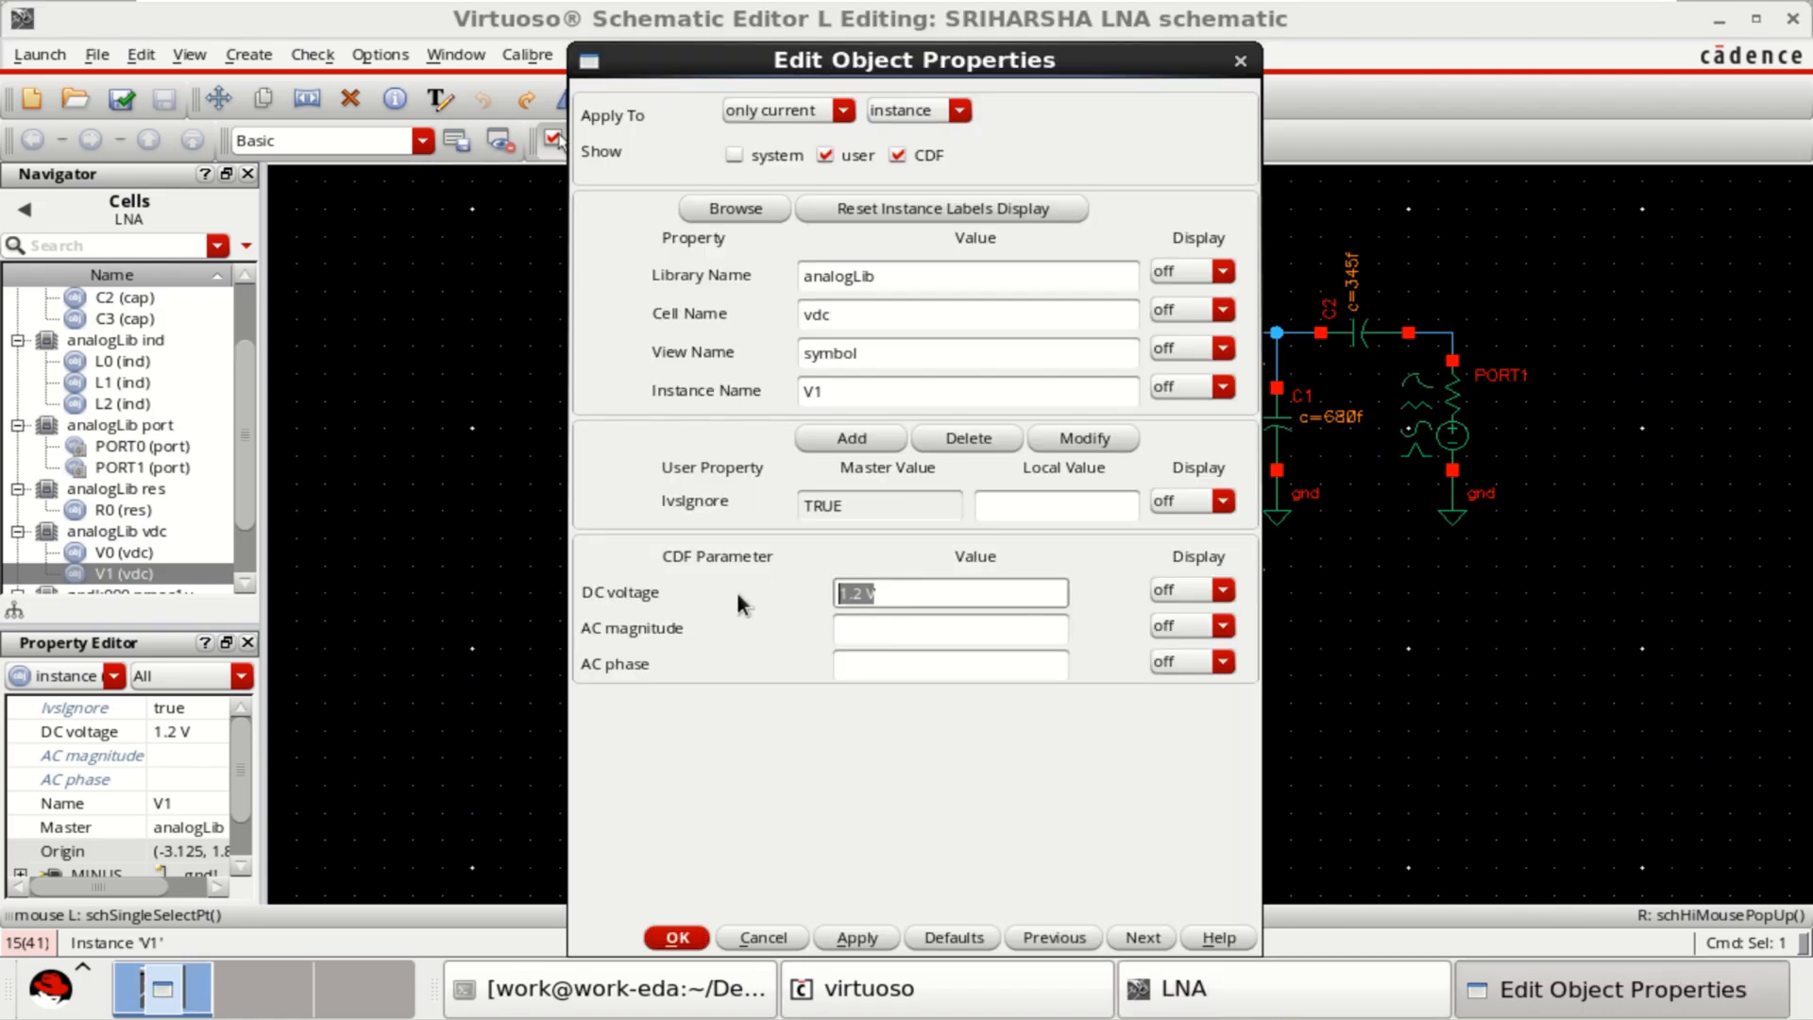
pyautogui.click(890, 591)
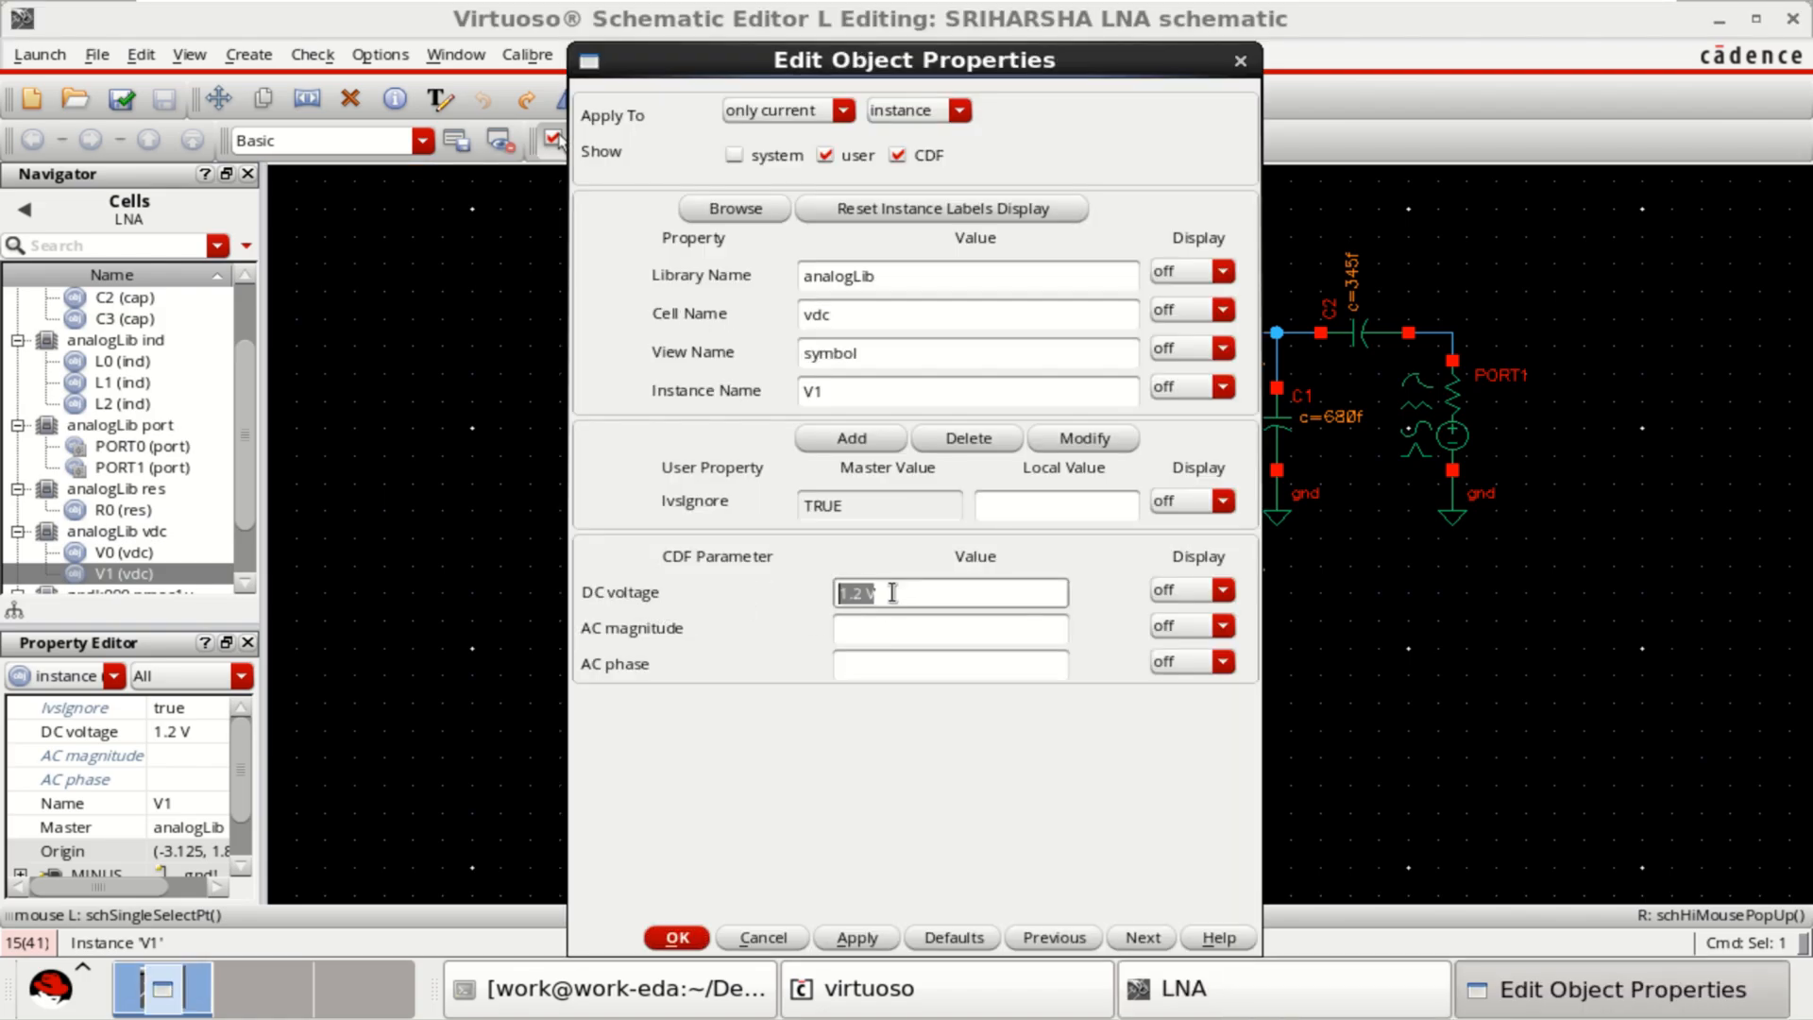
pyautogui.click(676, 937)
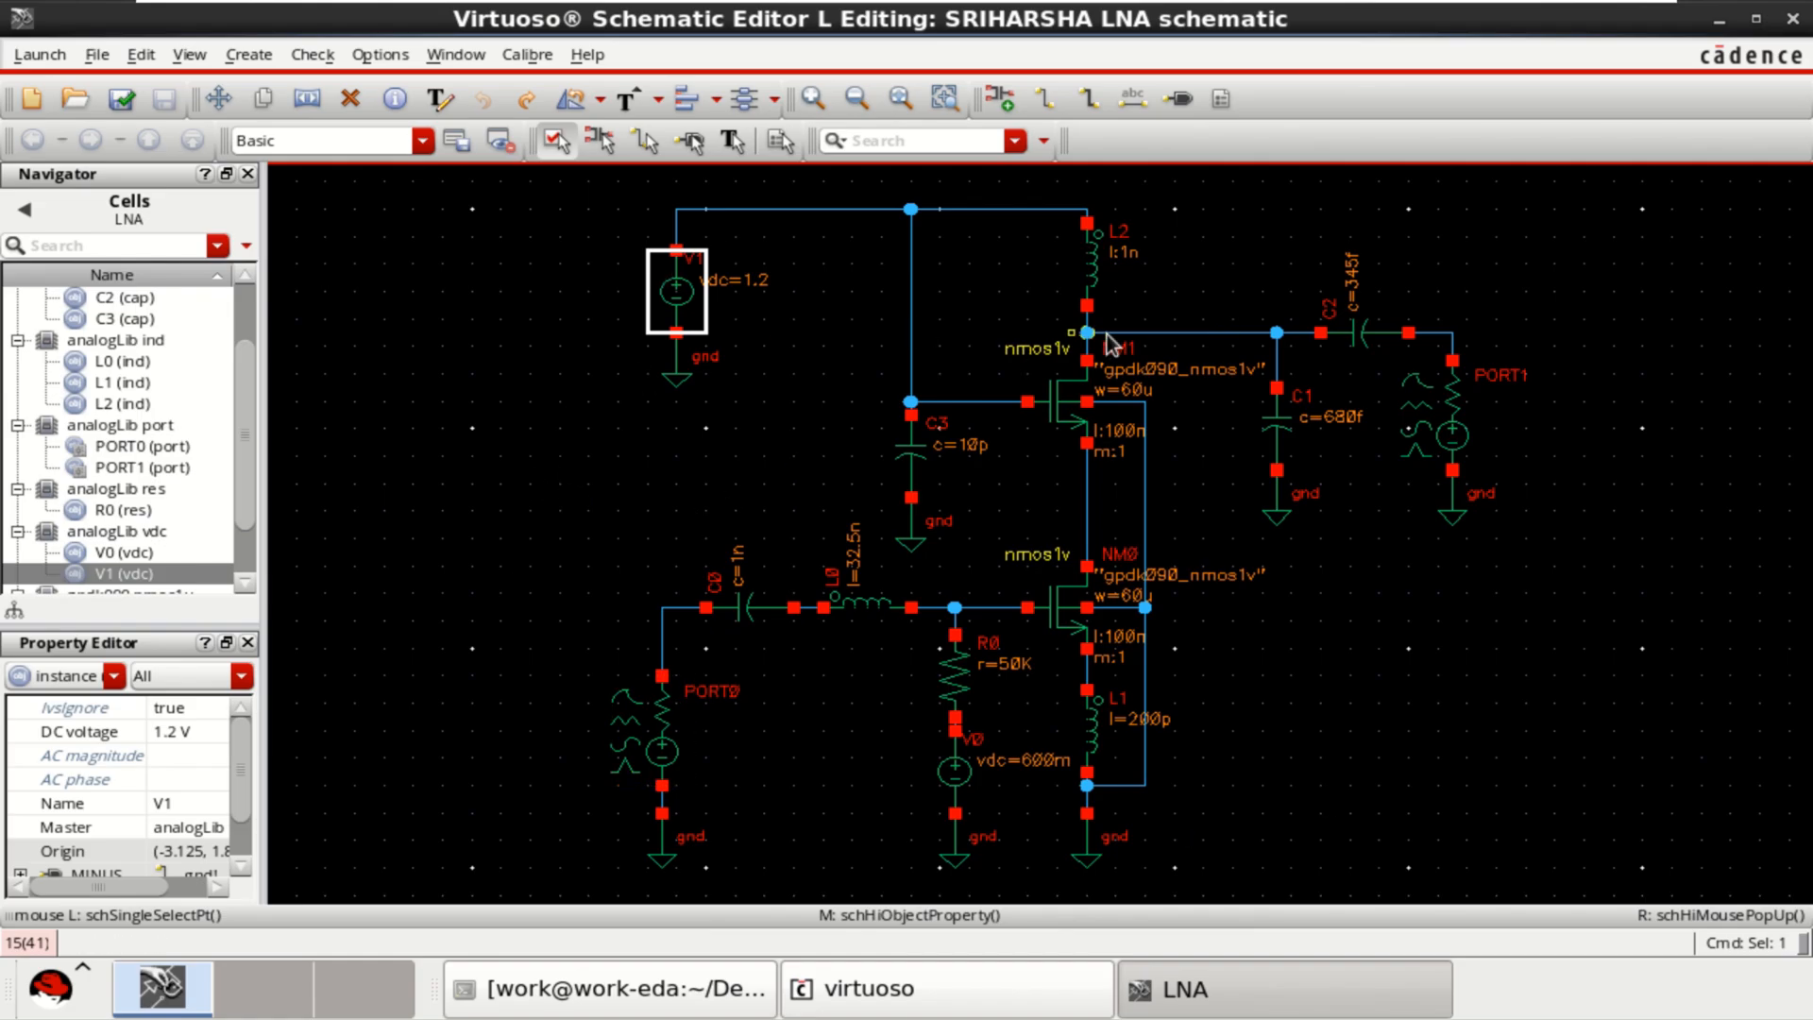
pyautogui.click(119, 98)
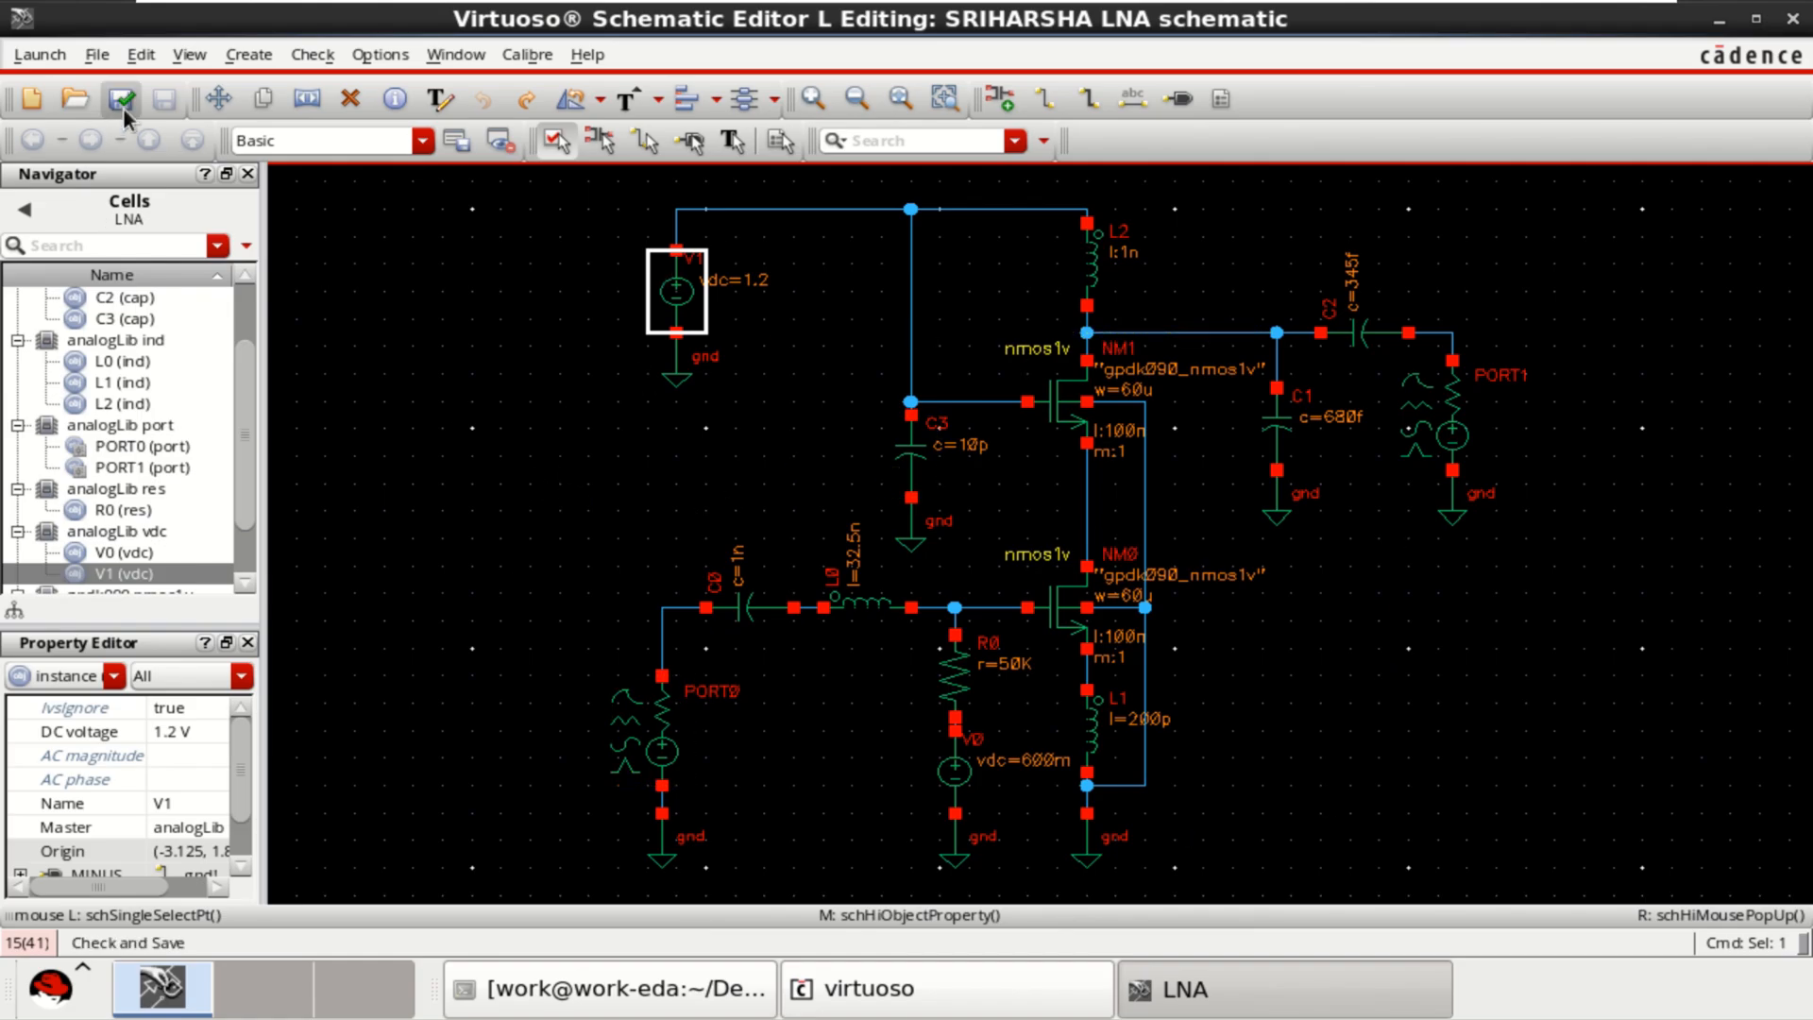
pyautogui.click(121, 100)
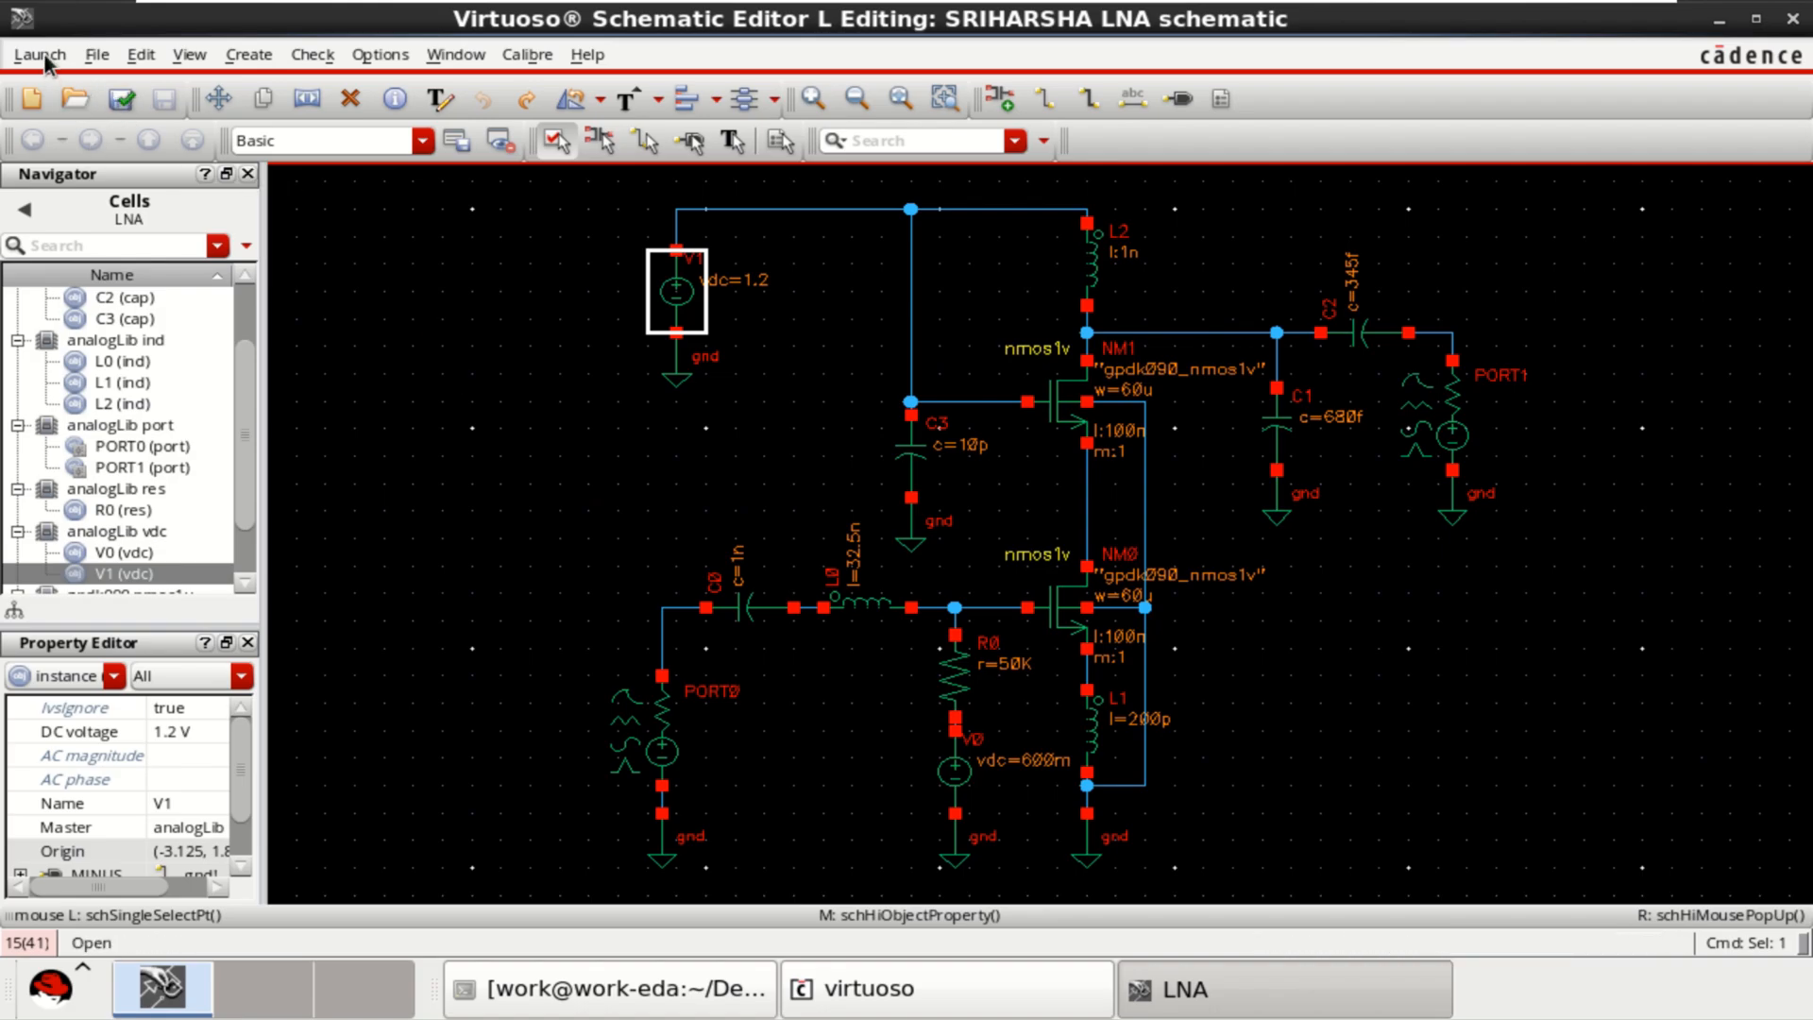
# Launch an ADE L simulation session from the schematic window.
pyautogui.click(38, 55)
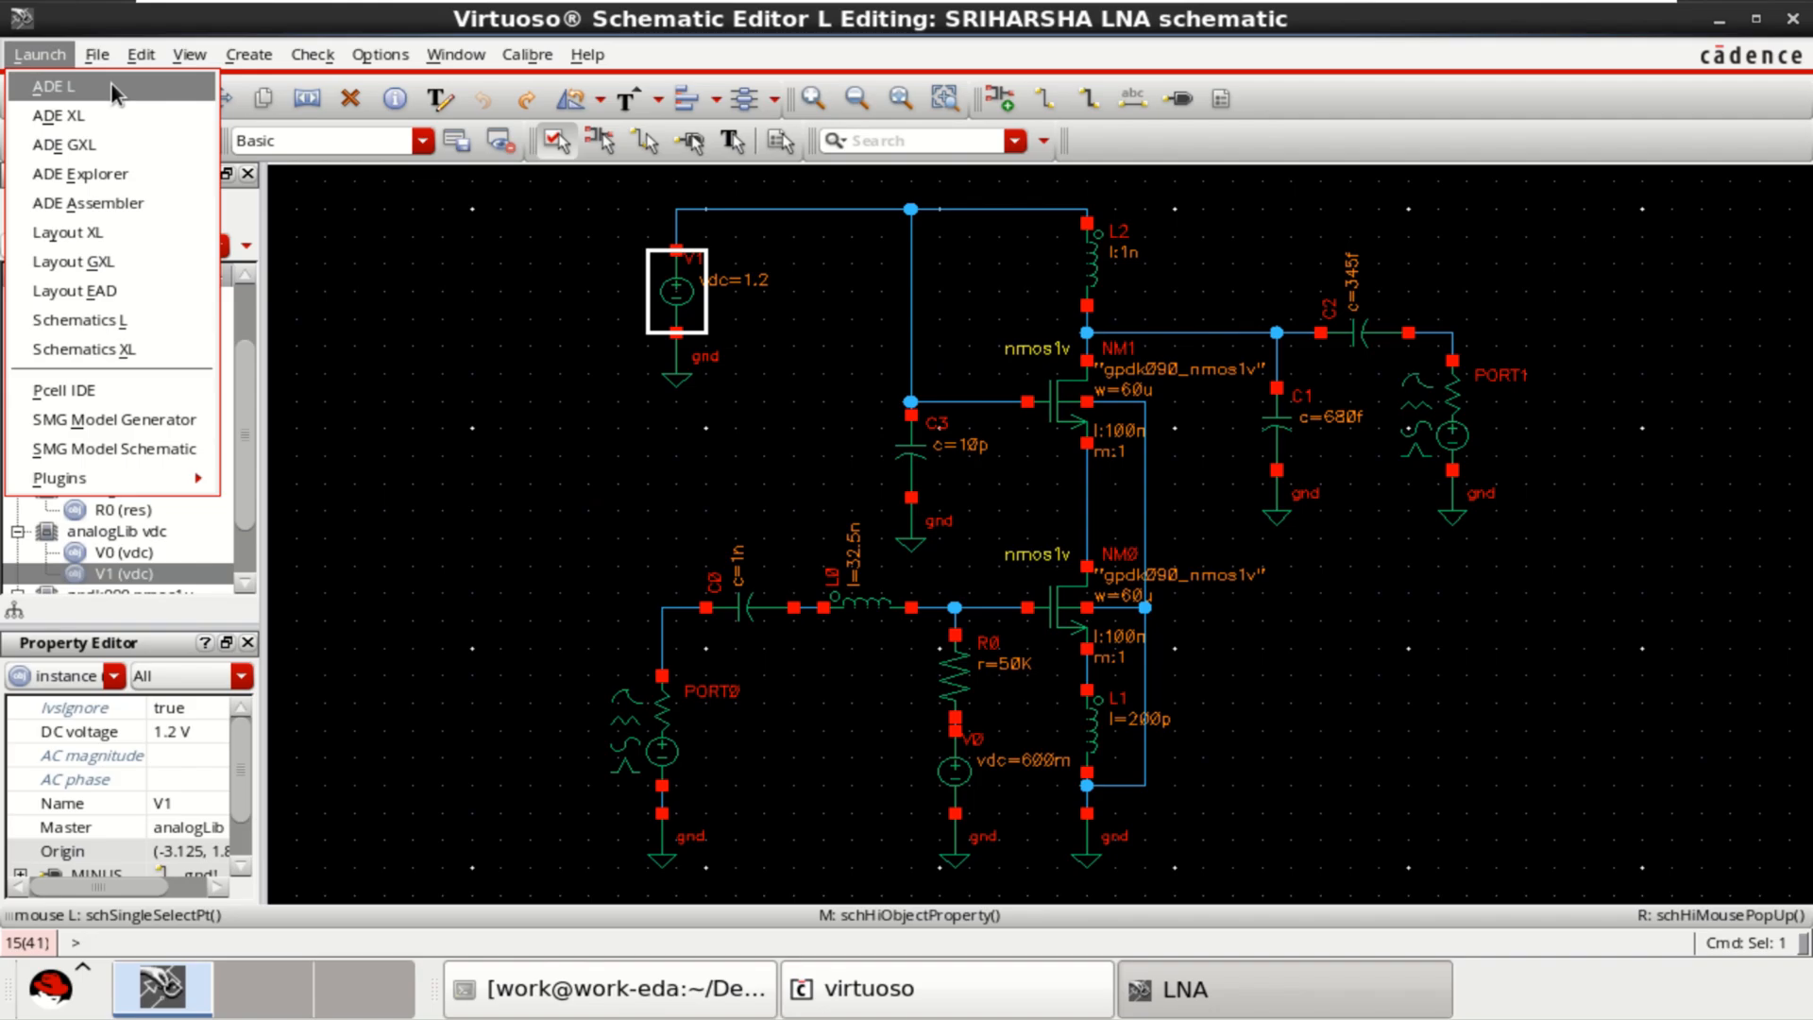
pyautogui.click(52, 85)
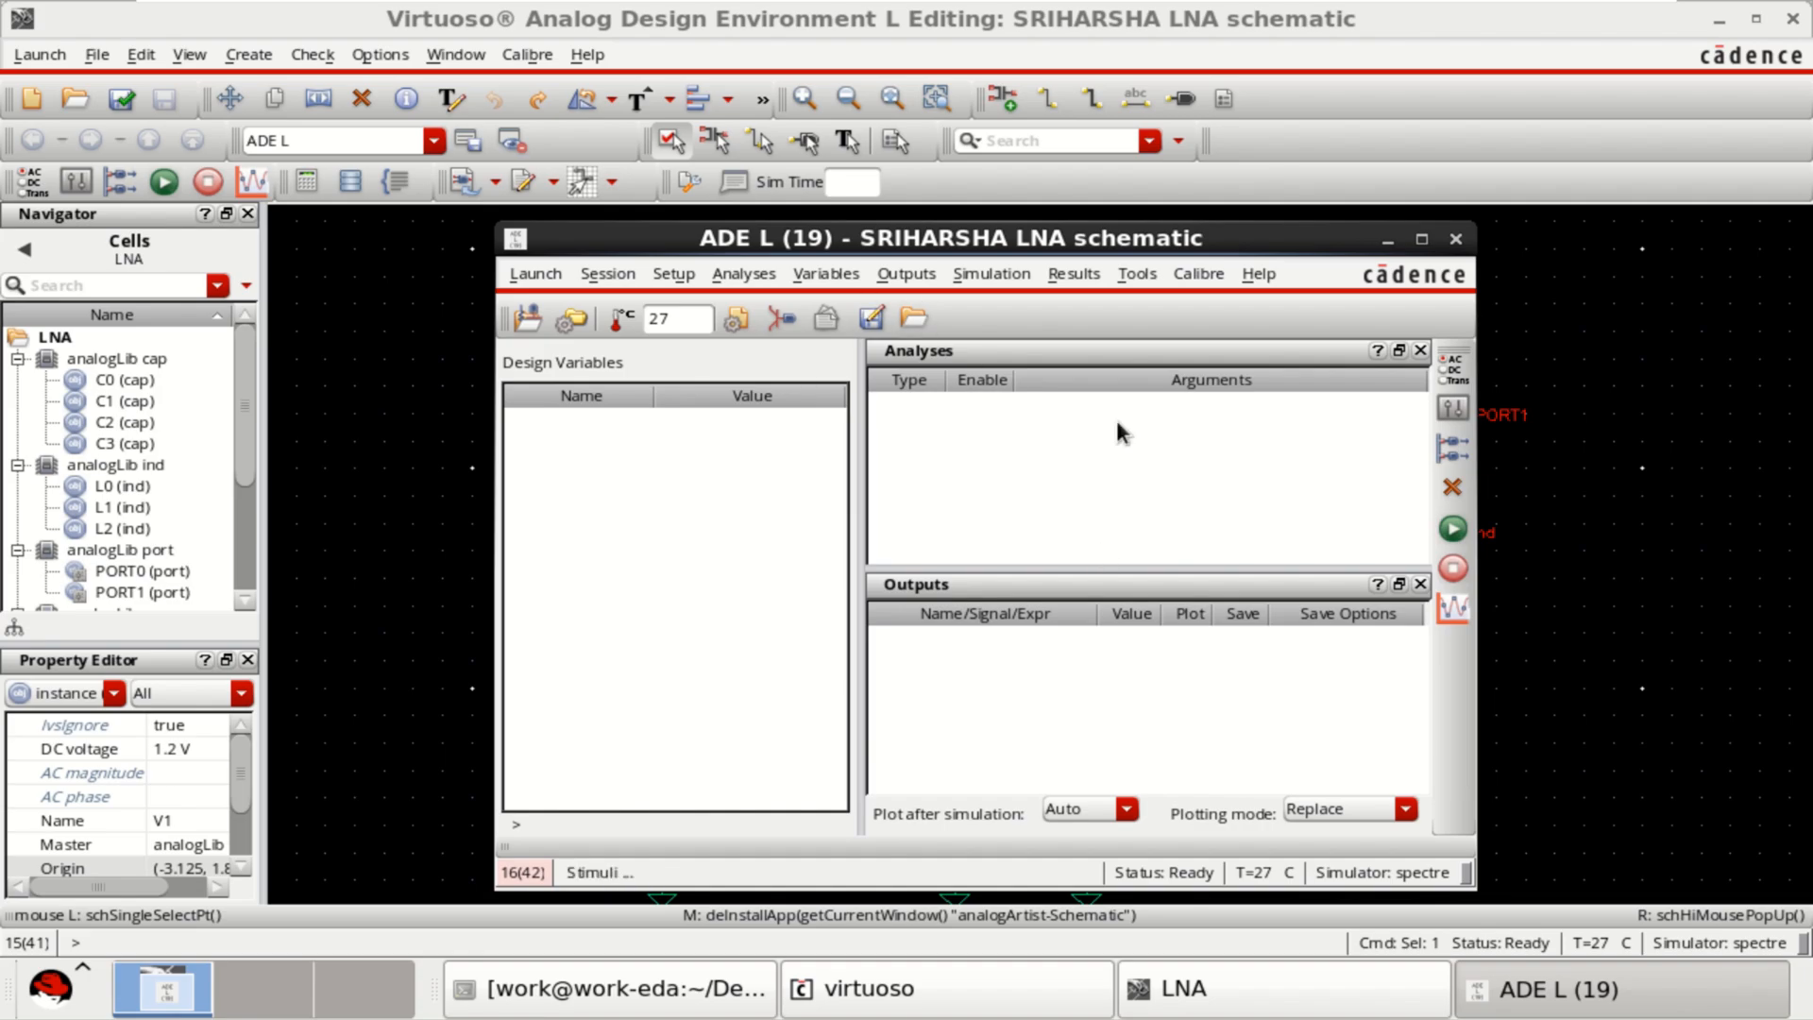
pyautogui.moveTo(991, 454)
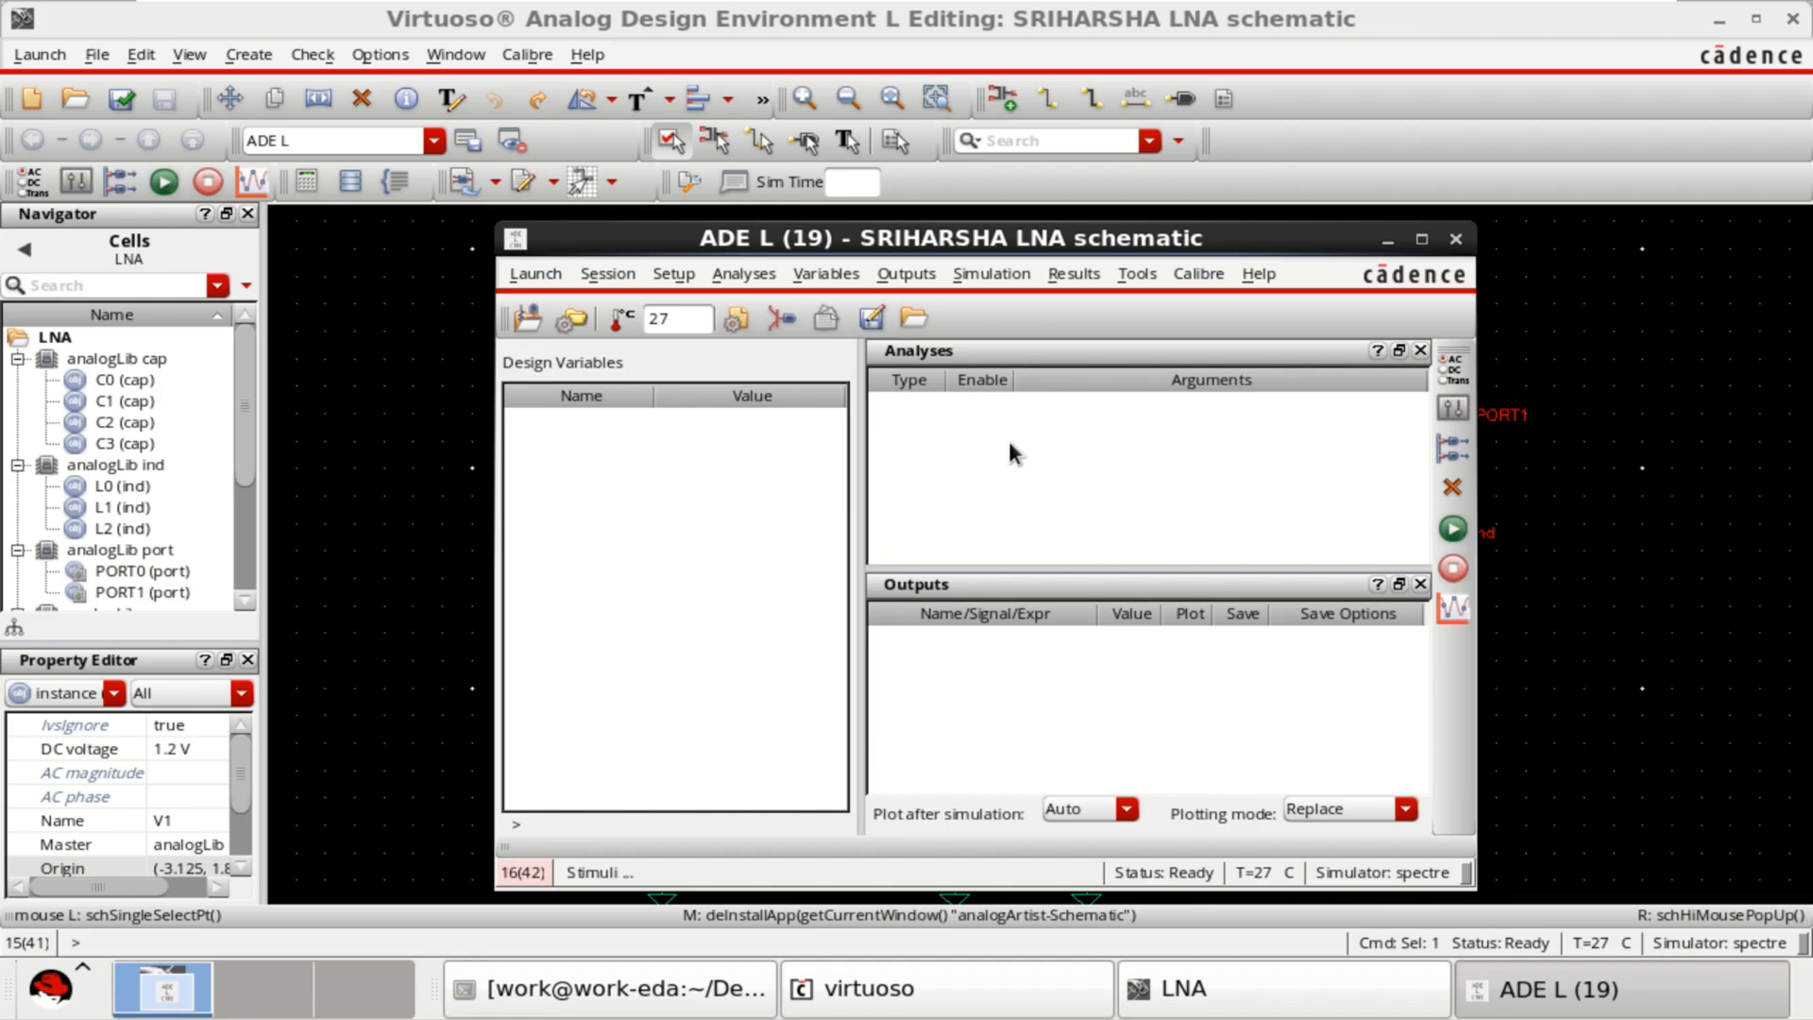
pyautogui.moveTo(1008, 440)
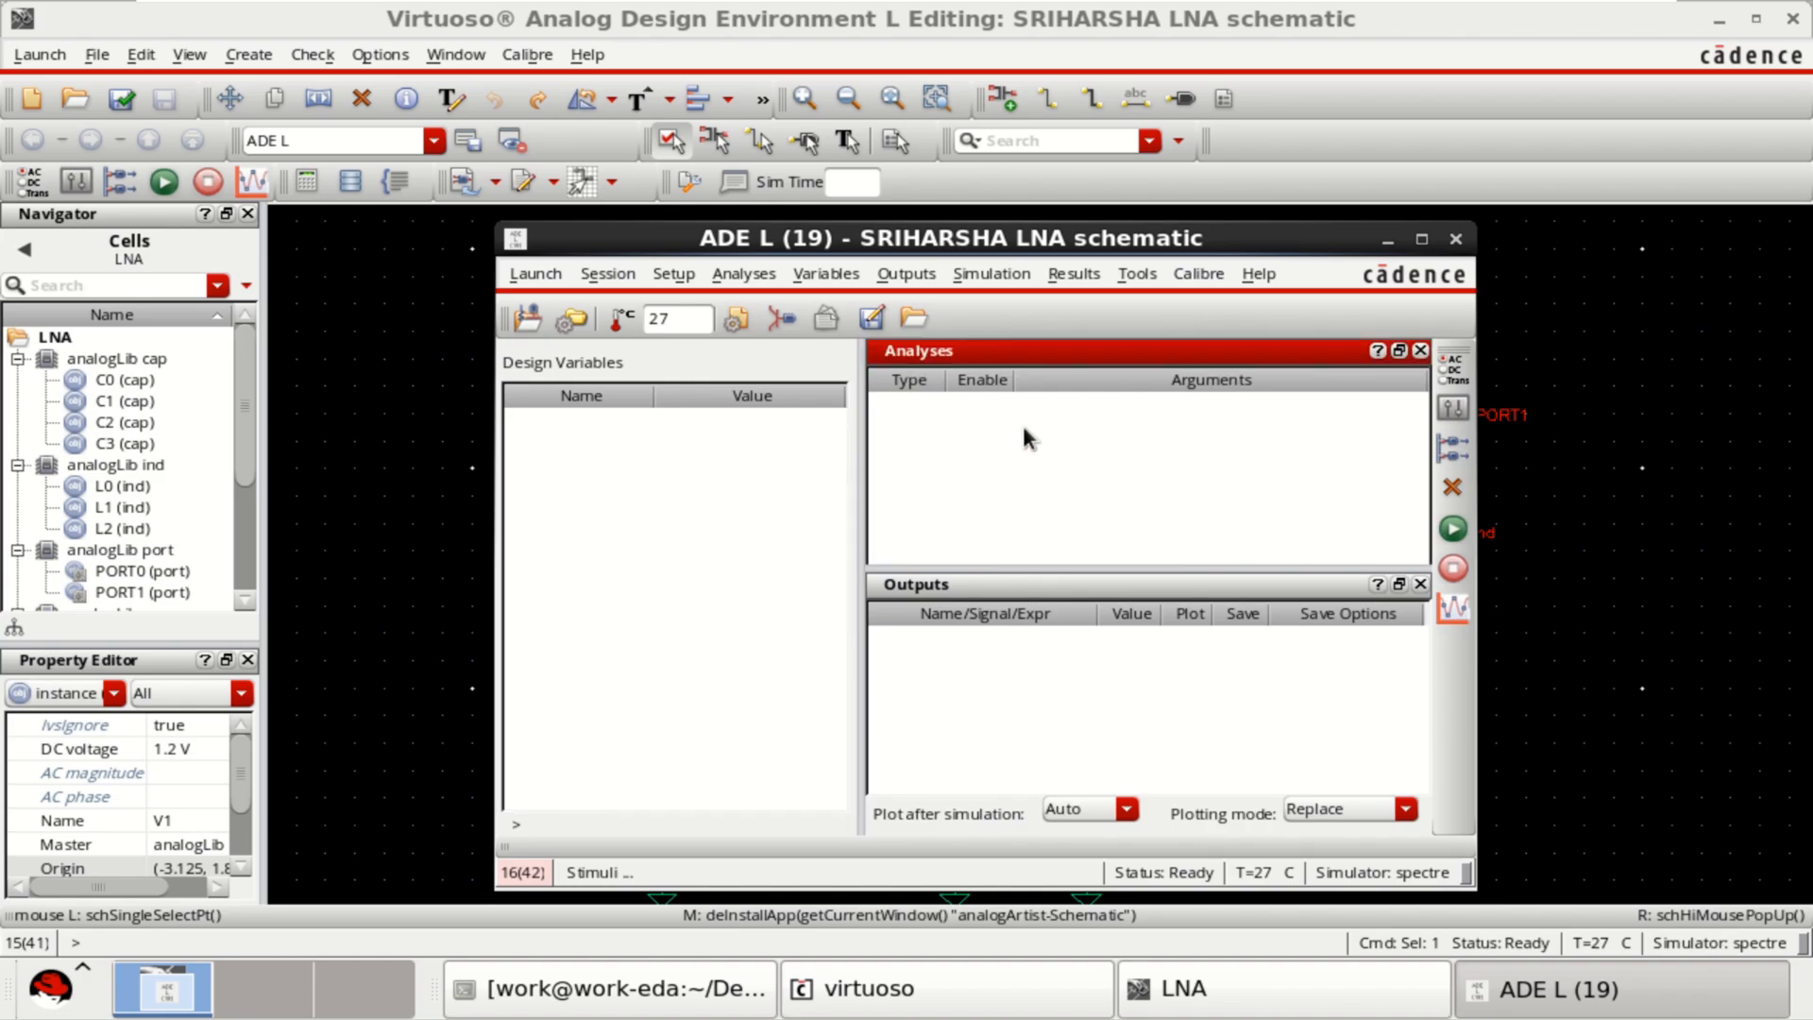
# Define an enabled DC analysis that saves the DC operating point.
pyautogui.click(744, 274)
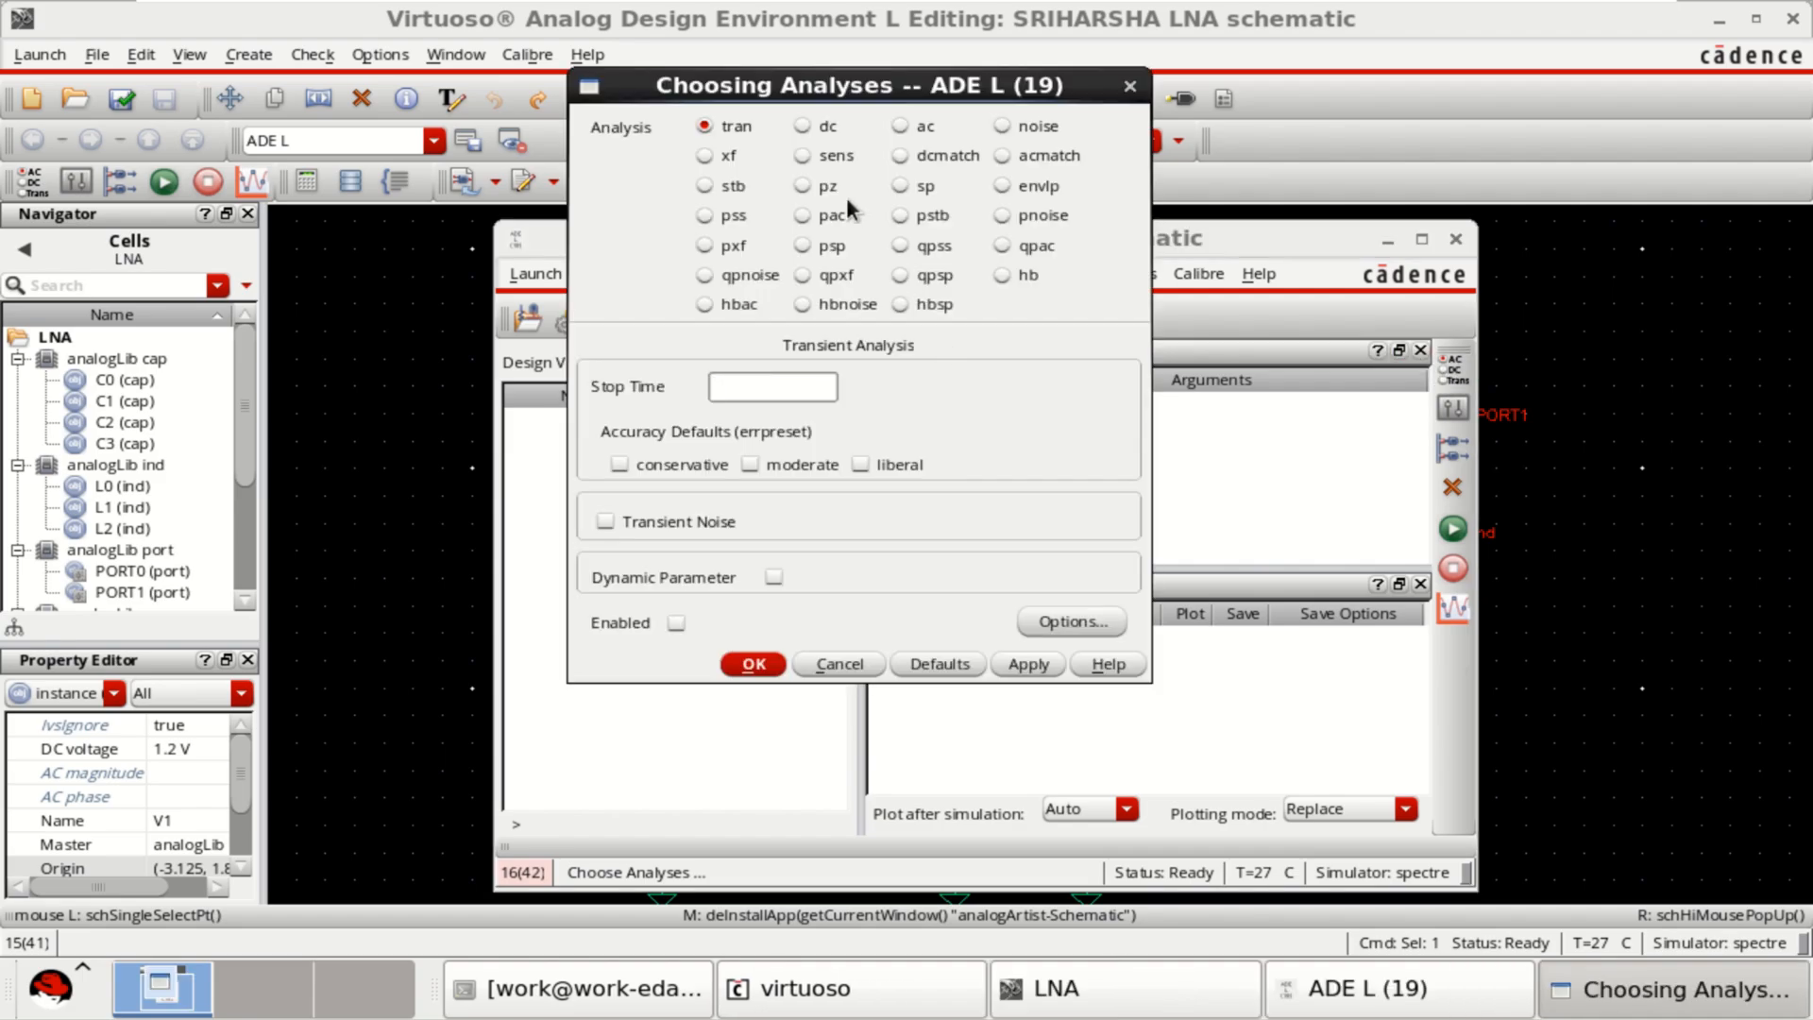
pyautogui.click(803, 127)
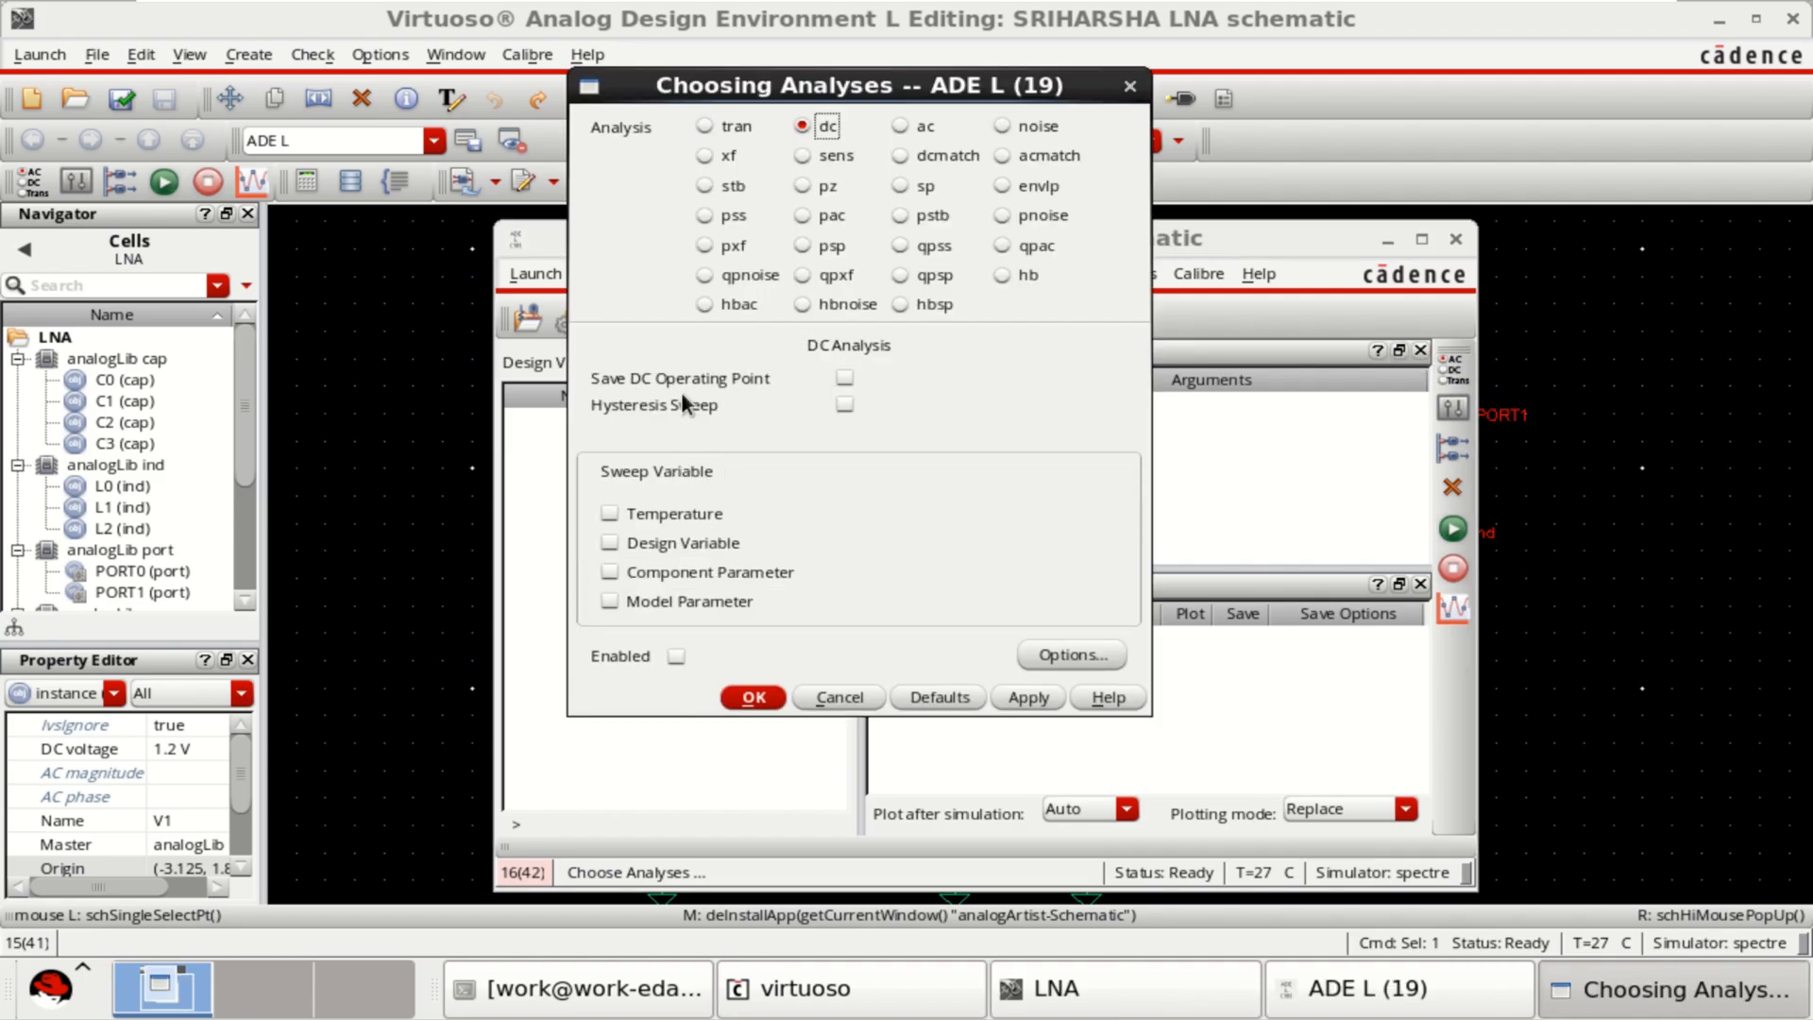
pyautogui.click(844, 378)
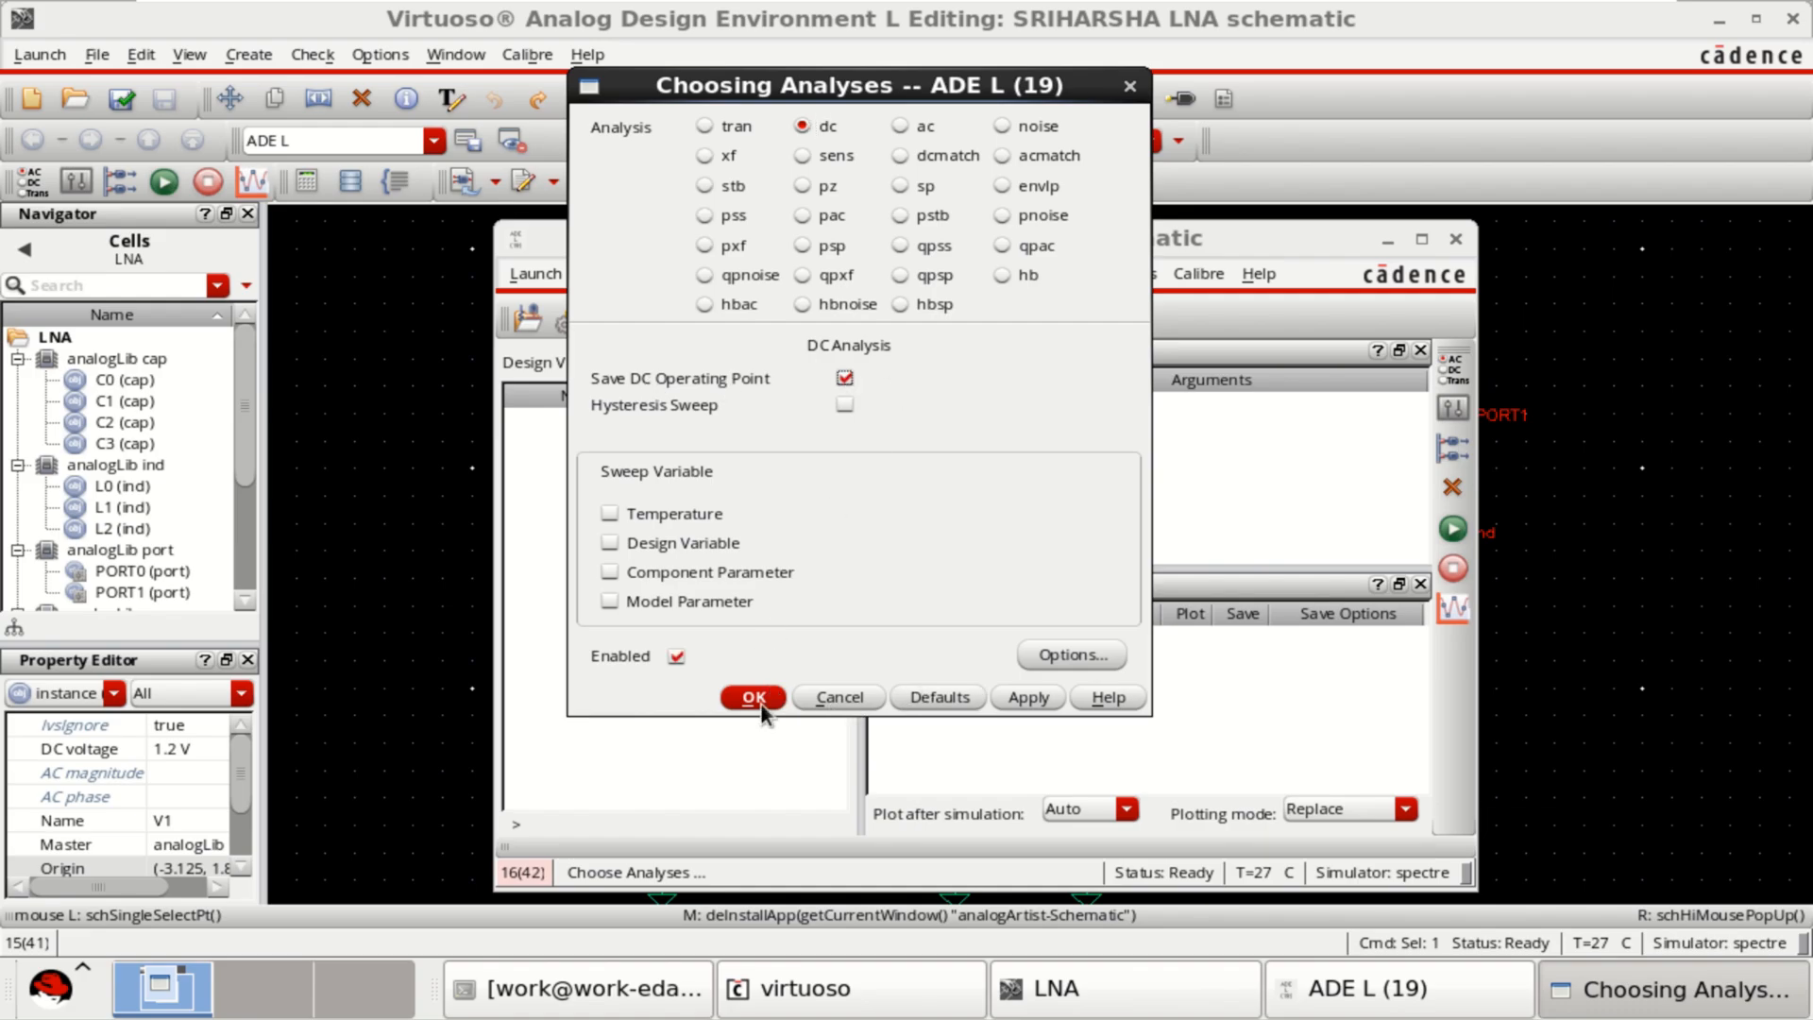
pyautogui.click(752, 696)
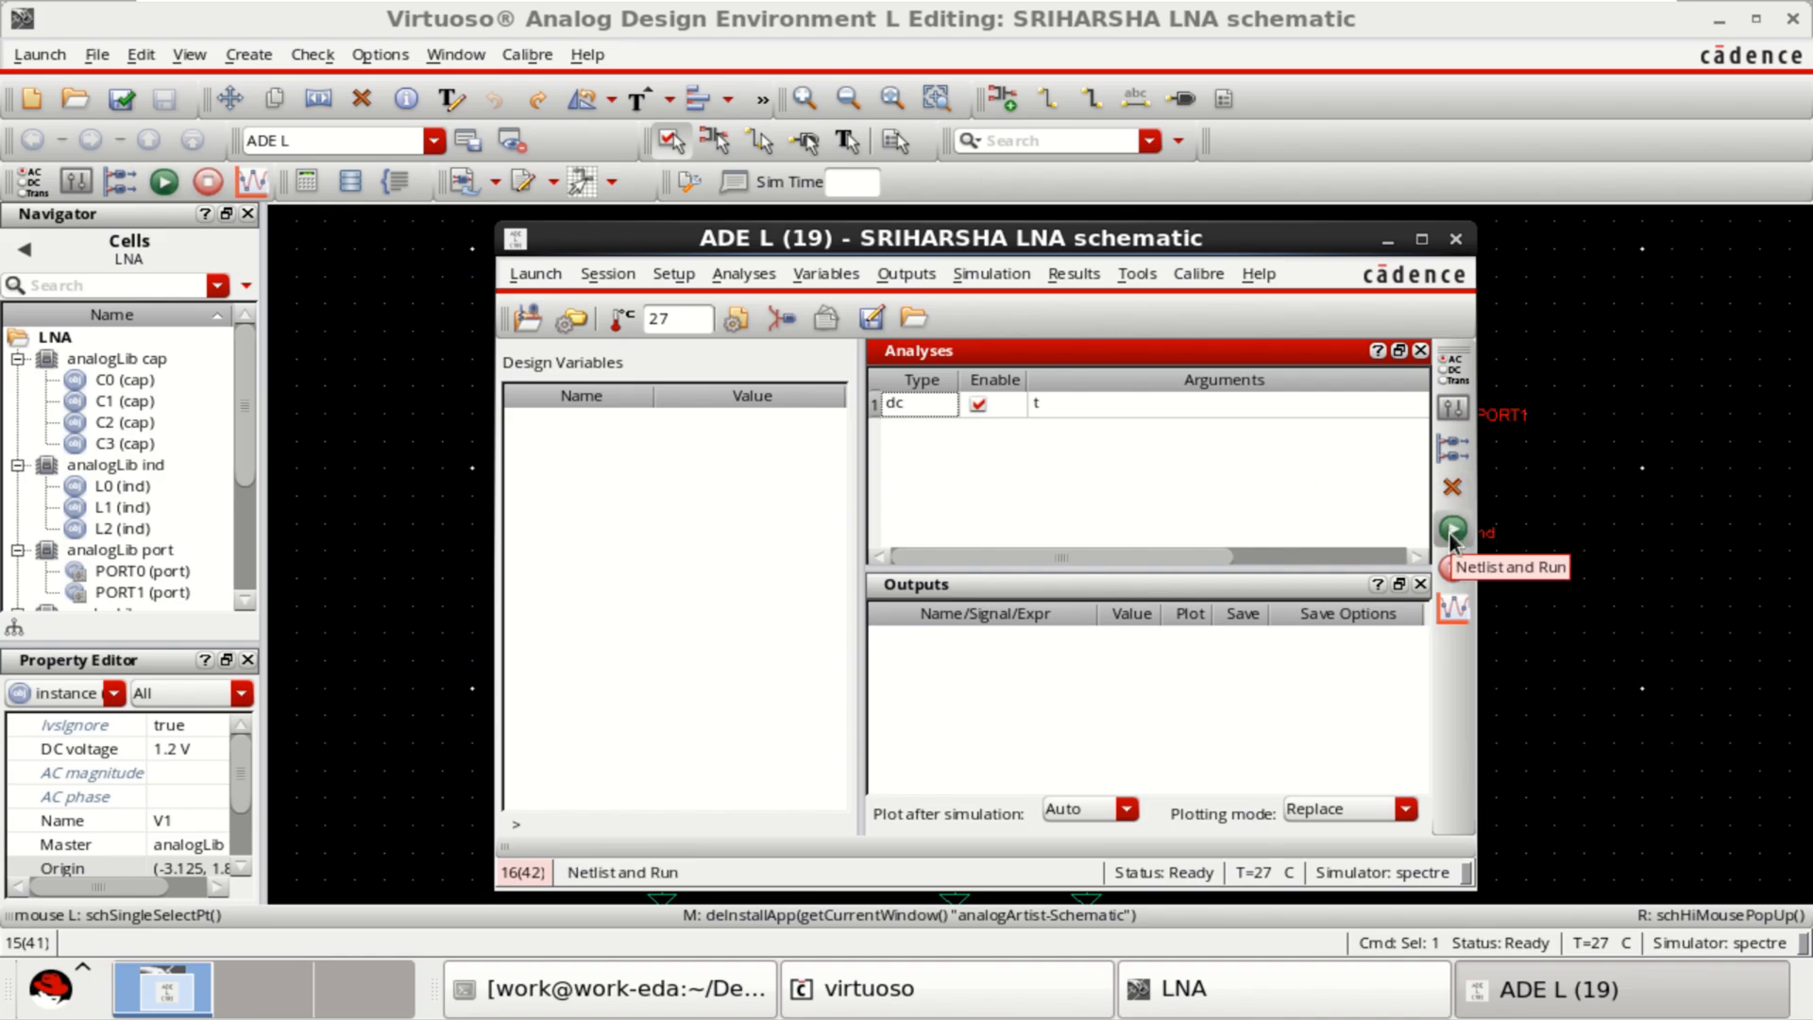
# Netlist and run the DC simulation, then minimize the spectre log window.
pyautogui.click(1452, 531)
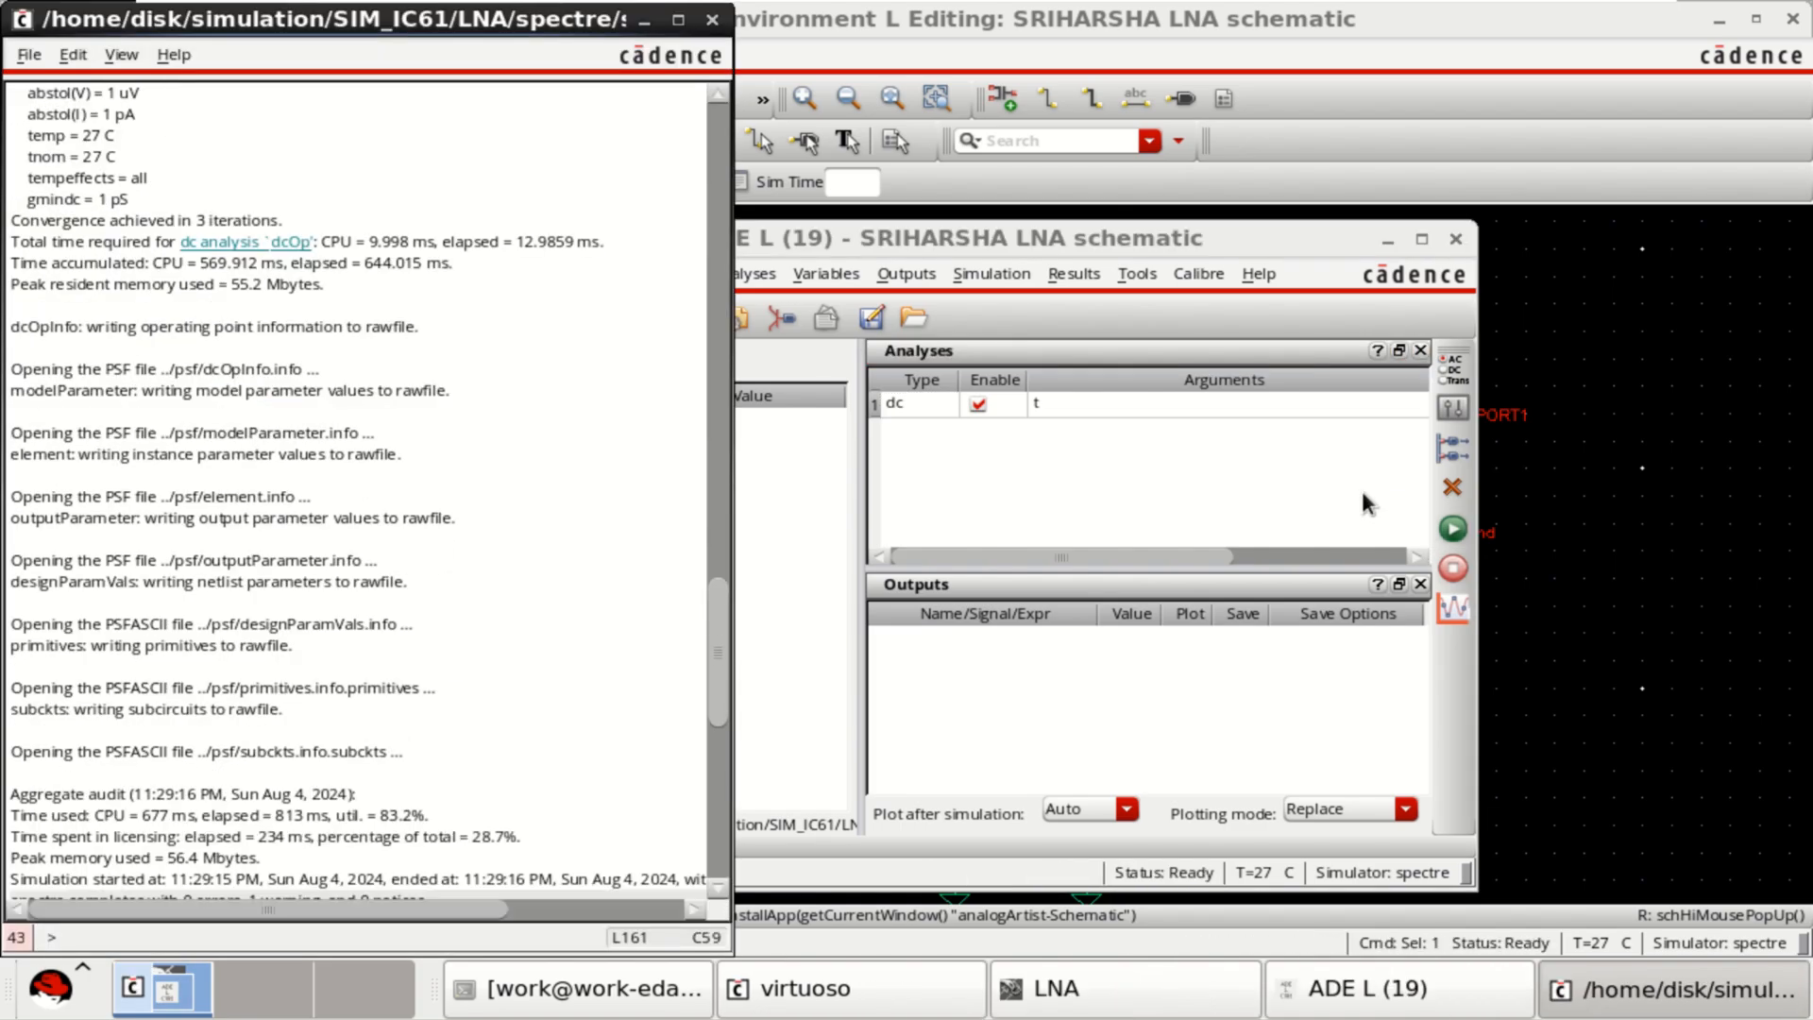
pyautogui.moveTo(646, 19)
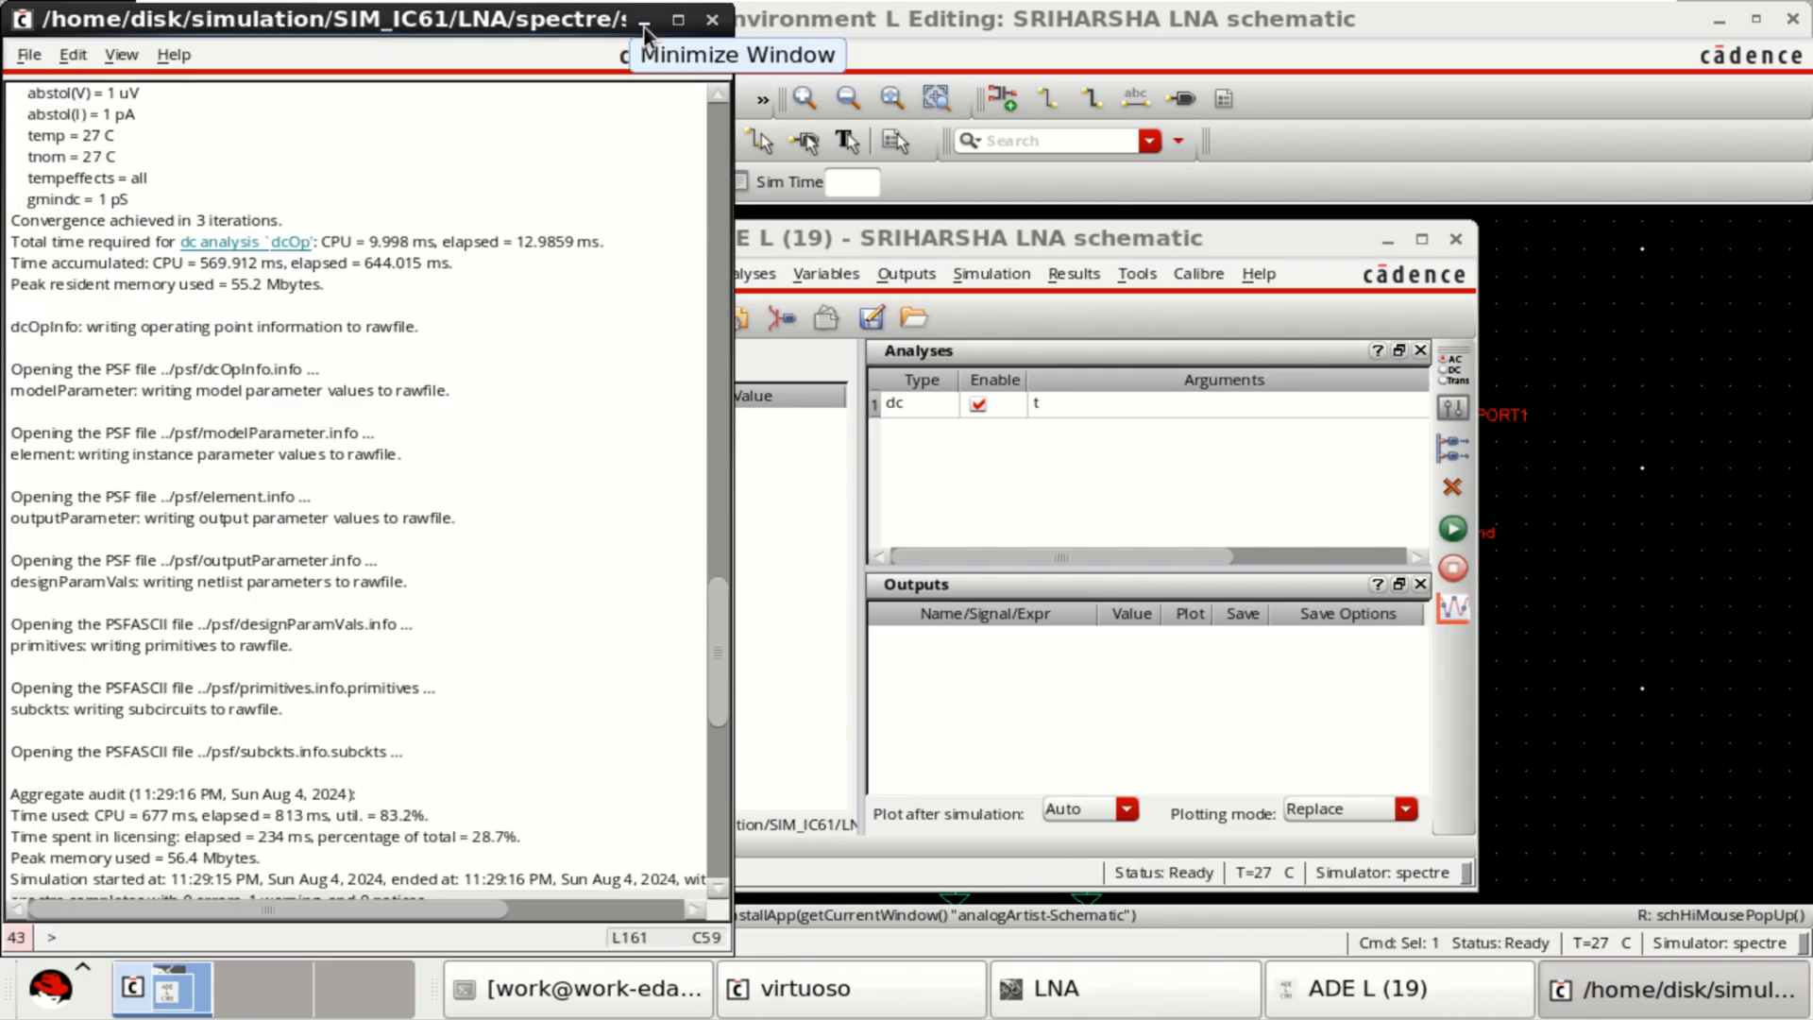
pyautogui.click(644, 19)
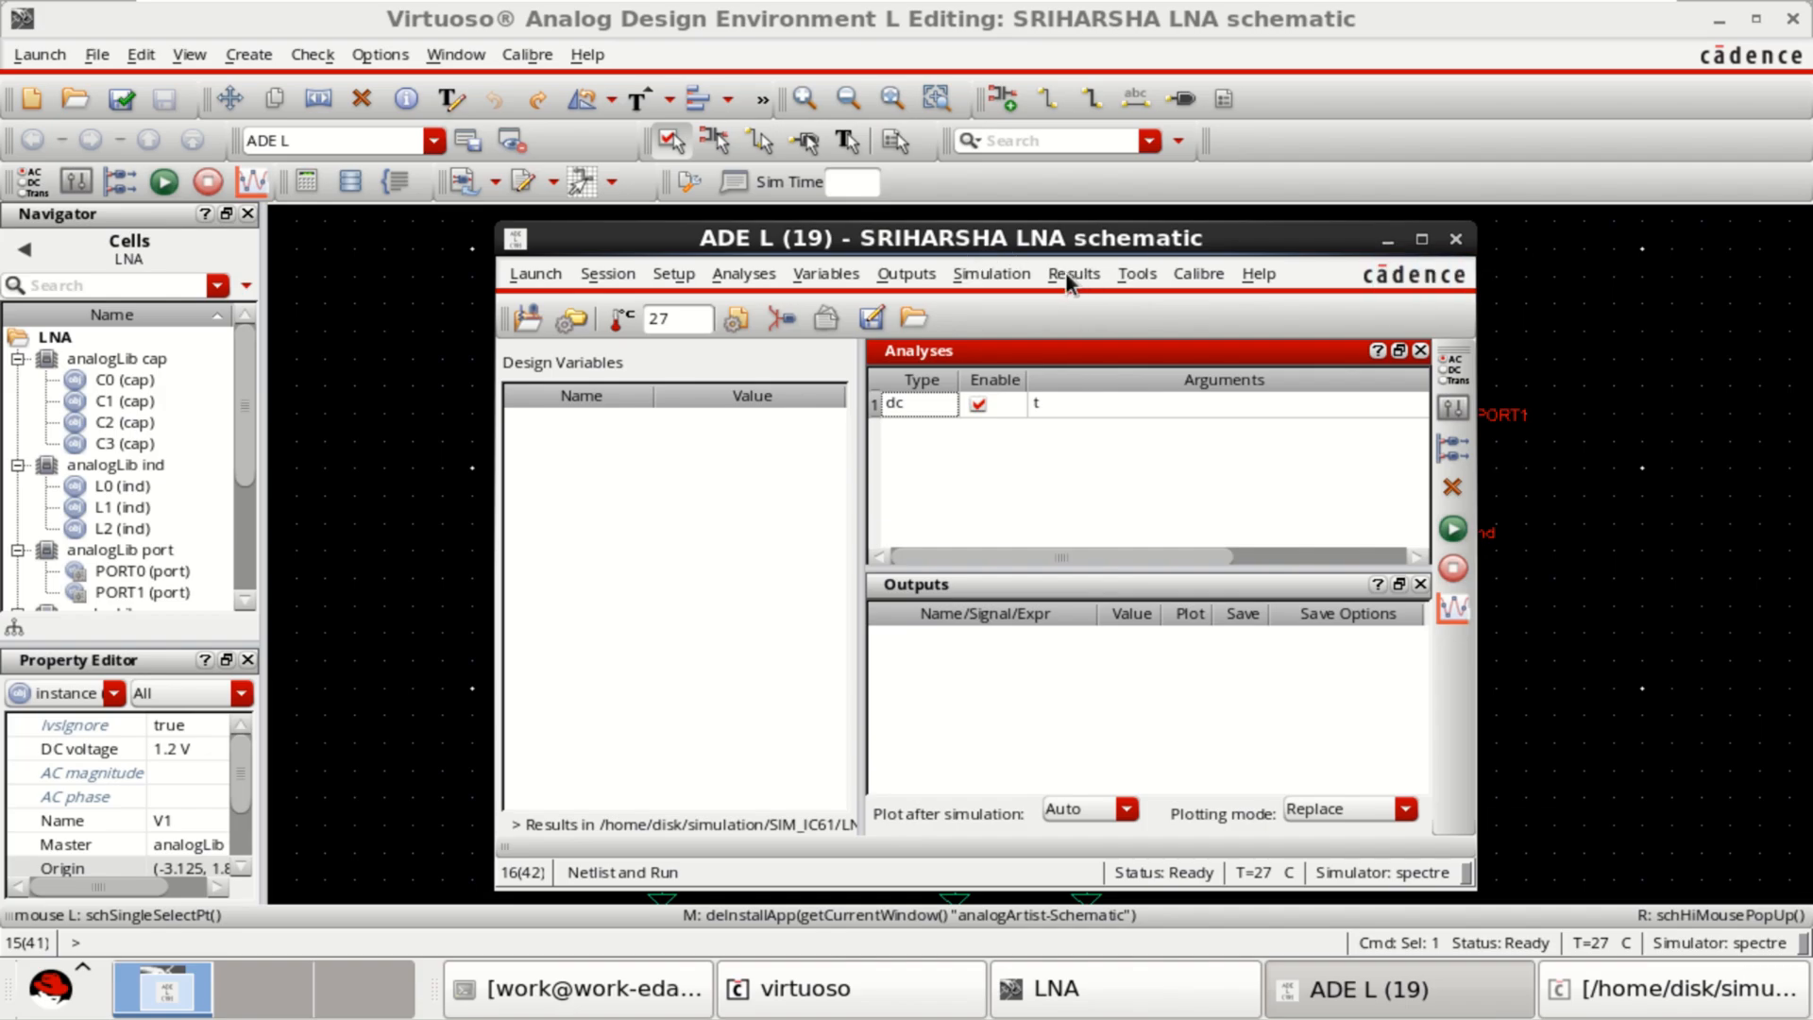
# Annotate DC node voltages (e.g. 1.13582 V at NM1) onto the schematic via Results > Annotate.
pyautogui.click(1072, 272)
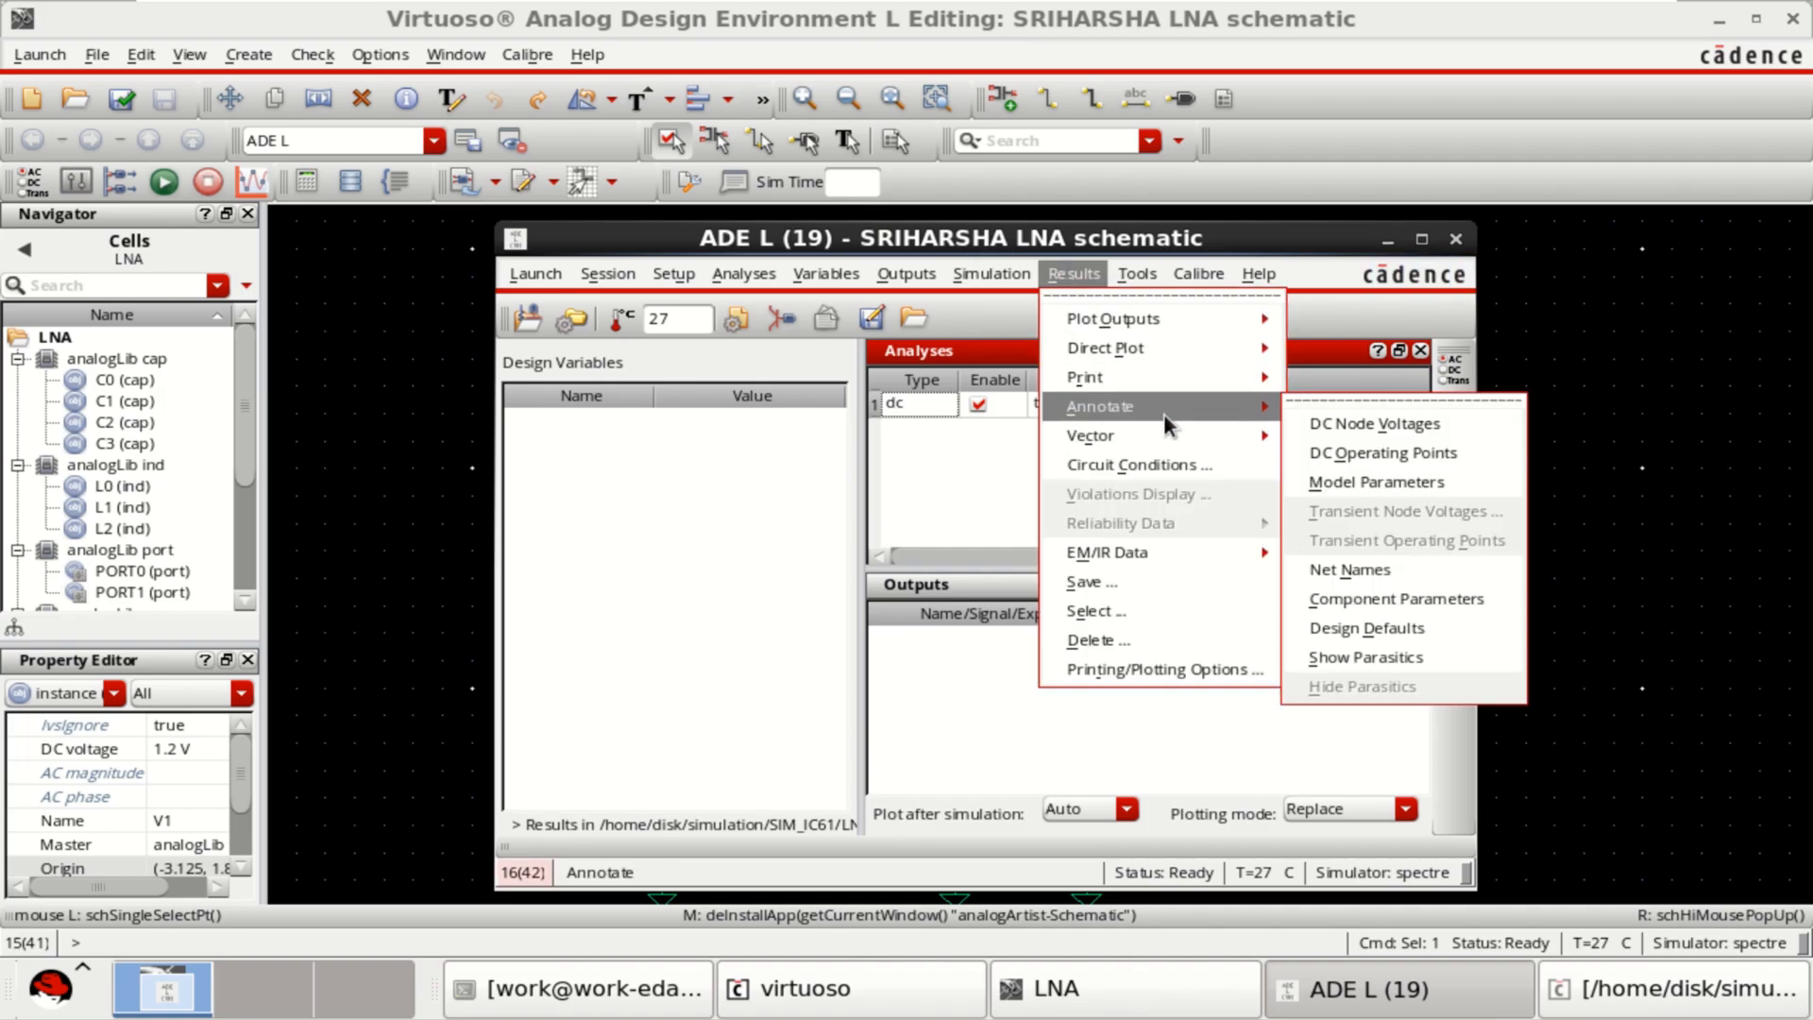
pyautogui.click(1197, 271)
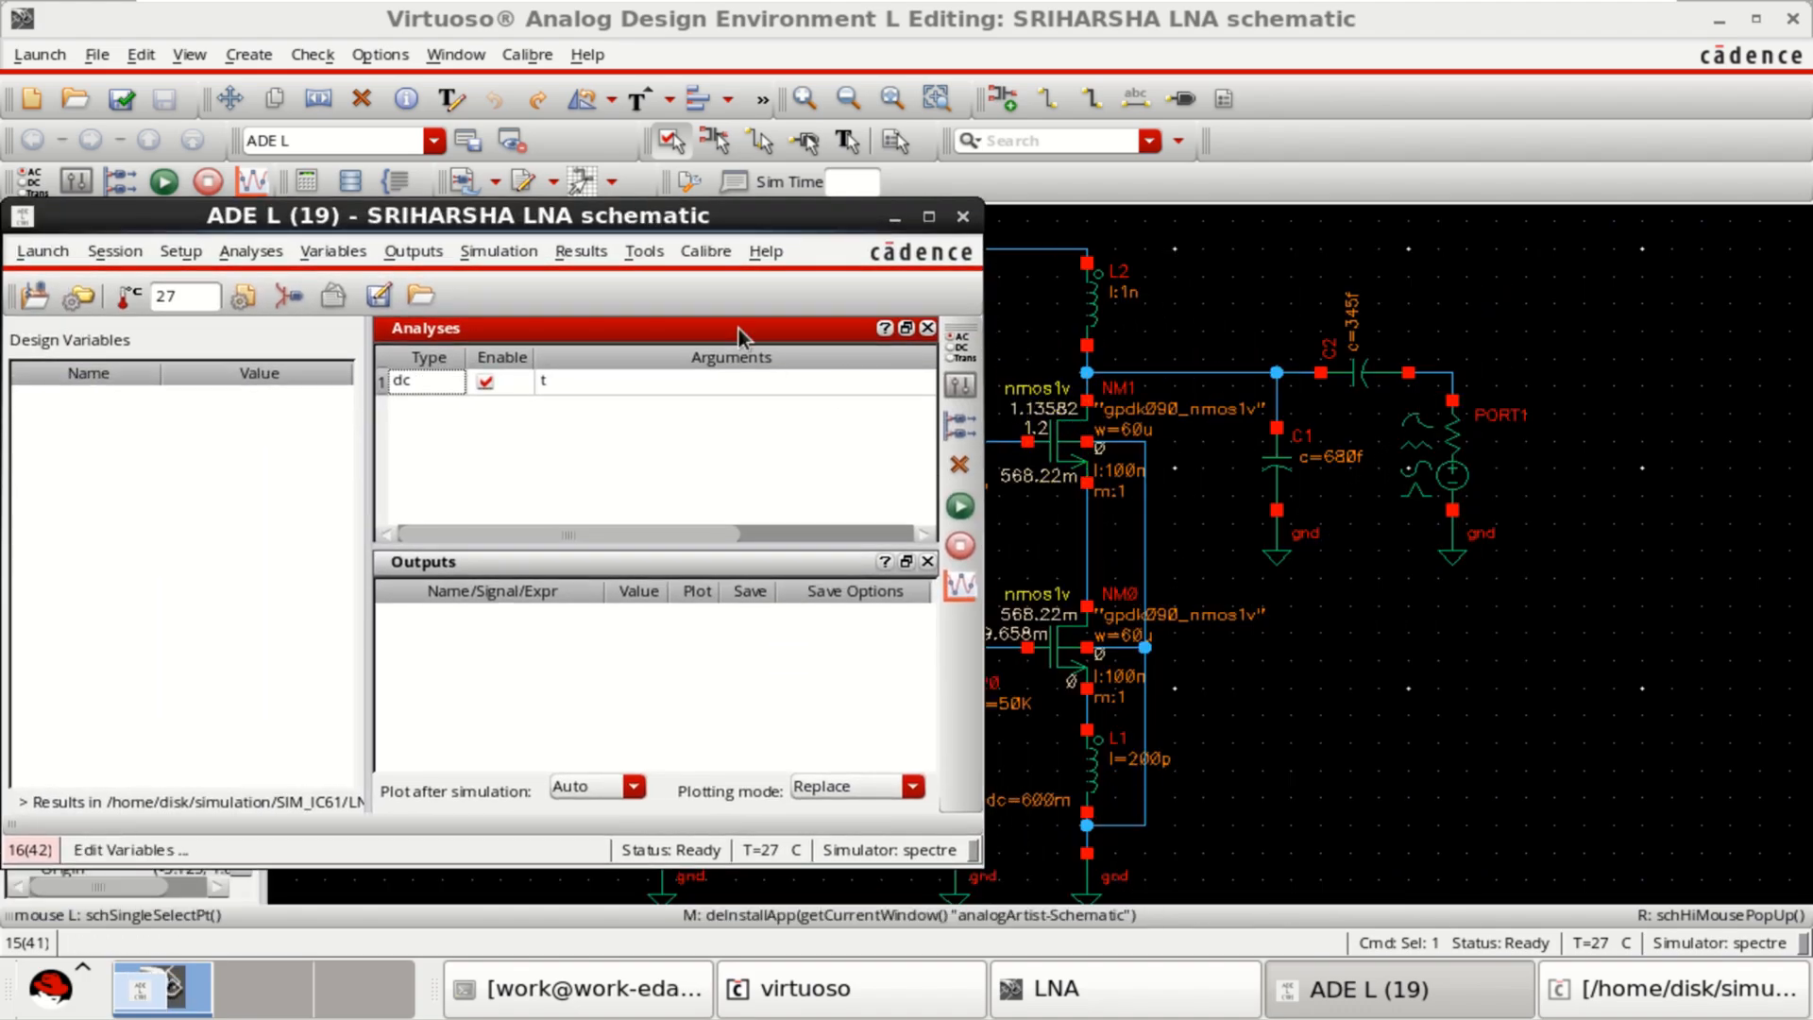
pyautogui.click(580, 251)
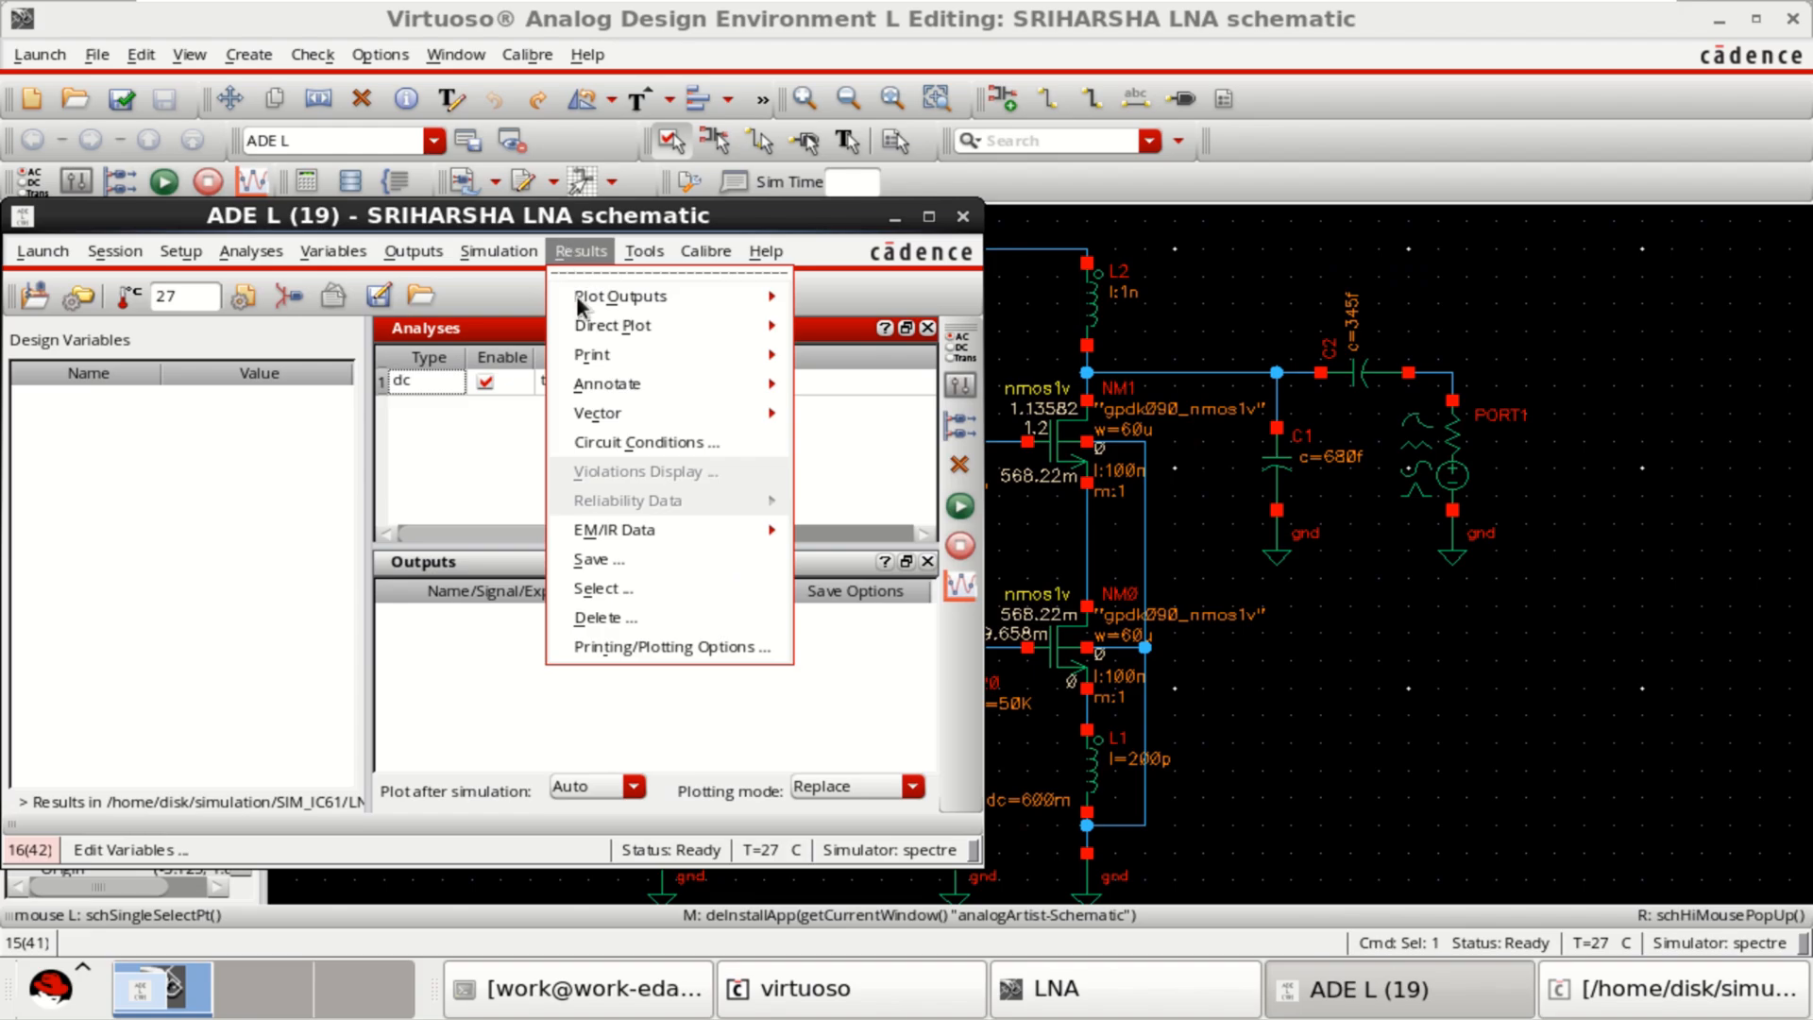
pyautogui.moveTo(606, 383)
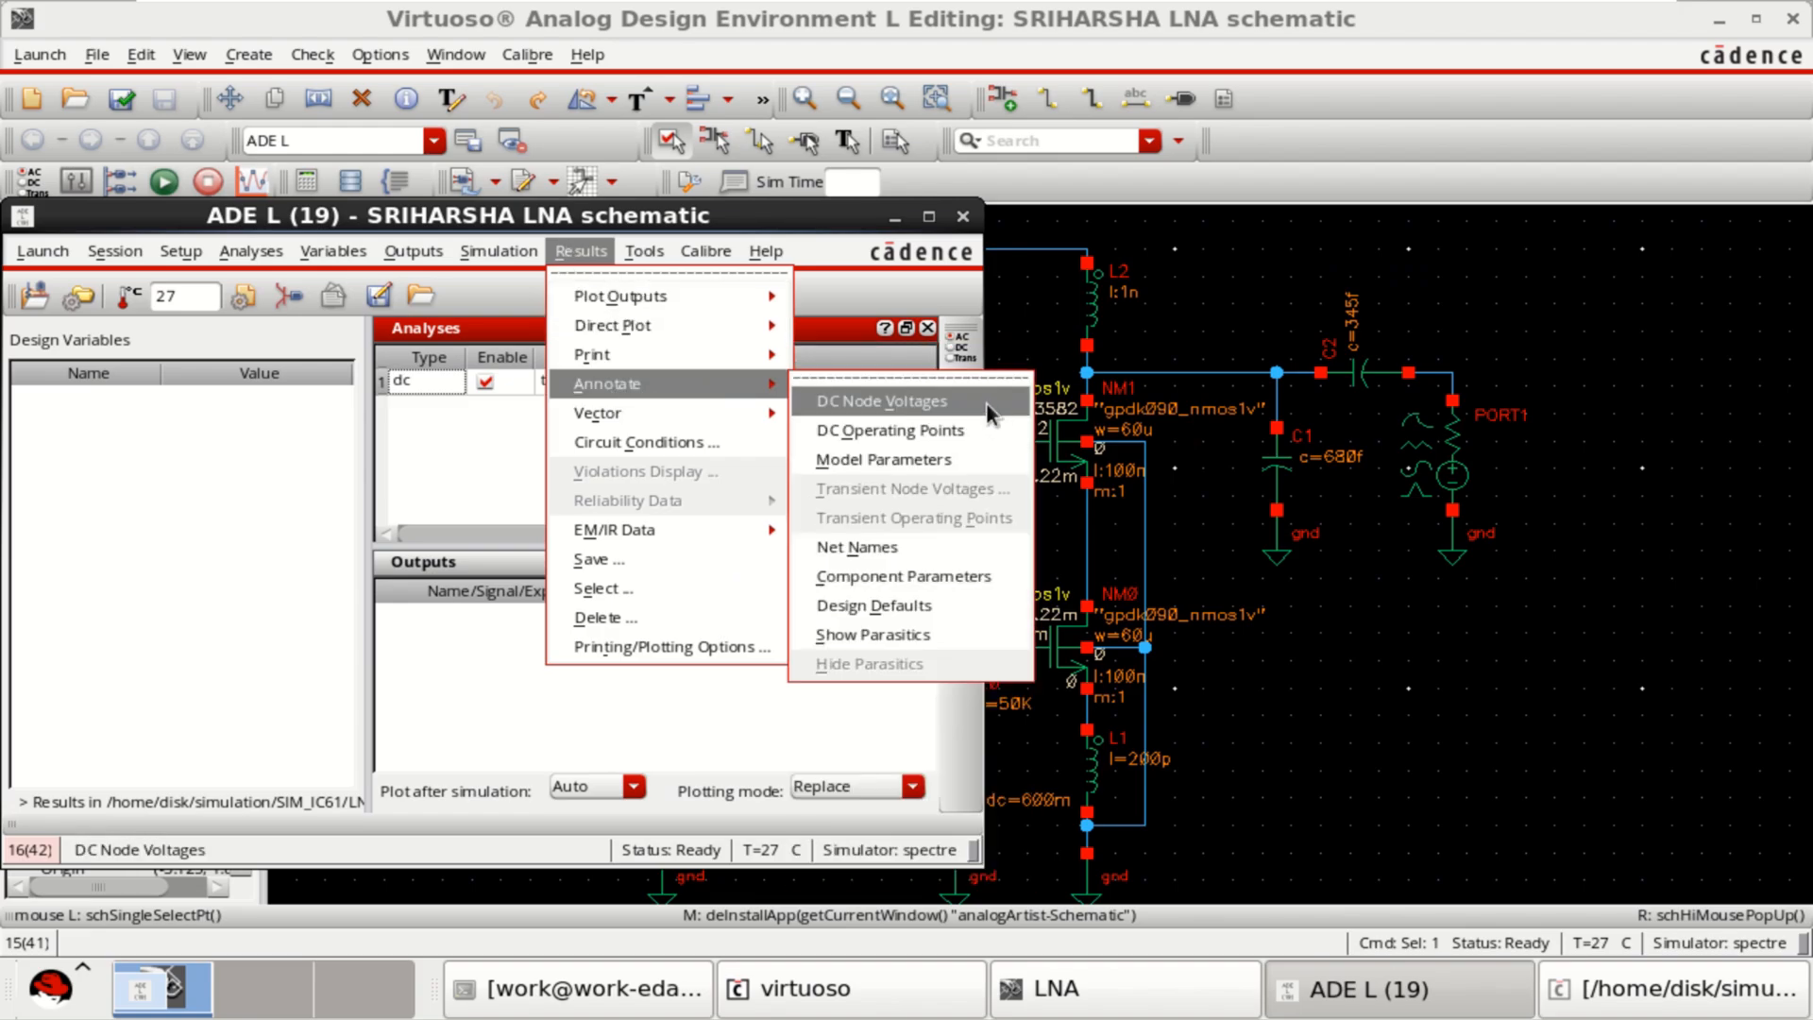
pyautogui.click(880, 400)
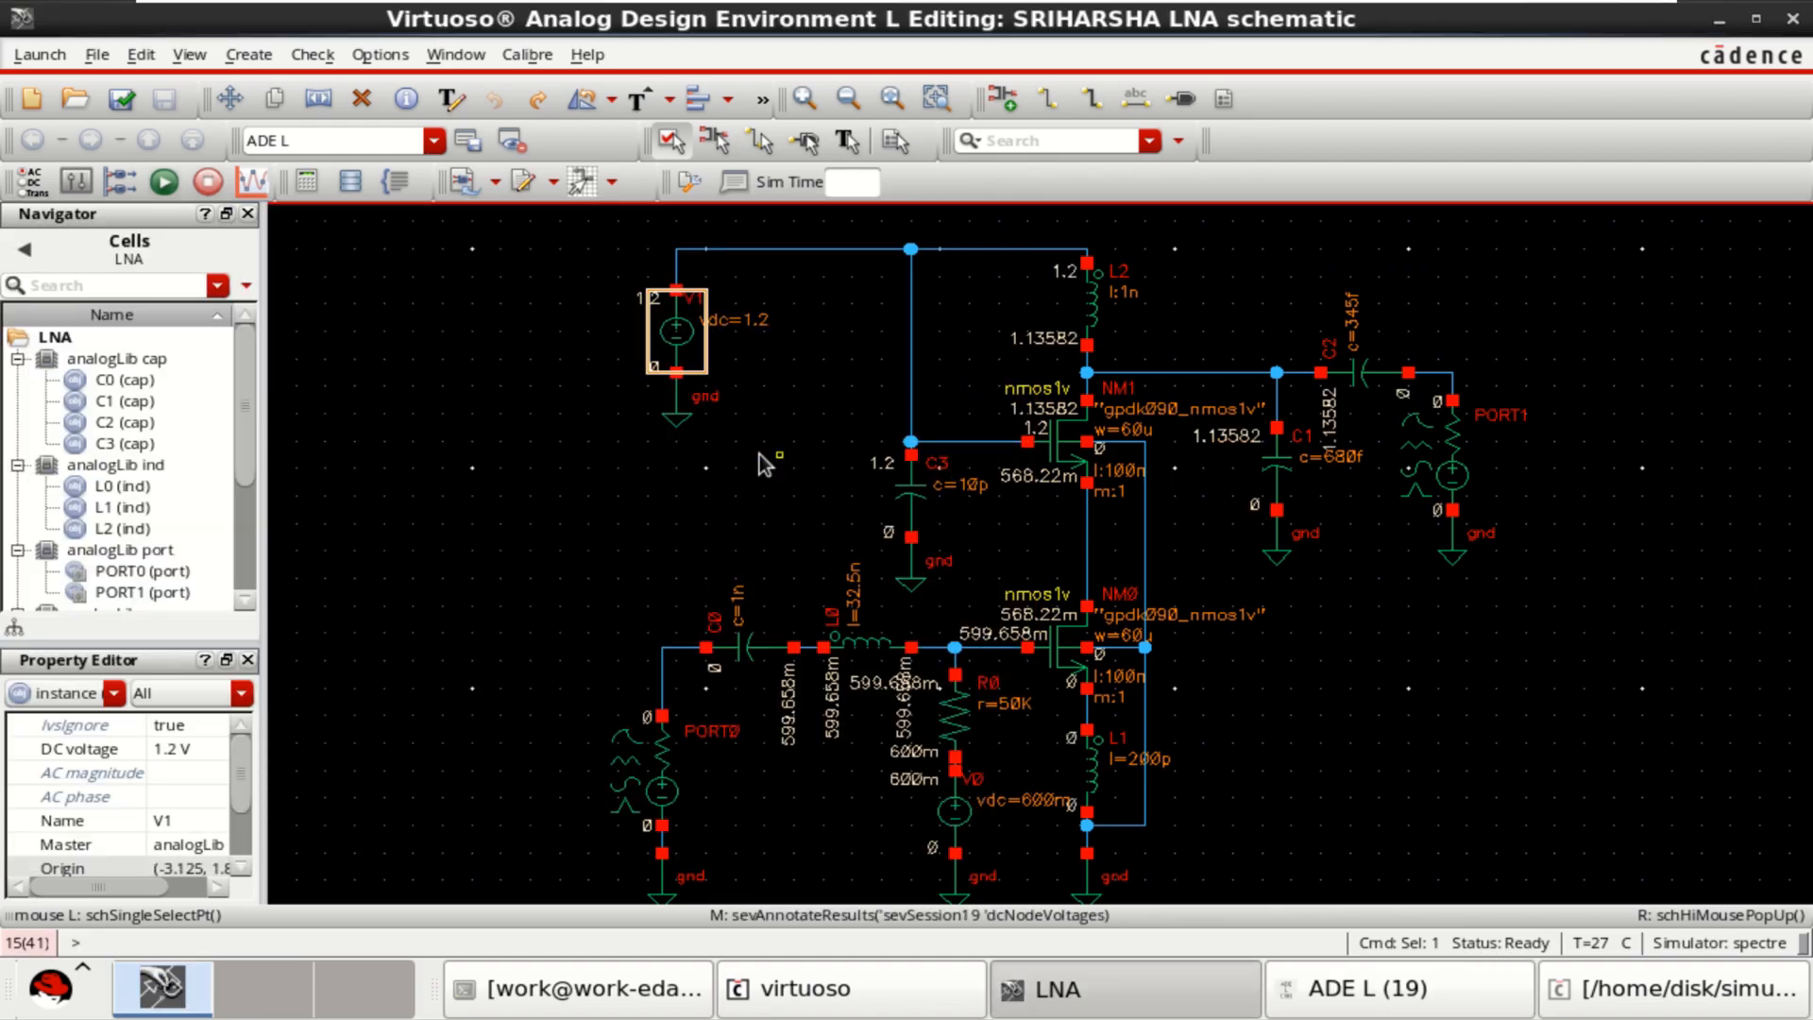
pyautogui.click(763, 463)
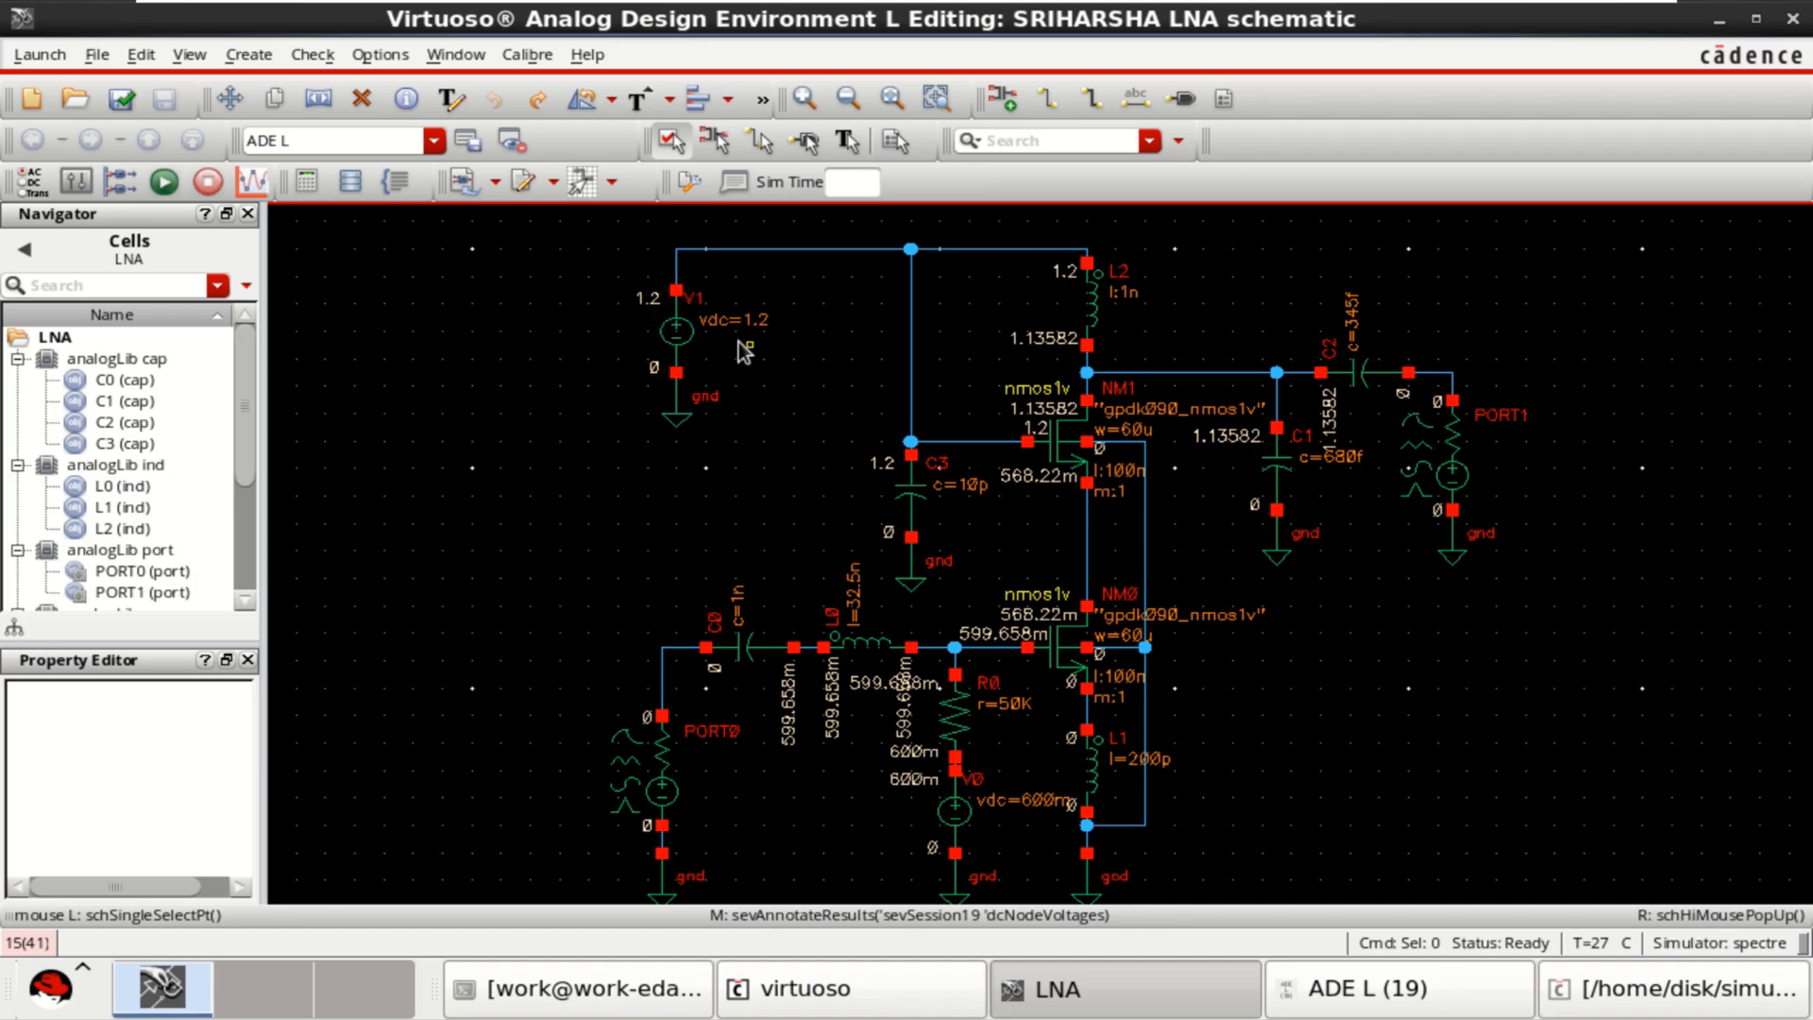
pyautogui.moveTo(872, 483)
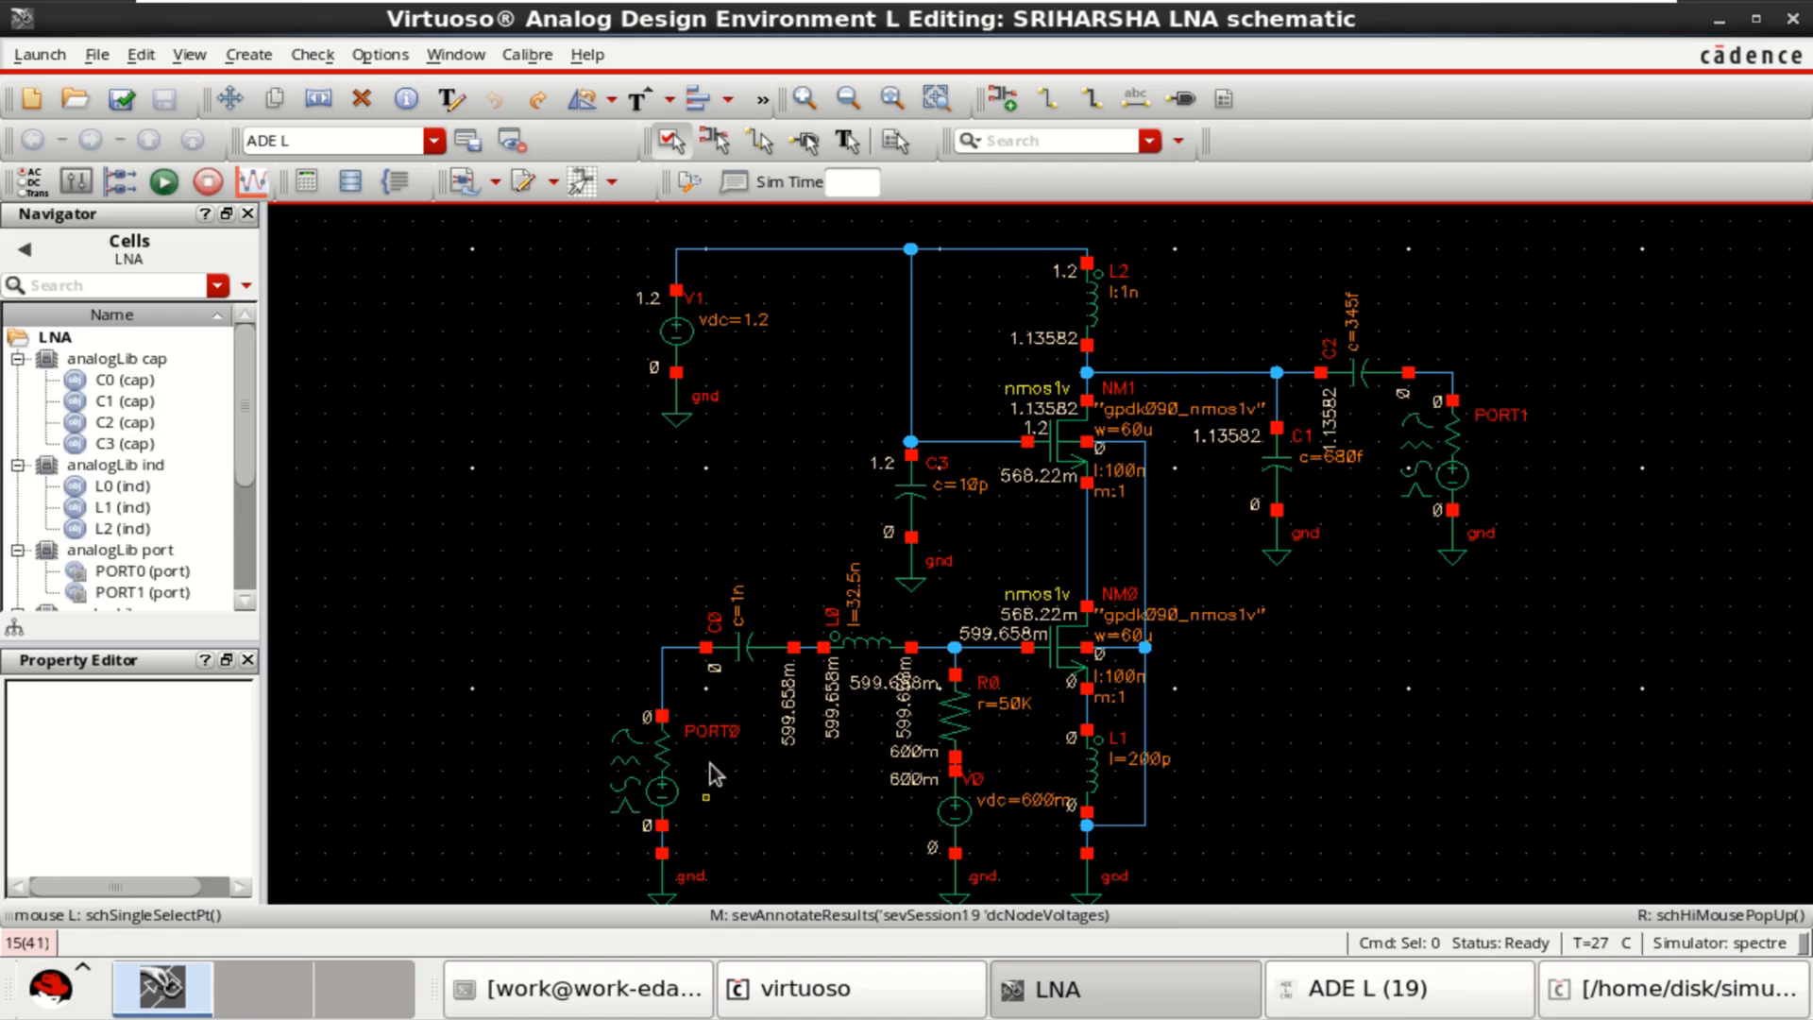
pyautogui.click(653, 775)
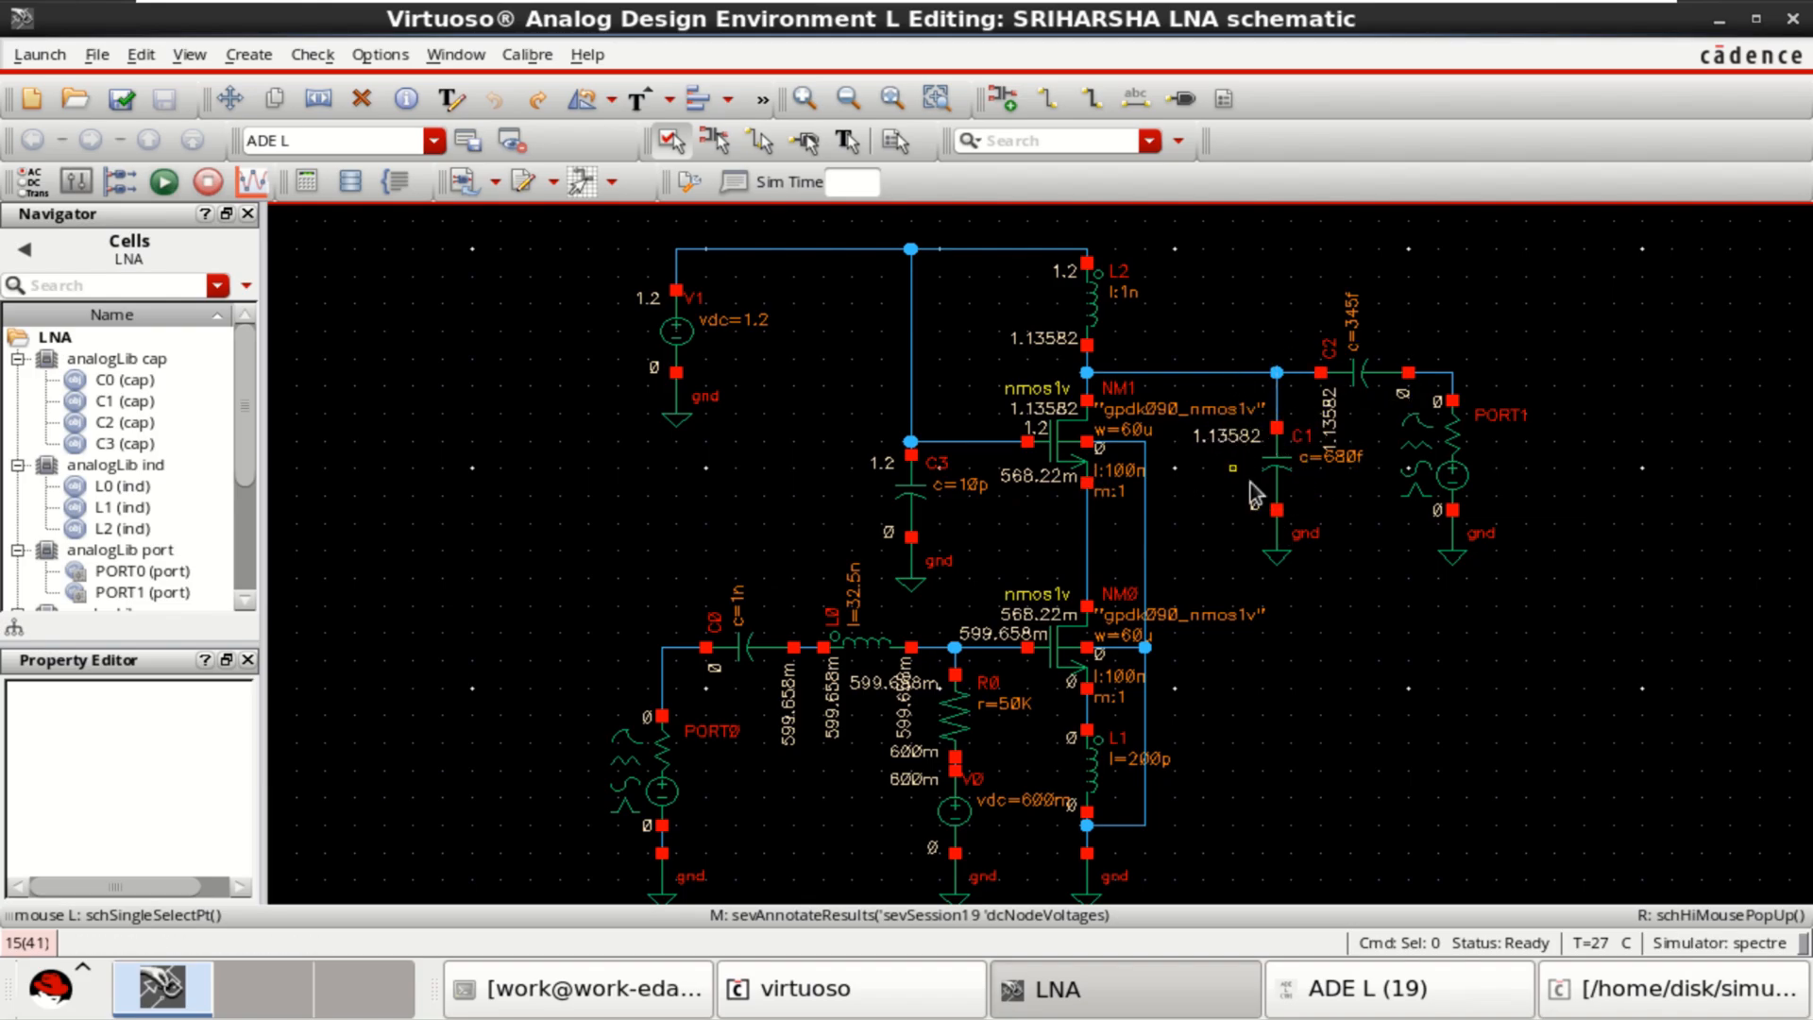
pyautogui.click(1095, 295)
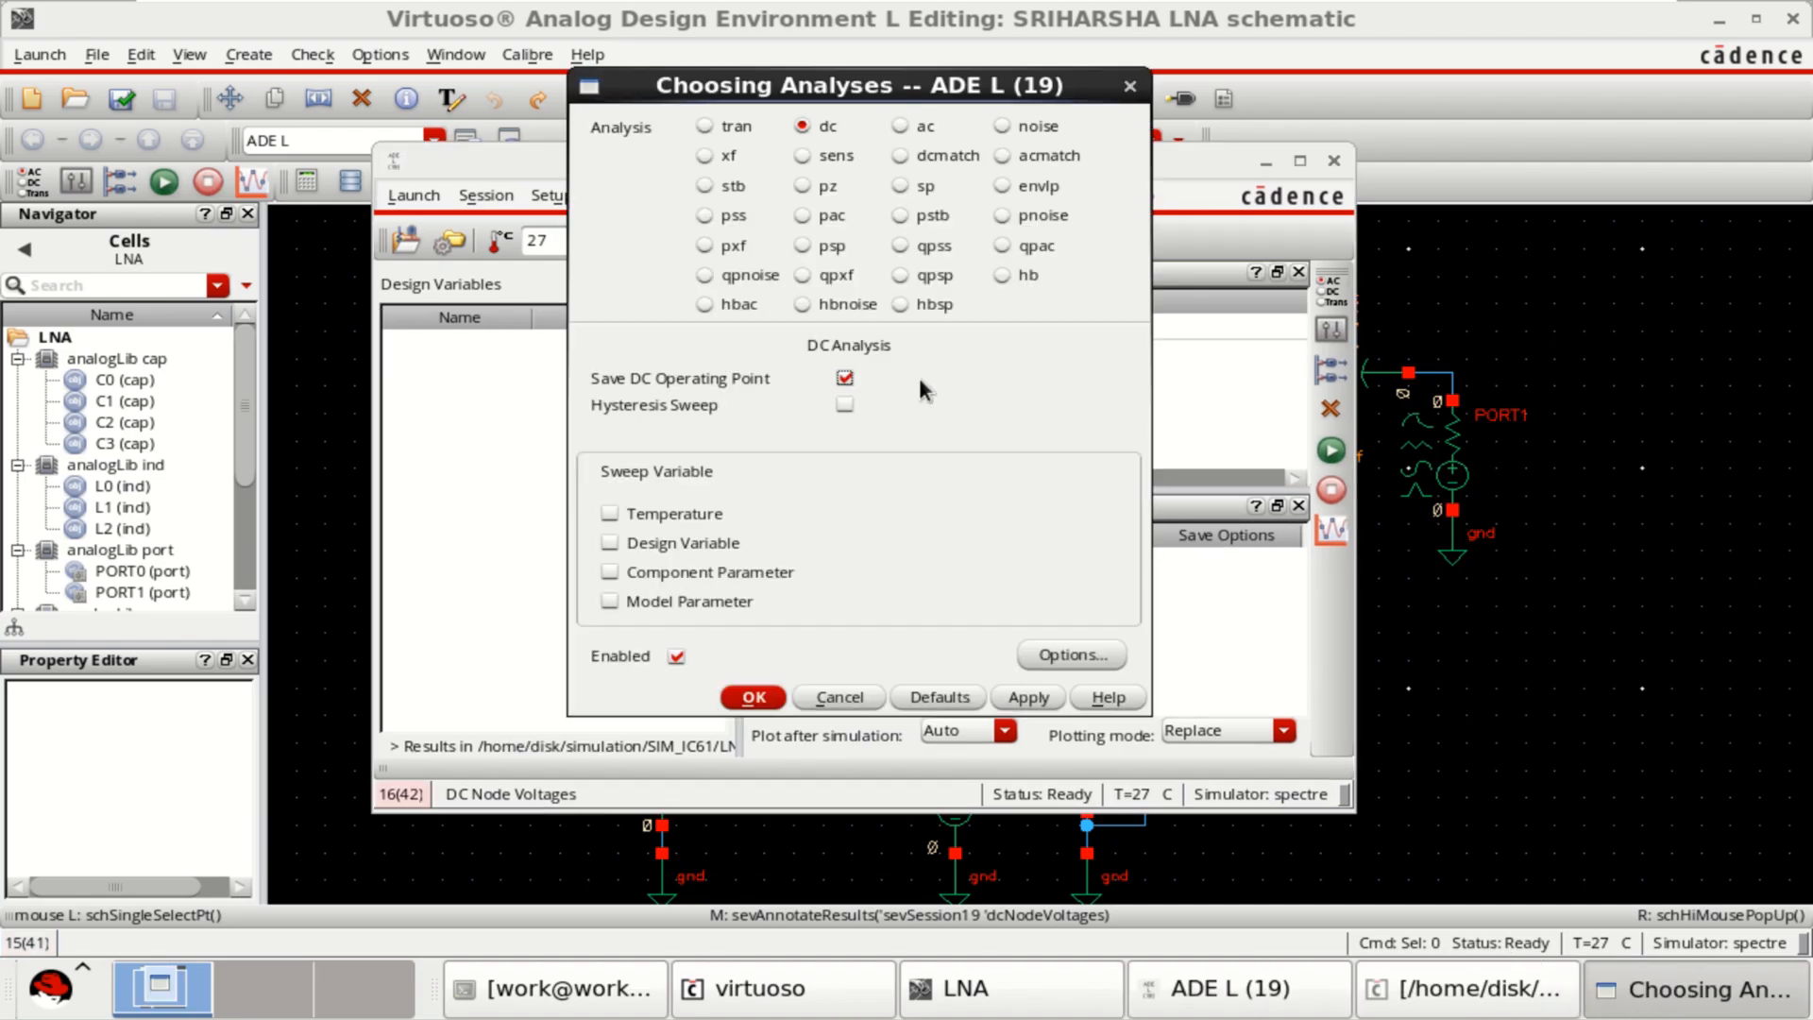
pyautogui.moveTo(719, 132)
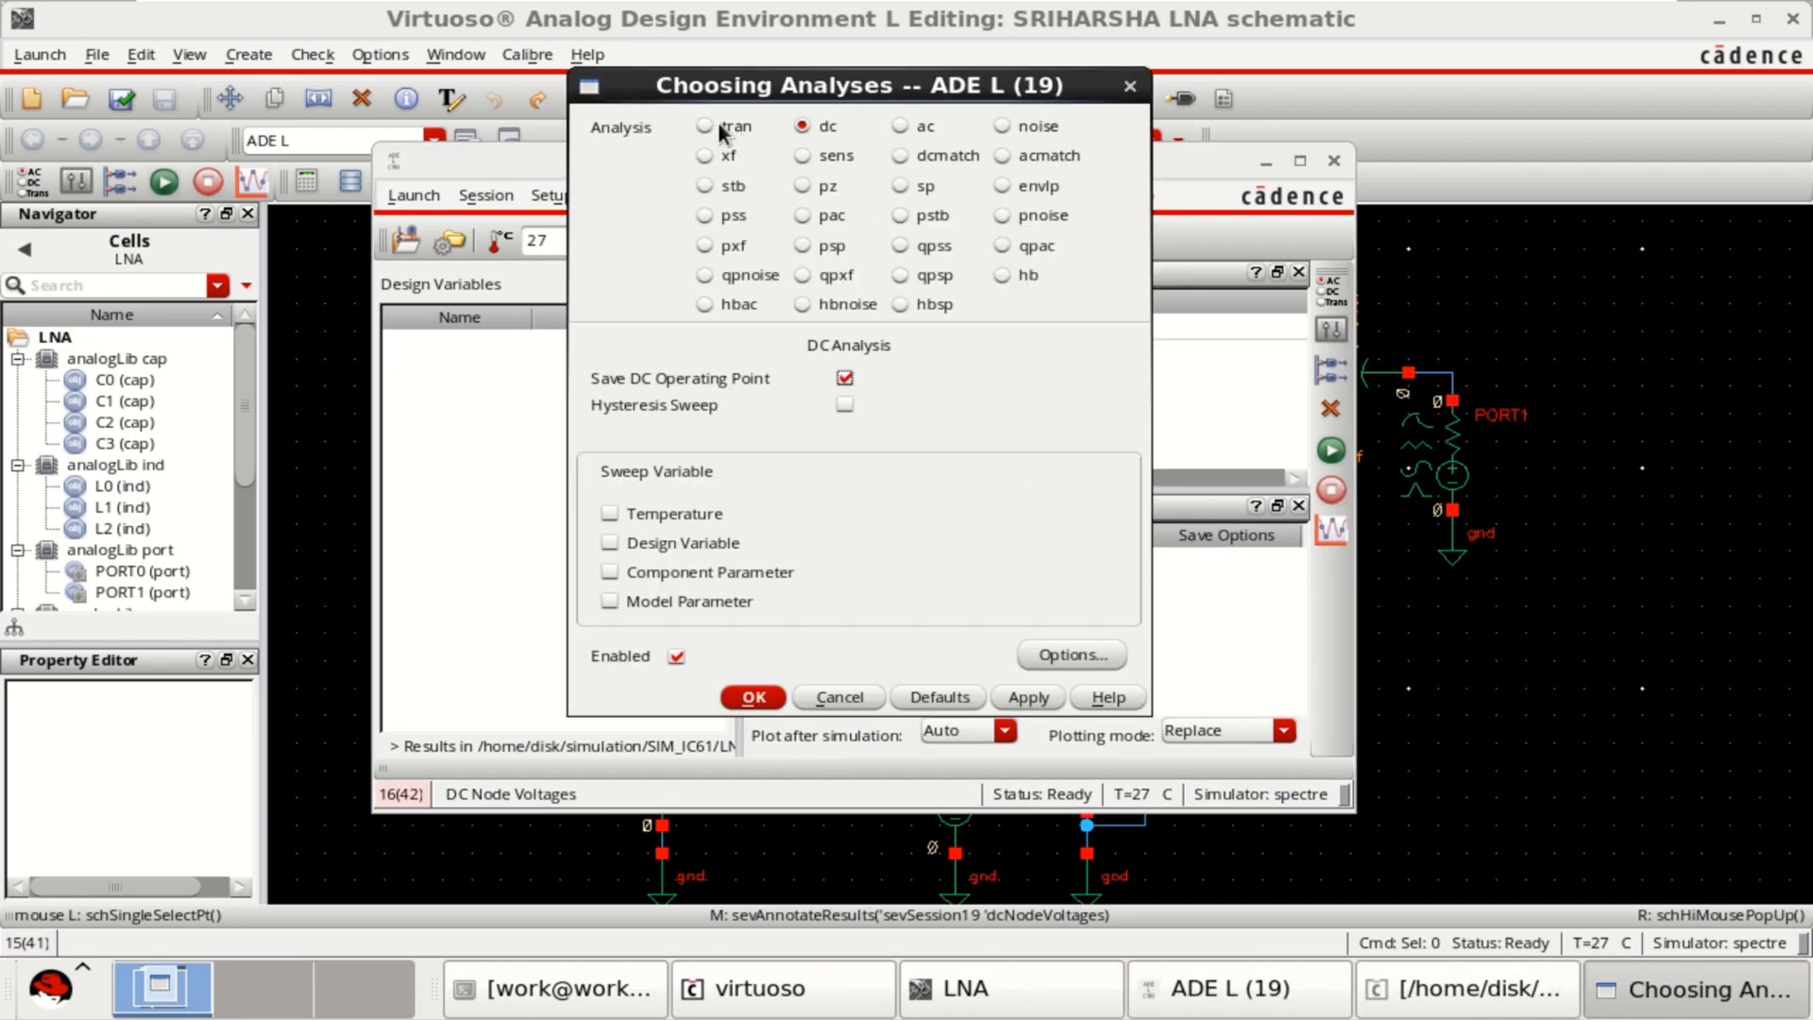
# Define a transient analysis with 10n stop time at moderate accuracy.
pyautogui.click(704, 127)
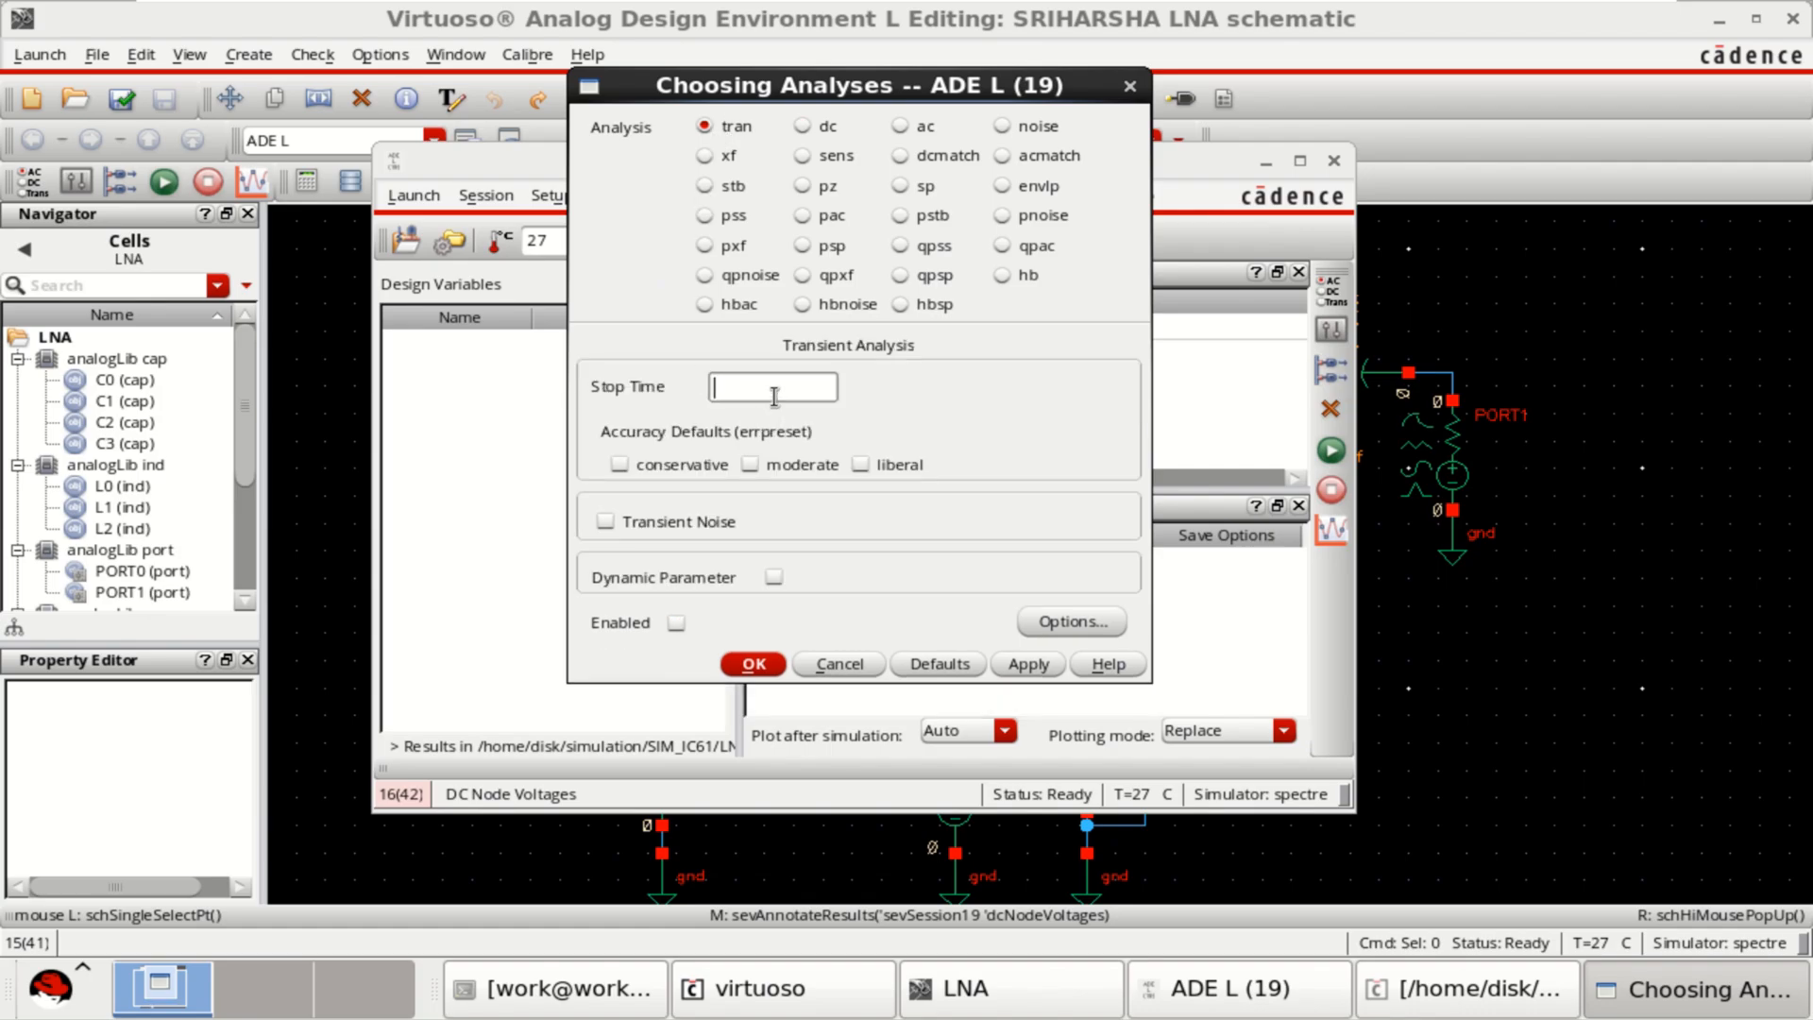
pyautogui.write('10n')
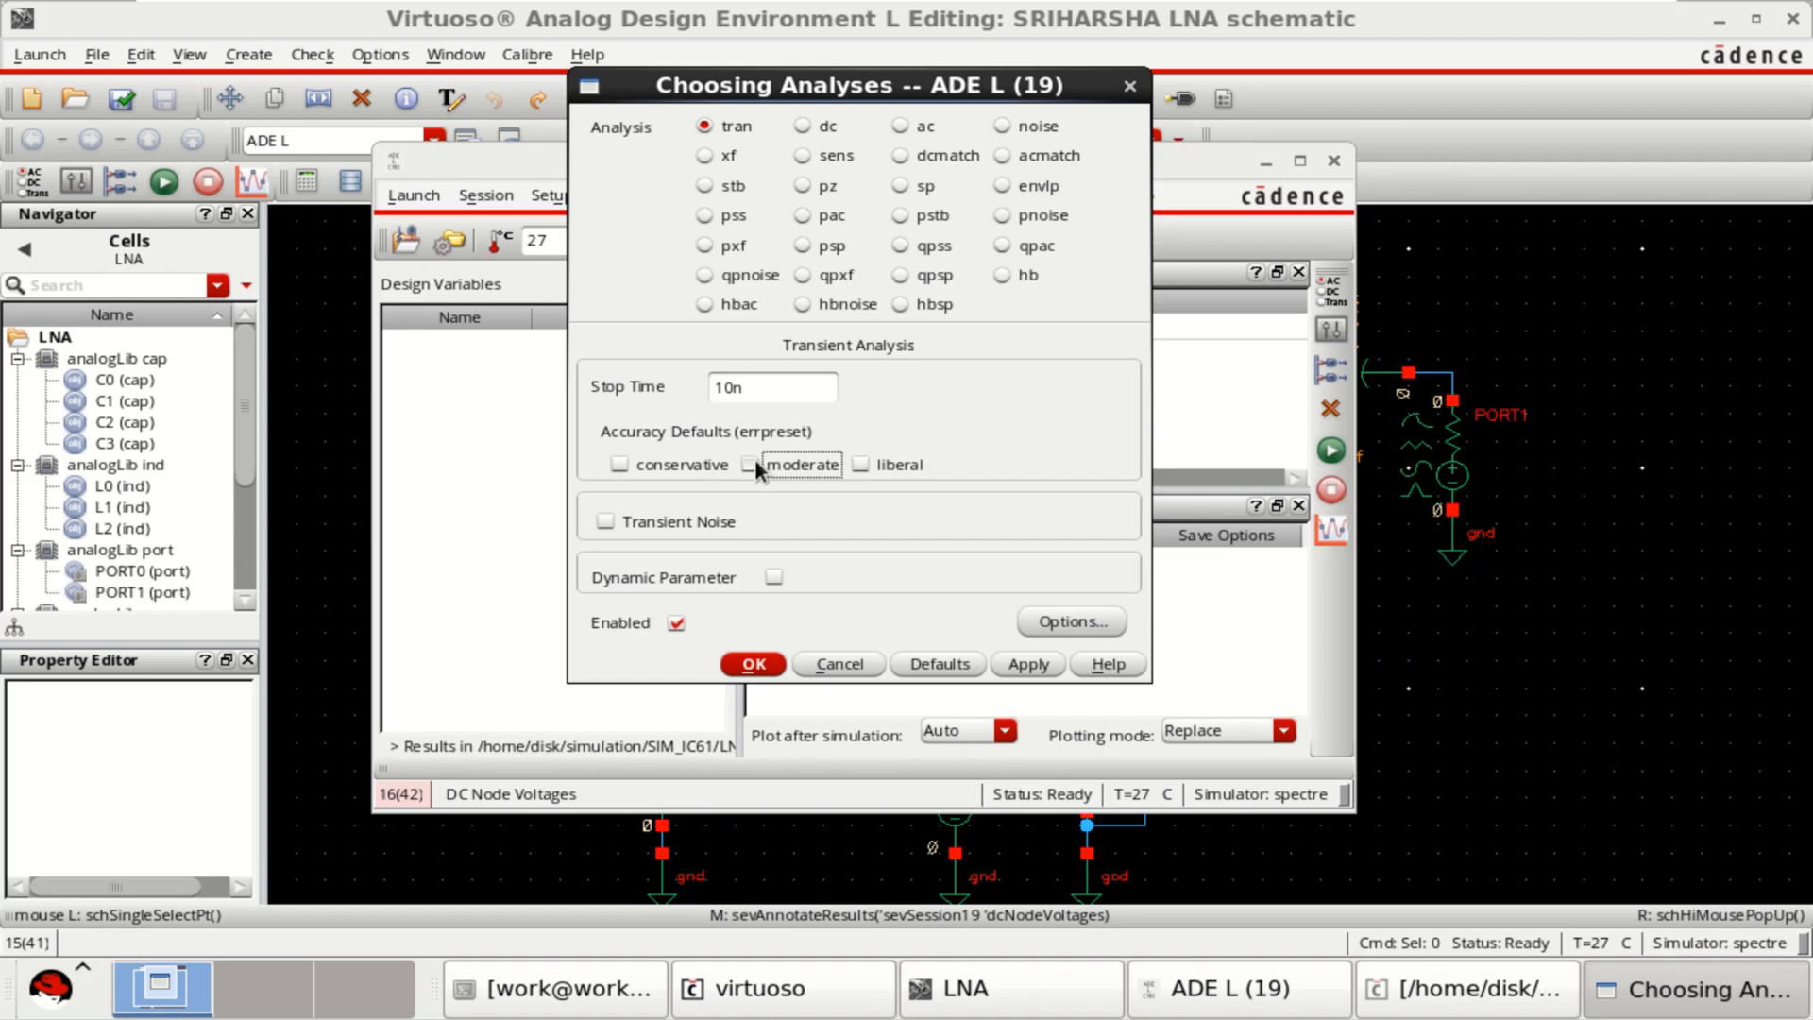
pyautogui.click(770, 465)
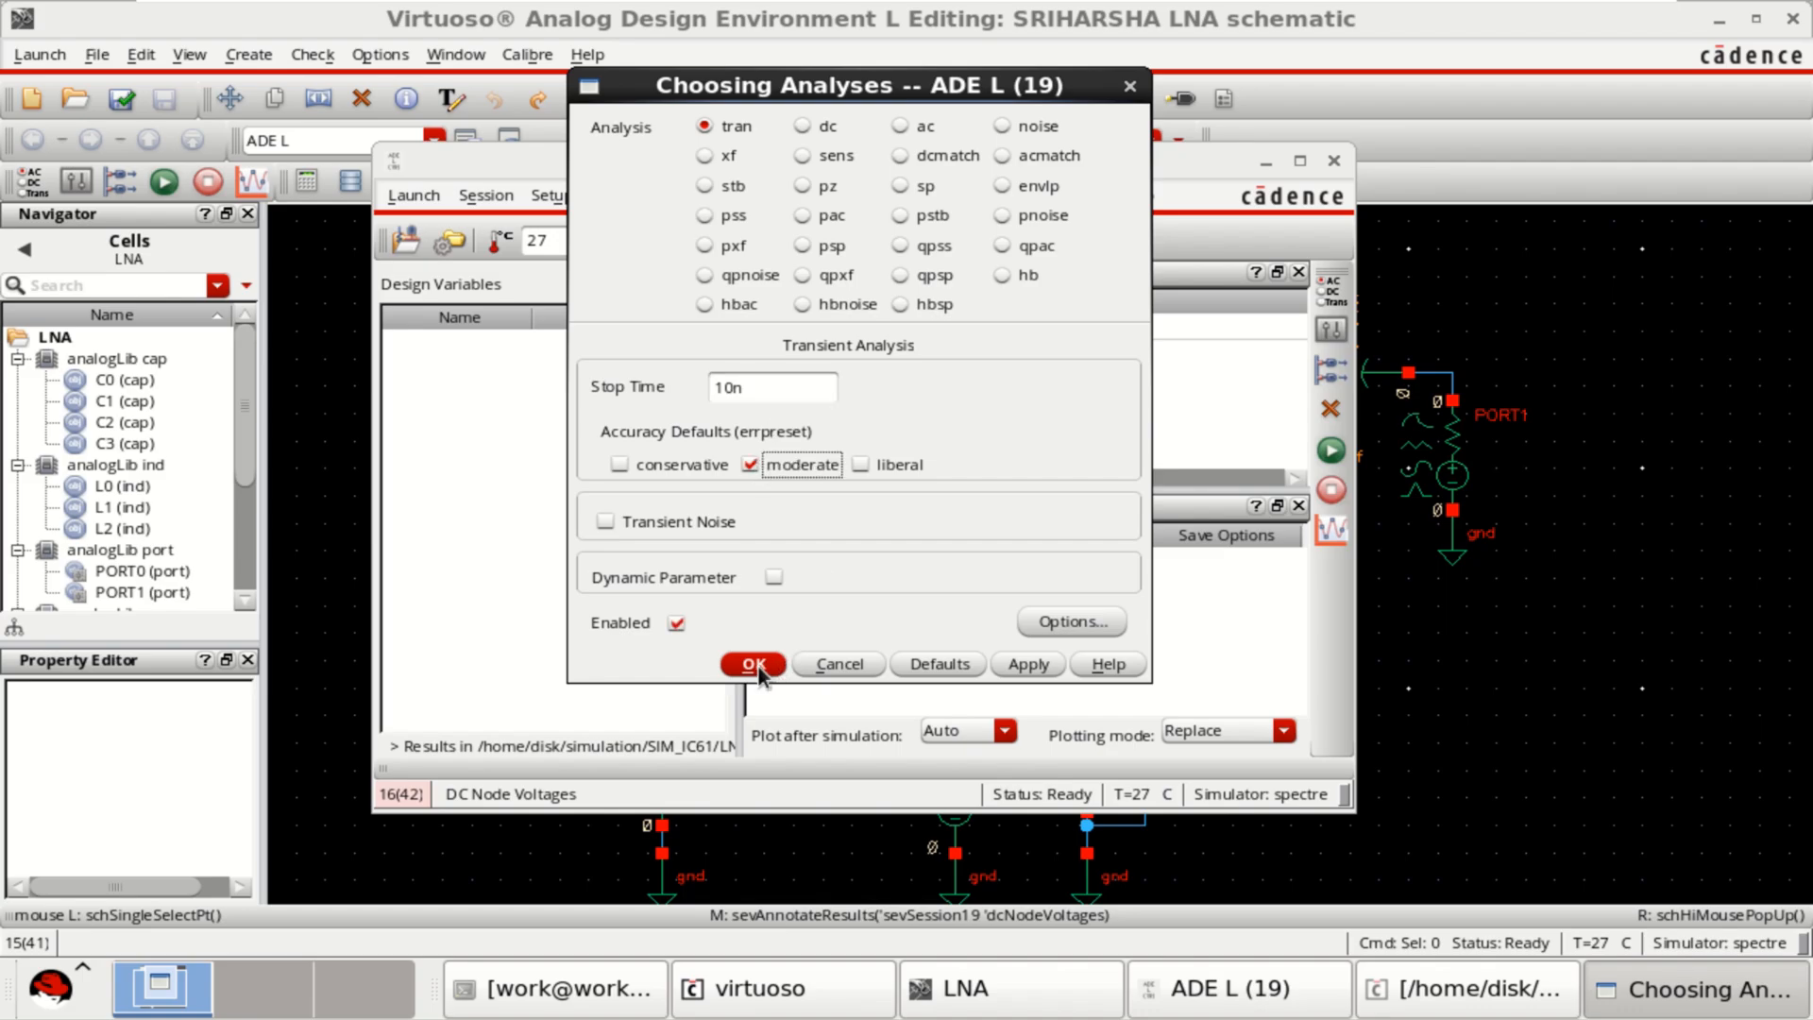
pyautogui.click(750, 663)
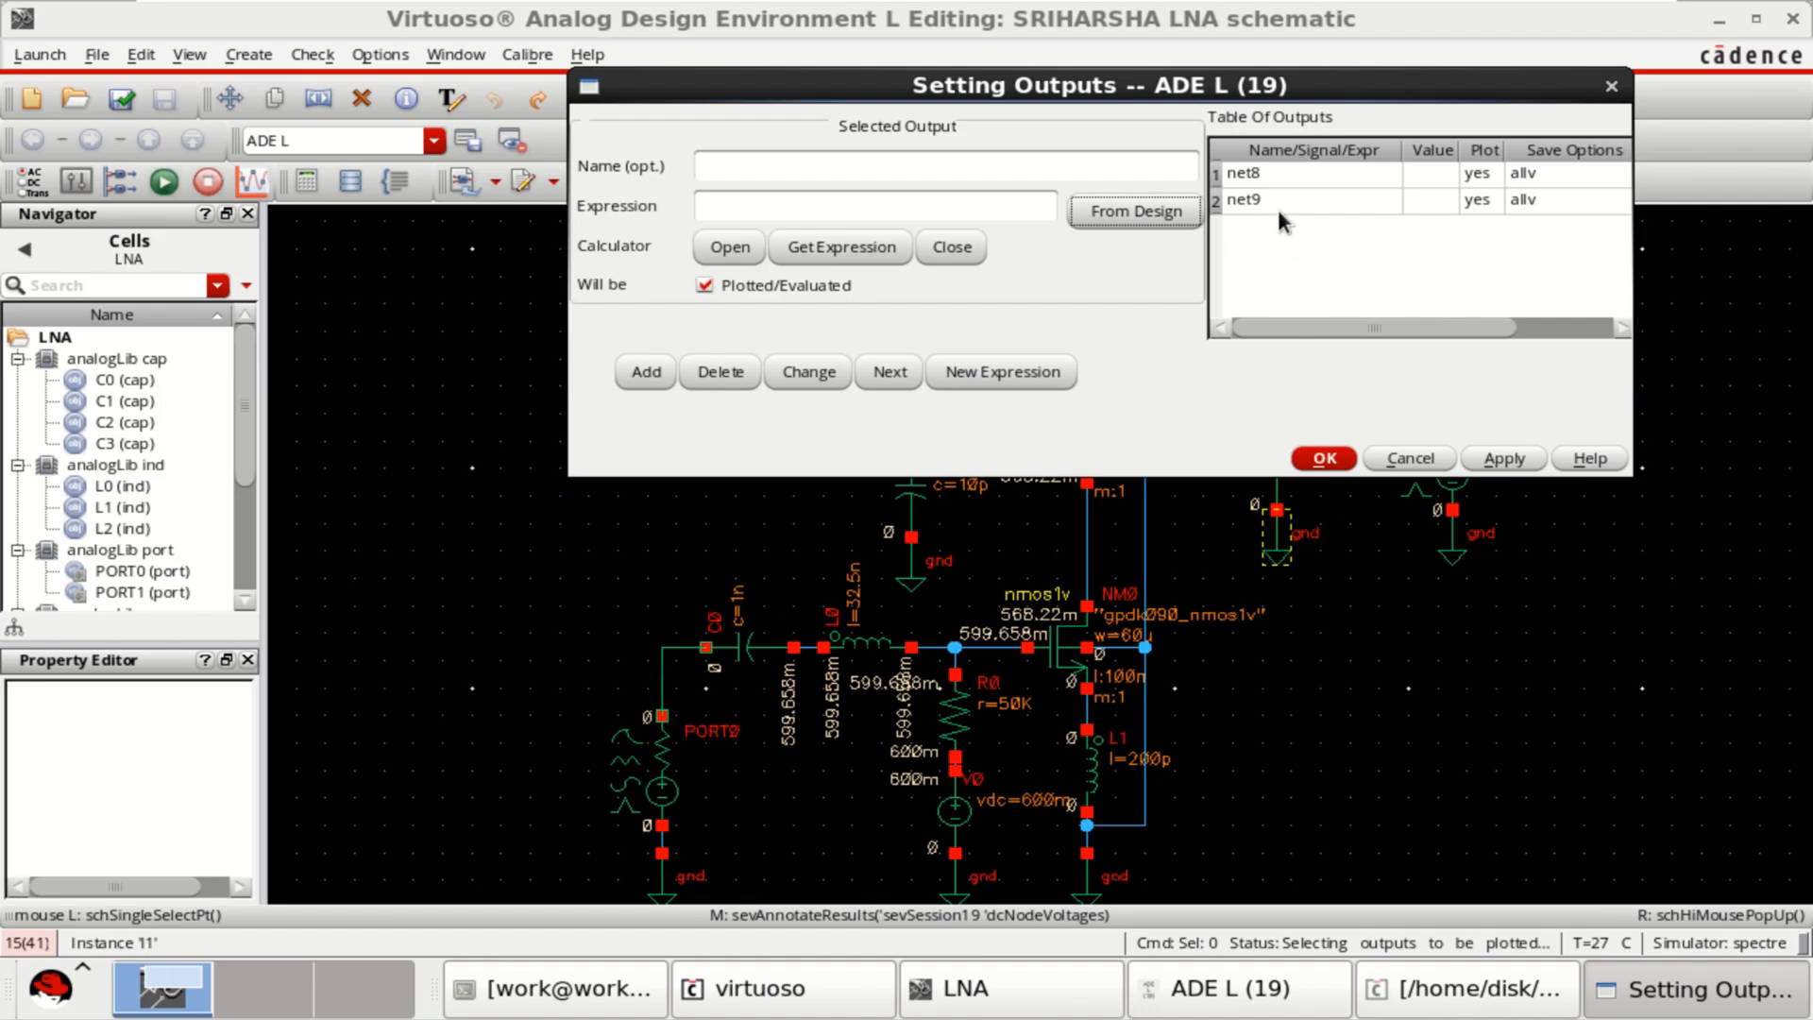
pyautogui.moveTo(1348, 244)
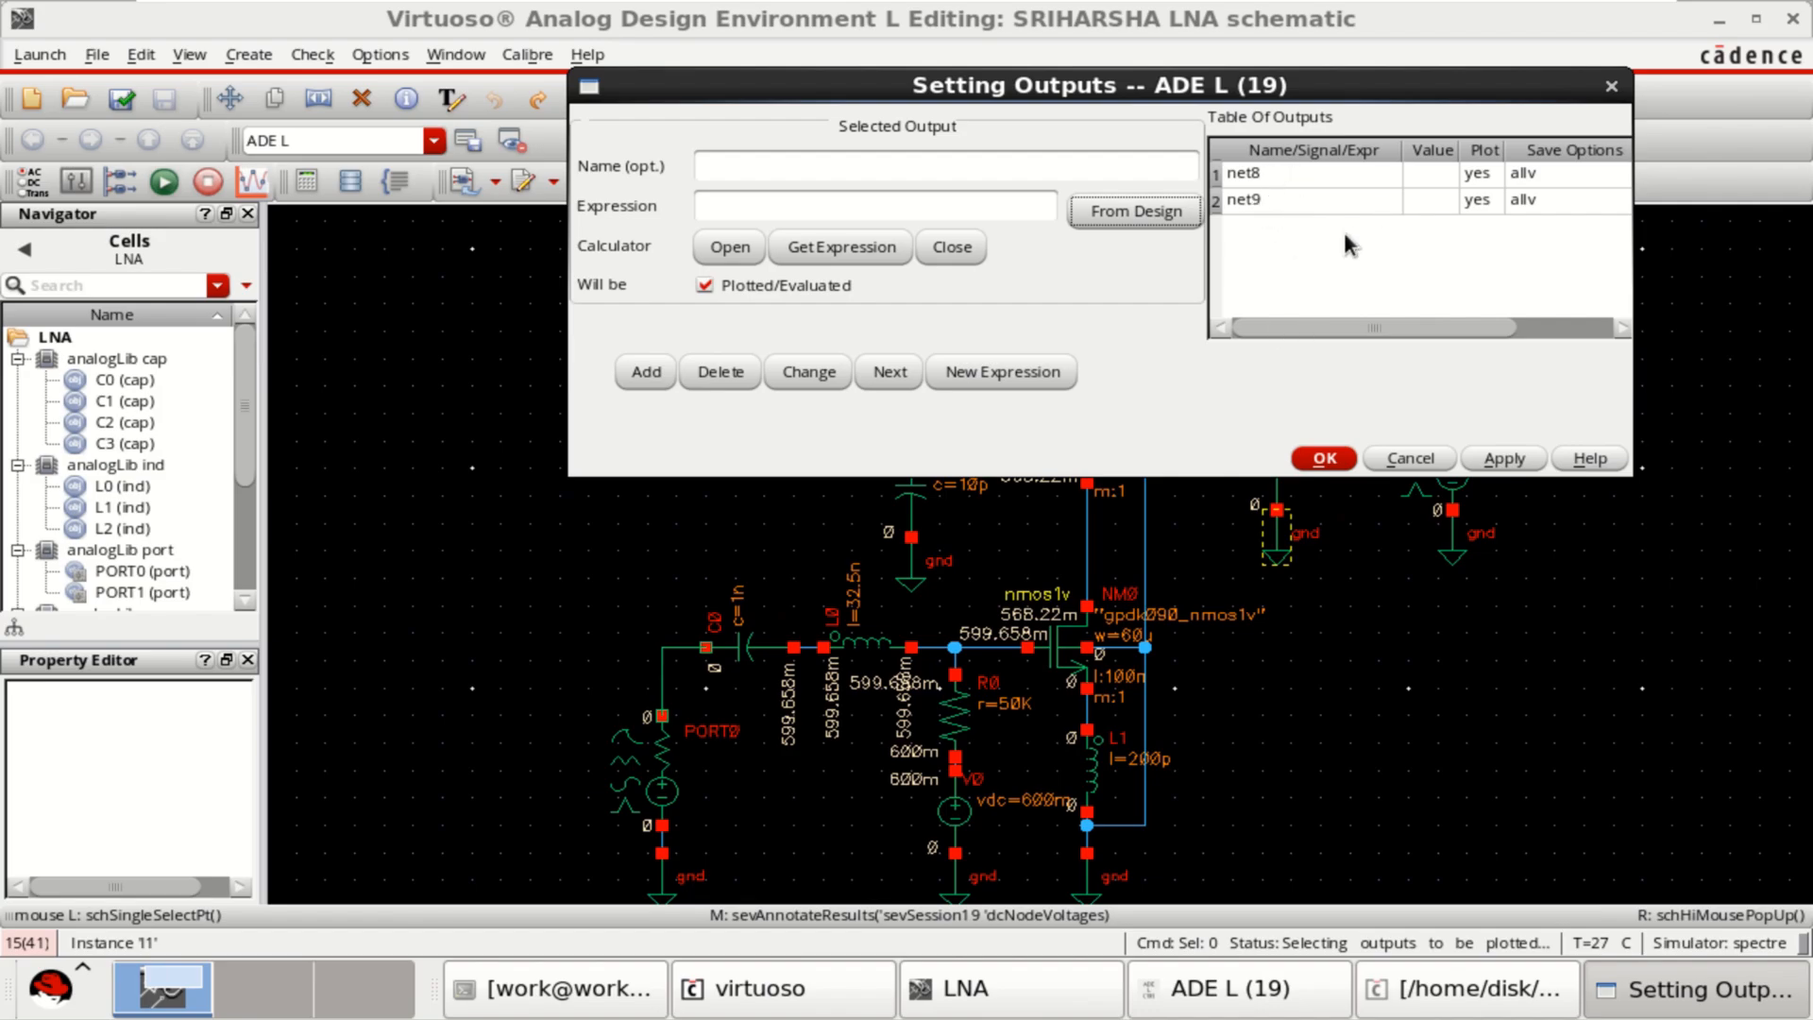
# Confirm net8 and net9 as the outputs to be plotted.
pyautogui.click(1322, 457)
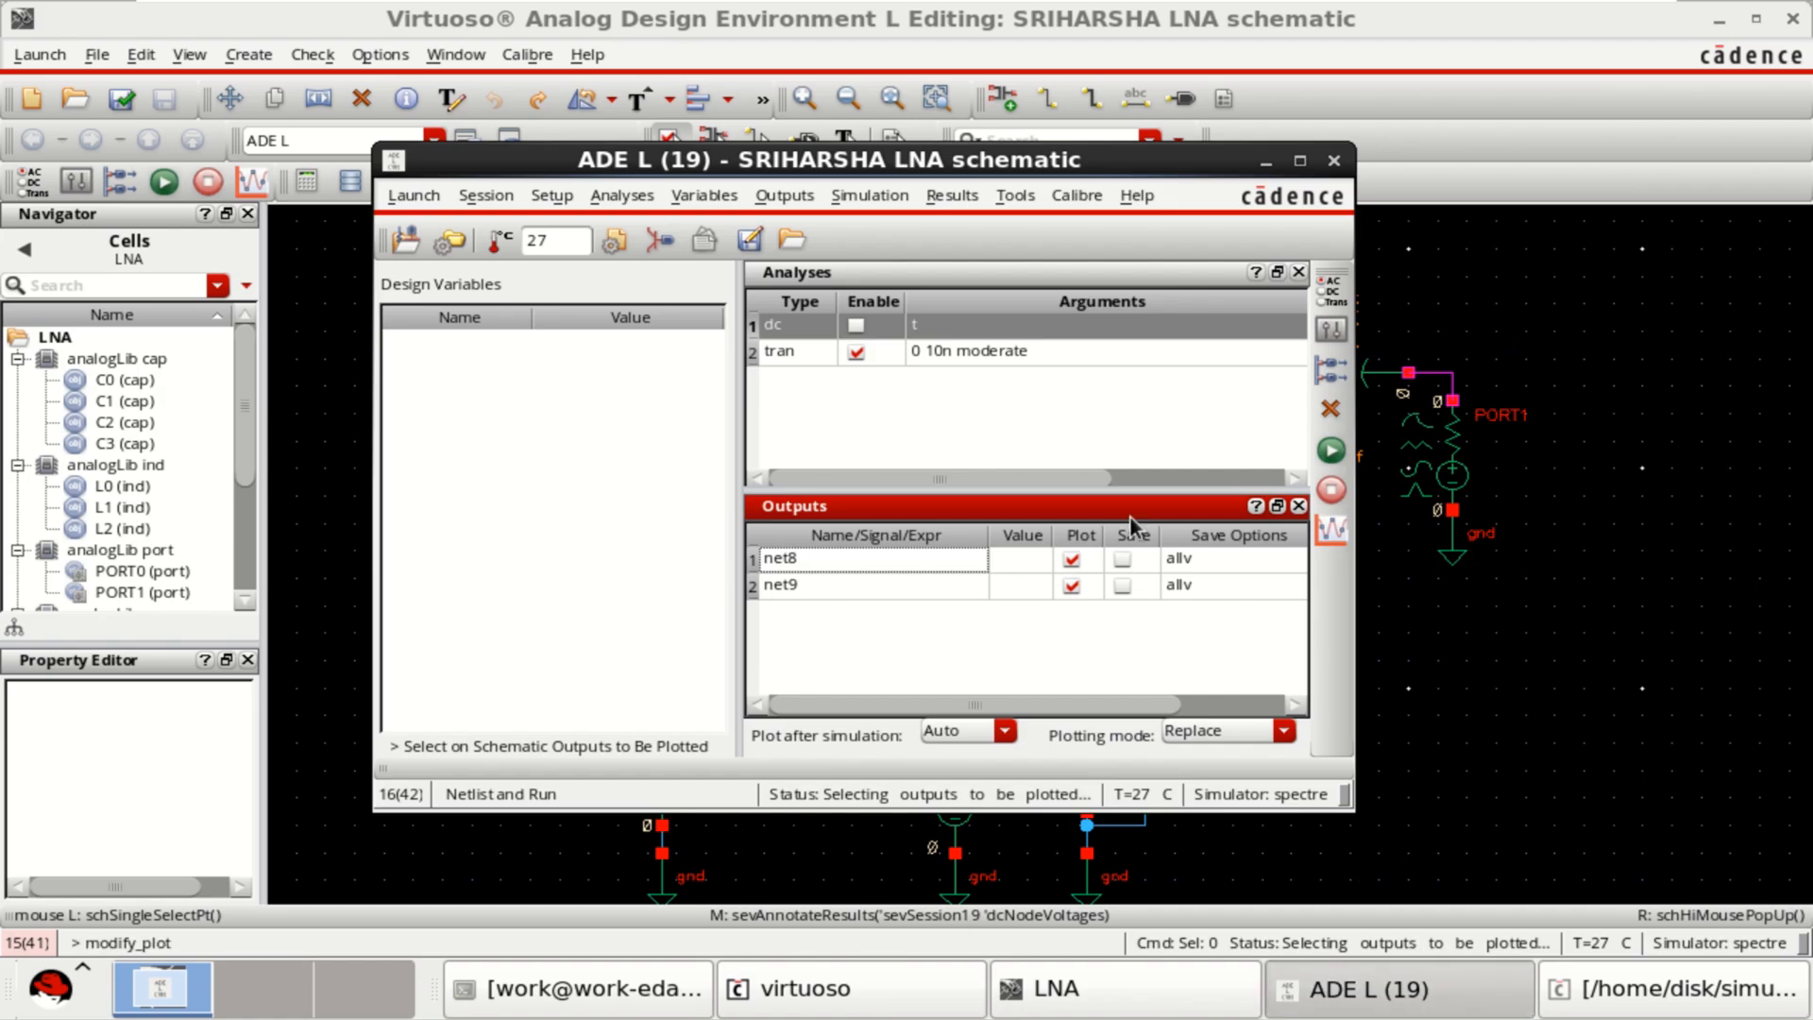
pyautogui.moveTo(1329, 452)
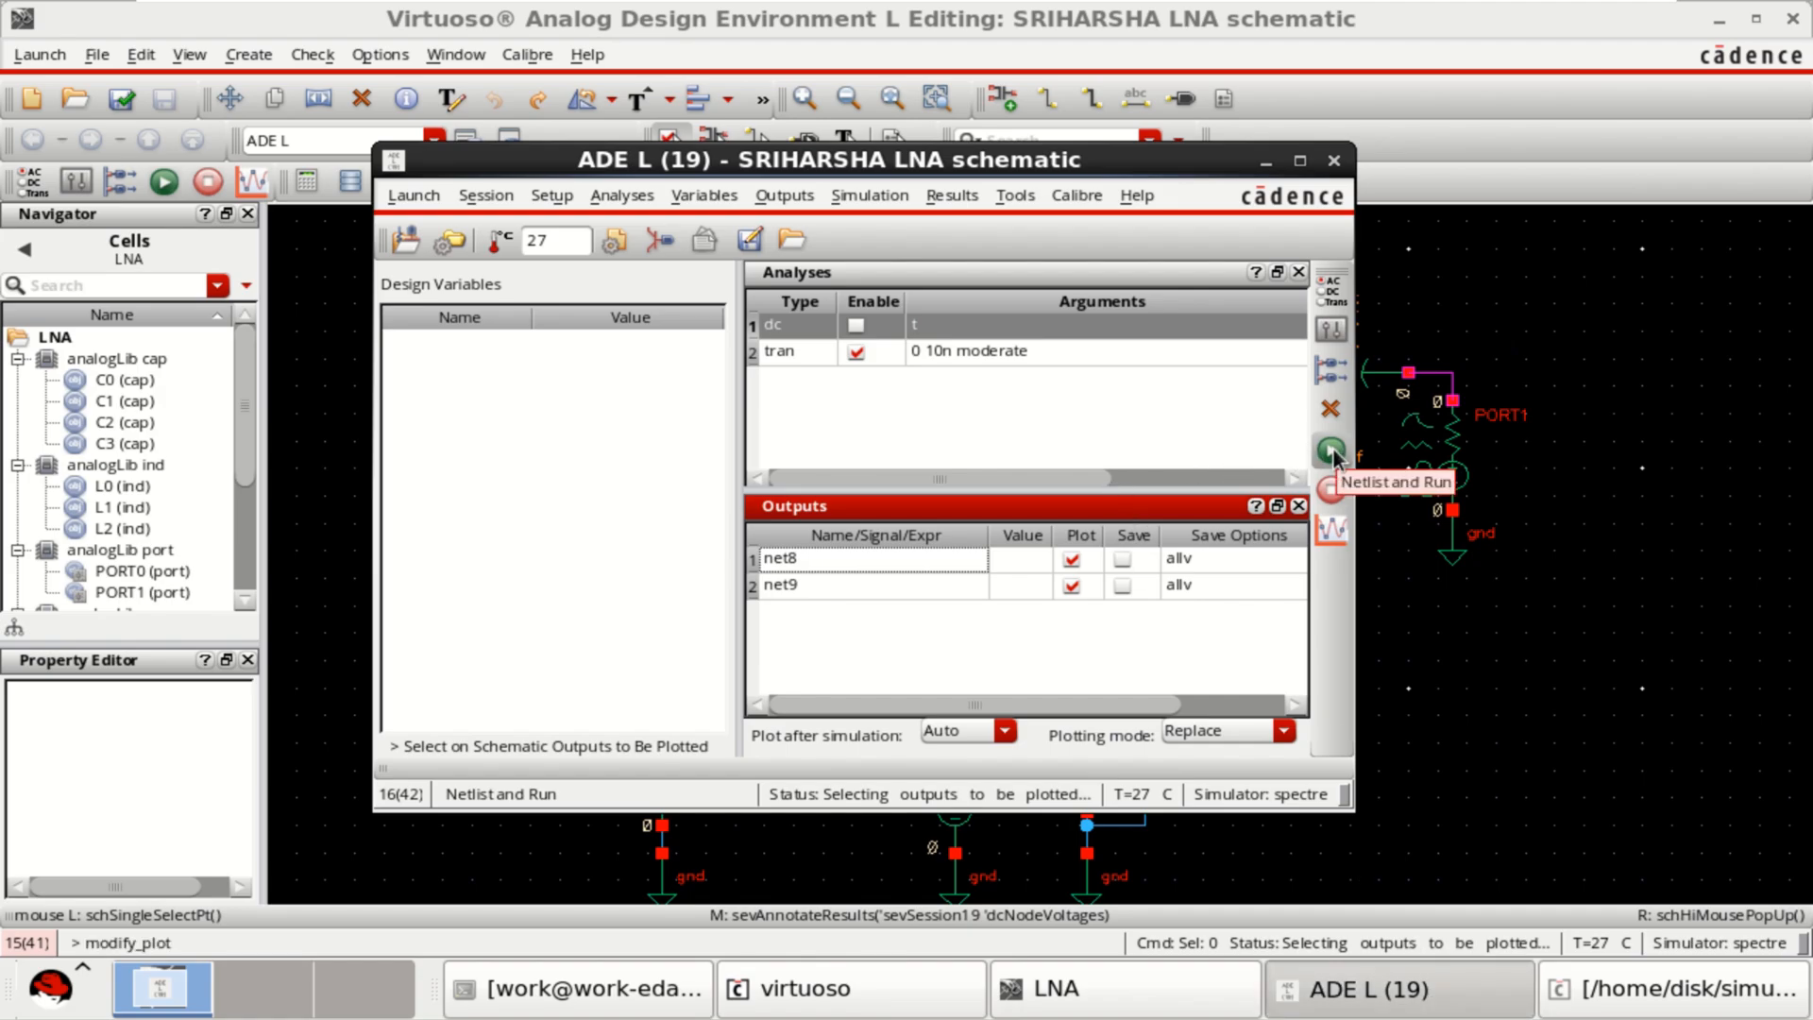
# Run the transient simulation, plotting net9 and net8 over 0–10 ns, and dismiss Graph Properties.
pyautogui.click(1329, 449)
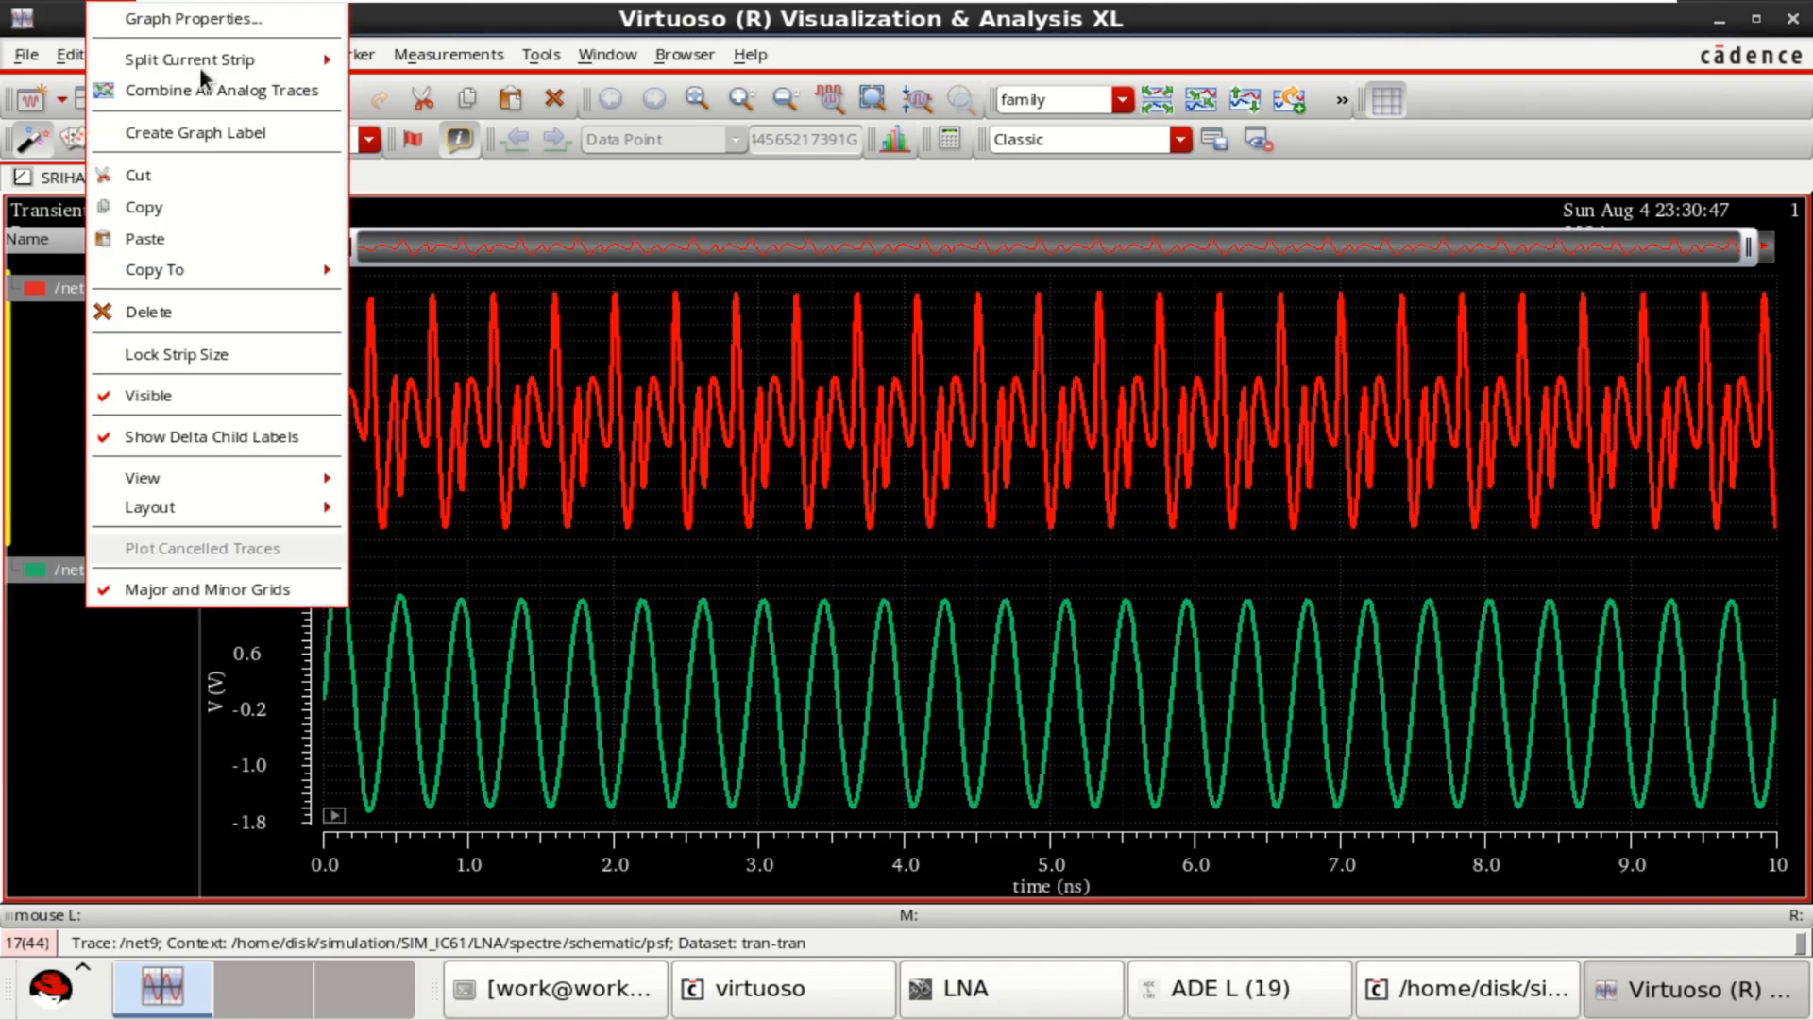
pyautogui.click(196, 19)
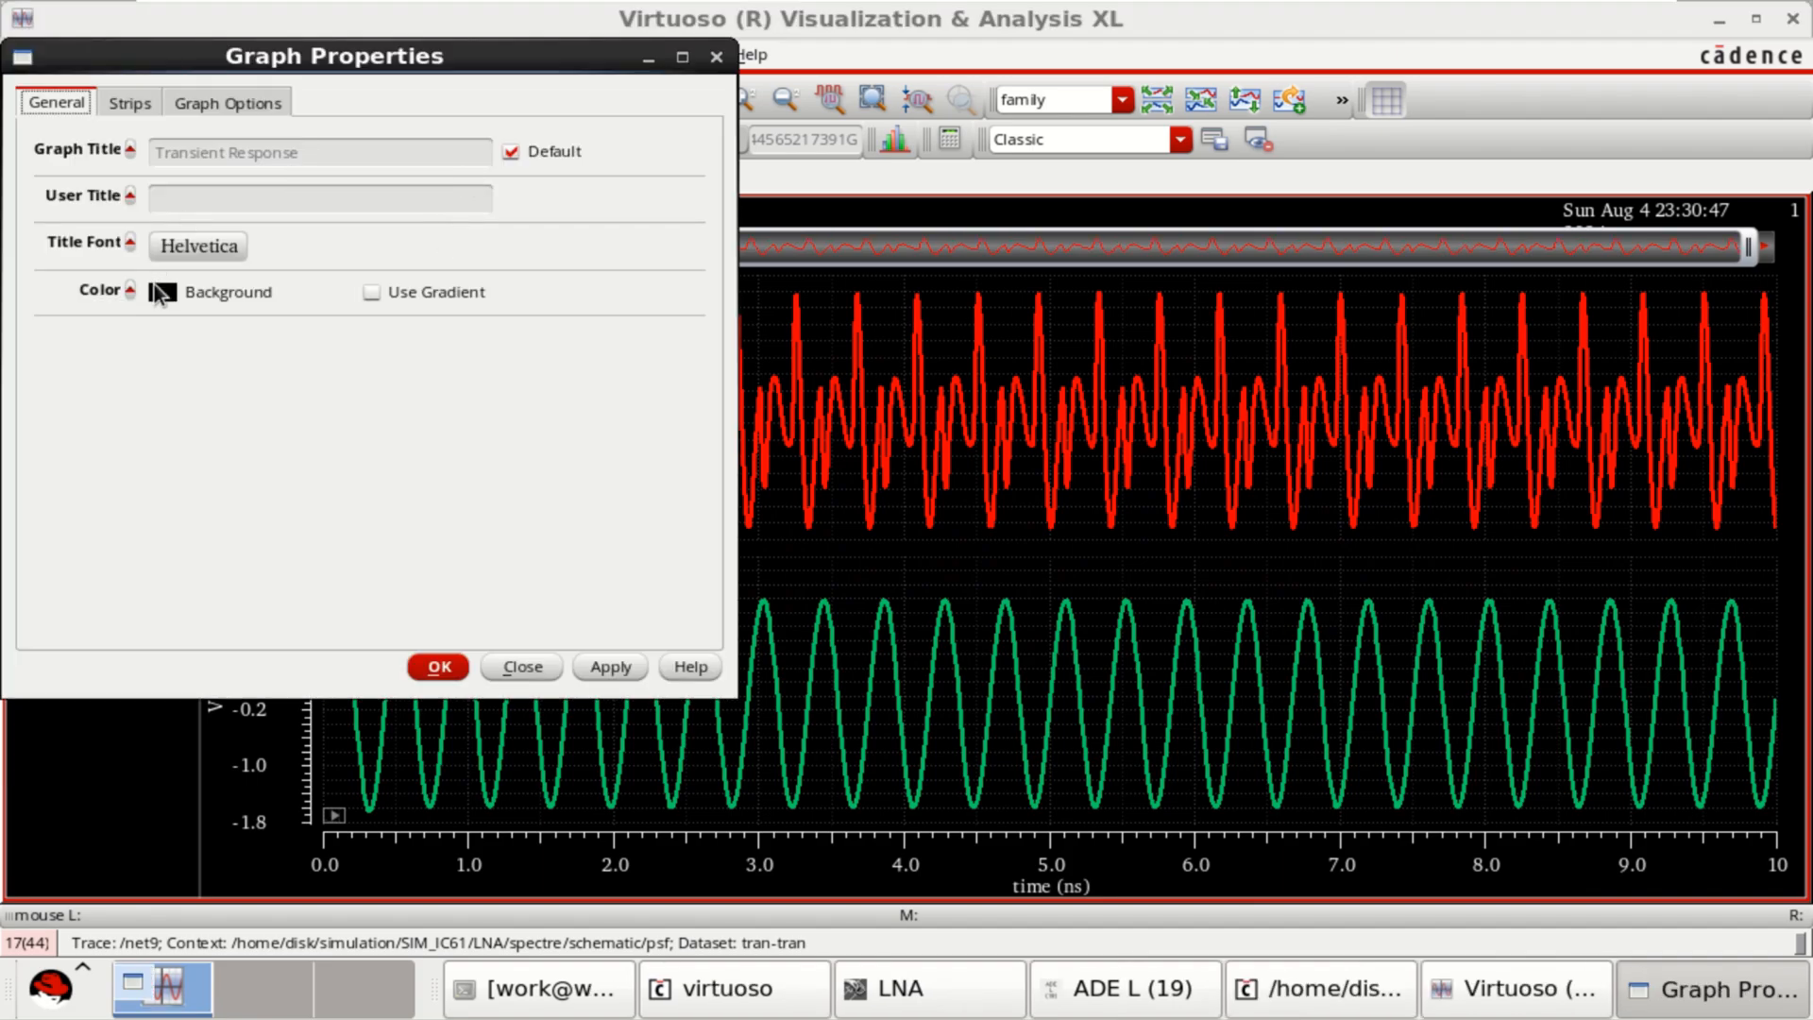
pyautogui.click(162, 290)
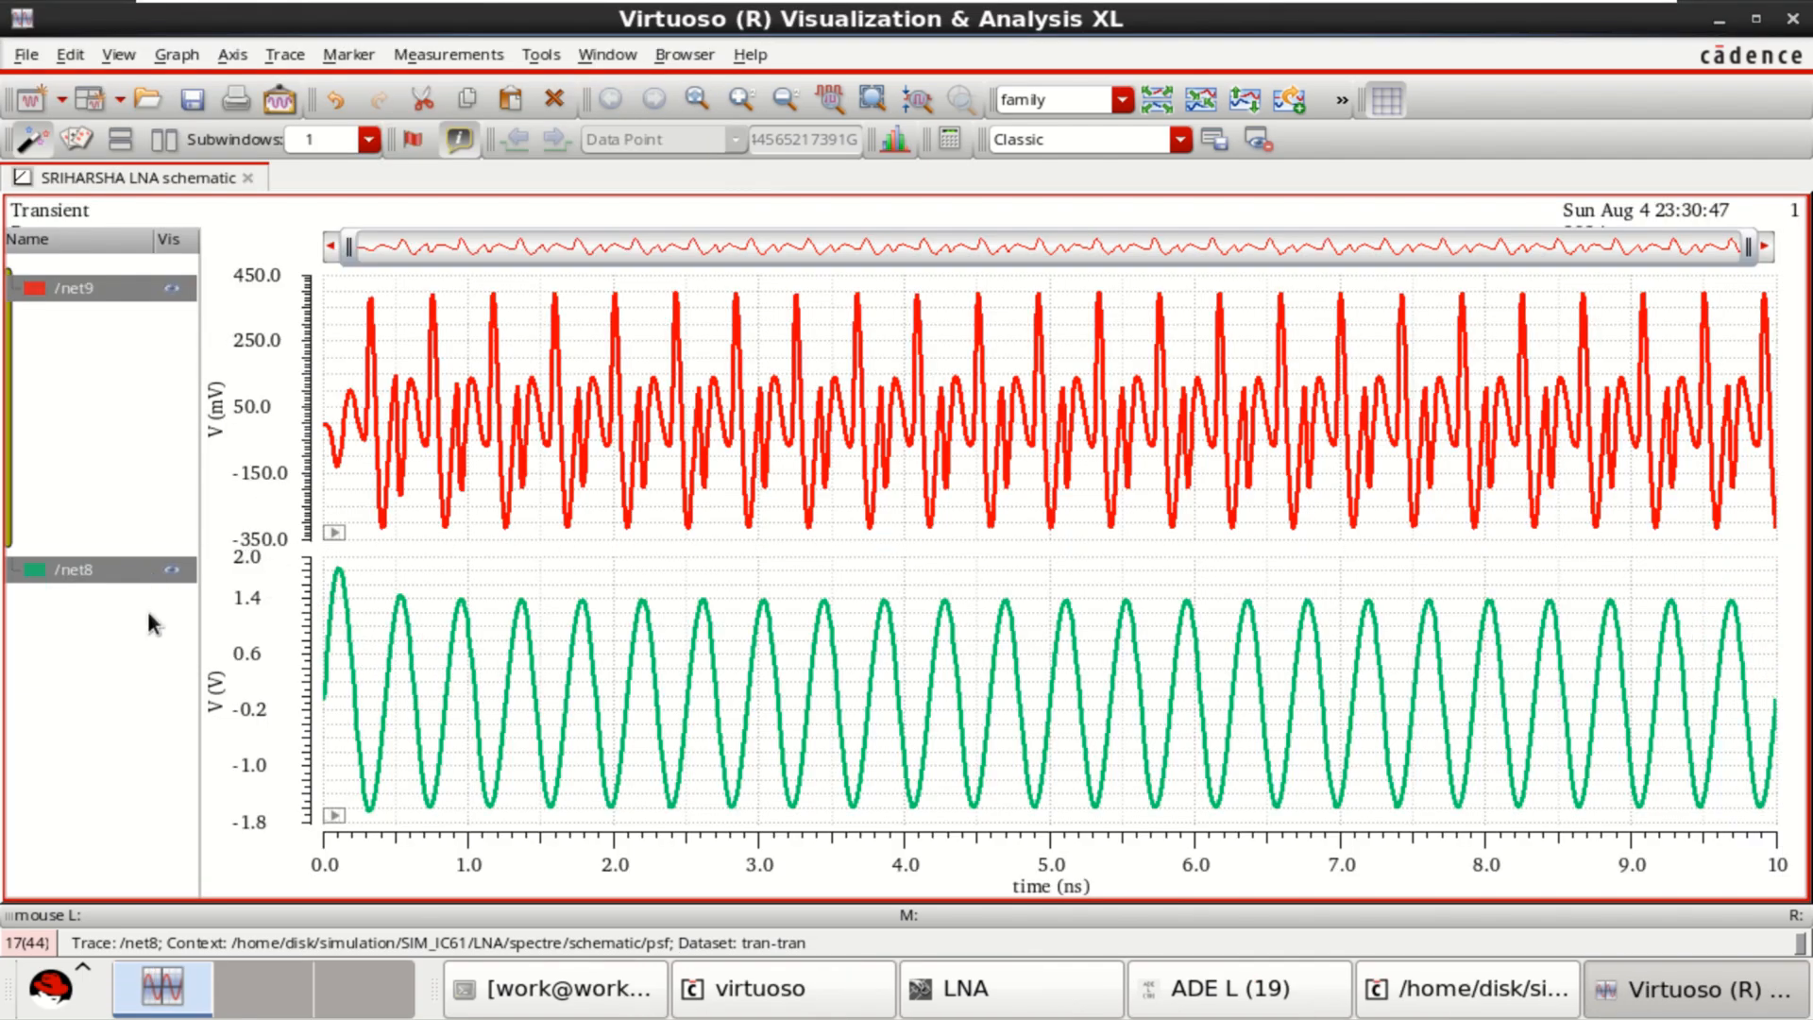
pyautogui.moveTo(342, 570)
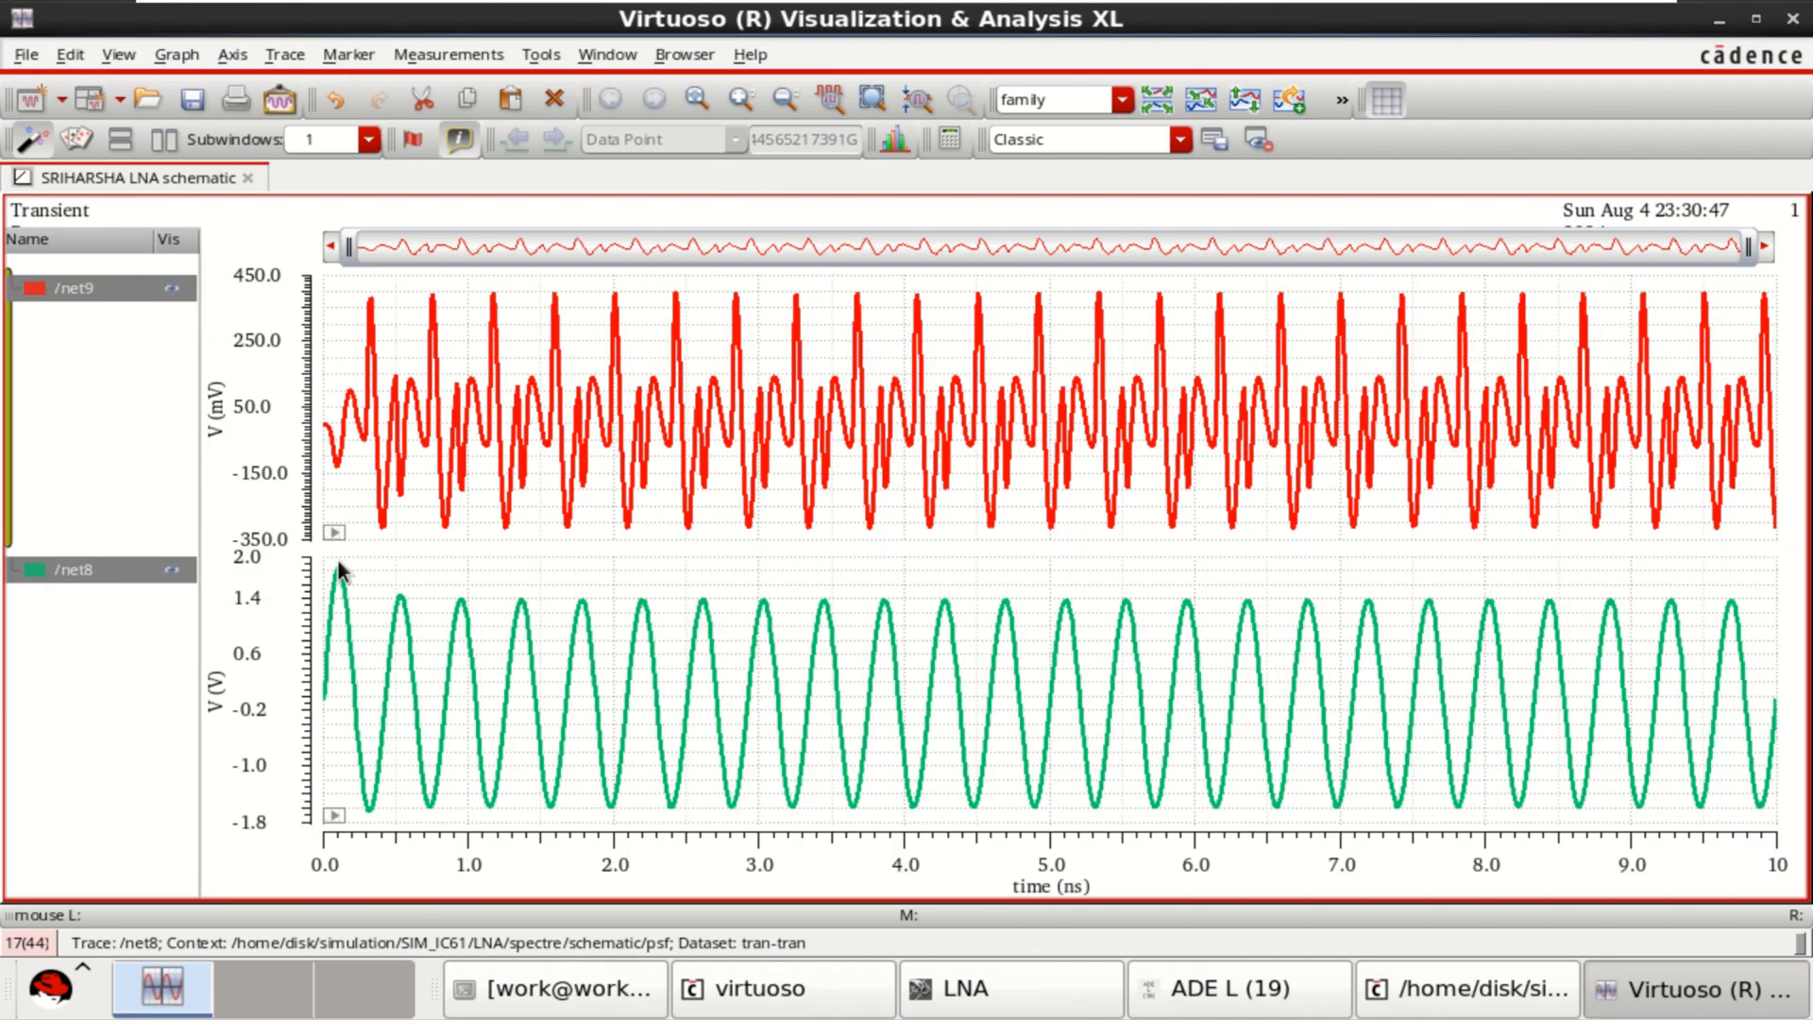